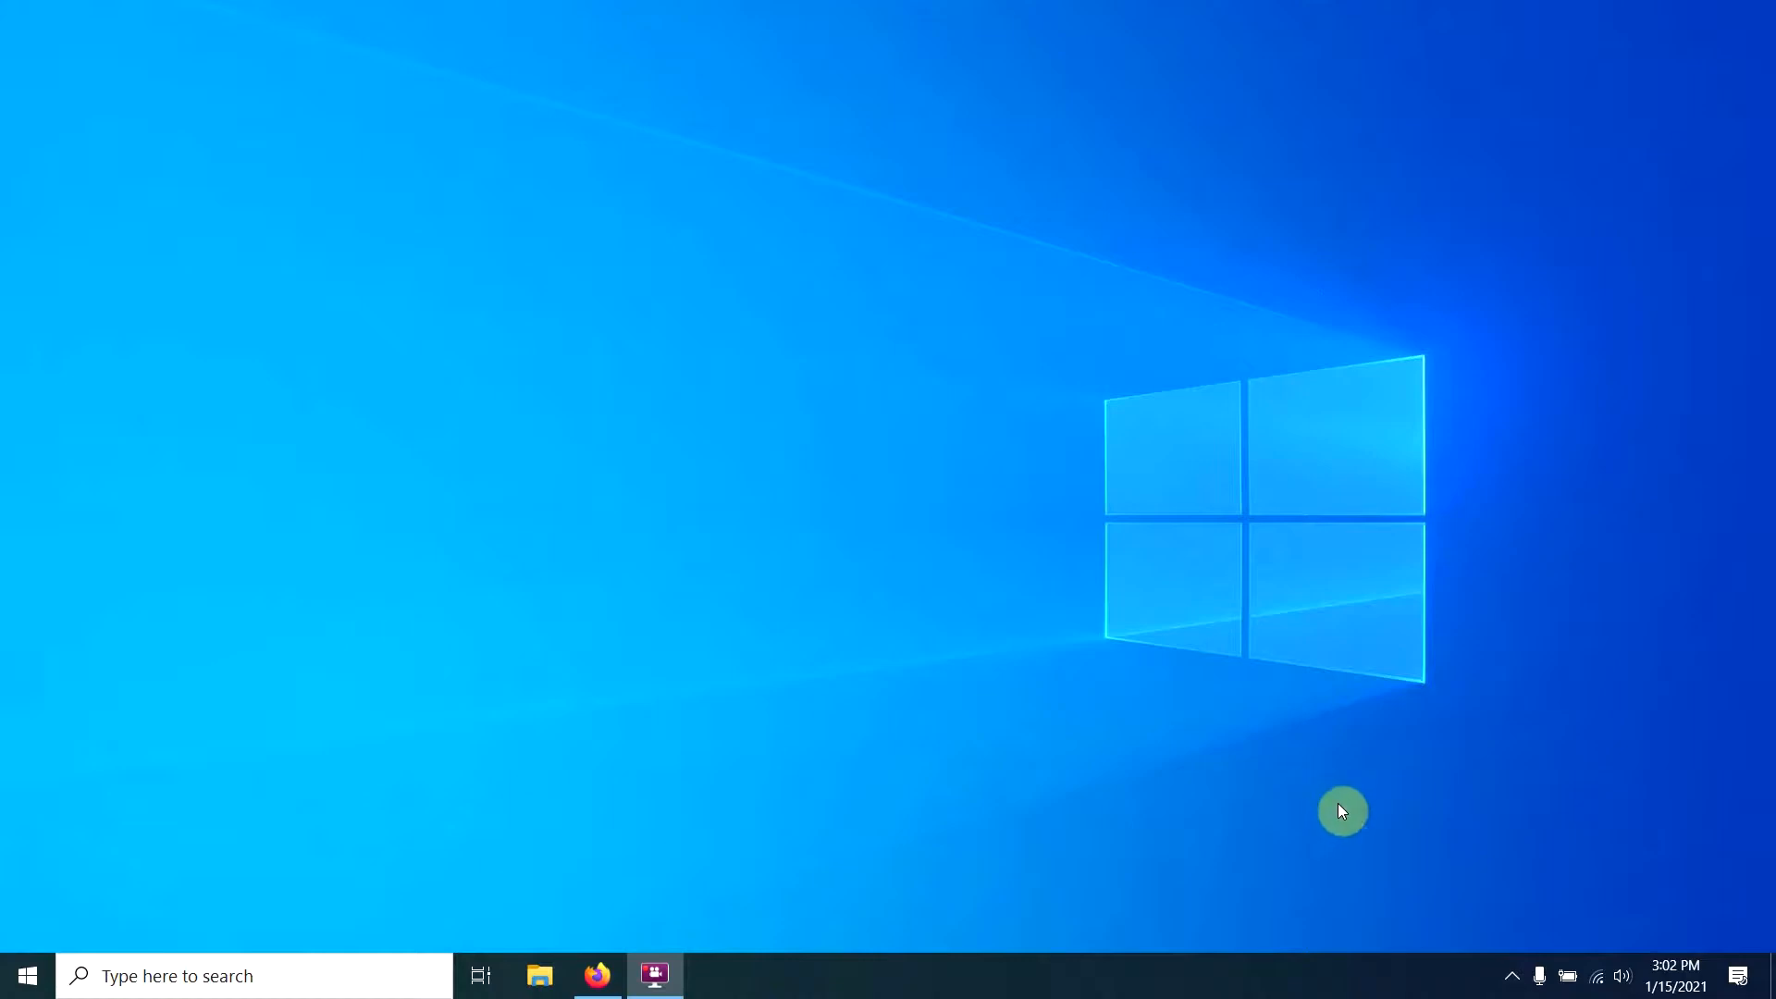
{"action": "mouse_move", "coordinate": [1299, 793]}
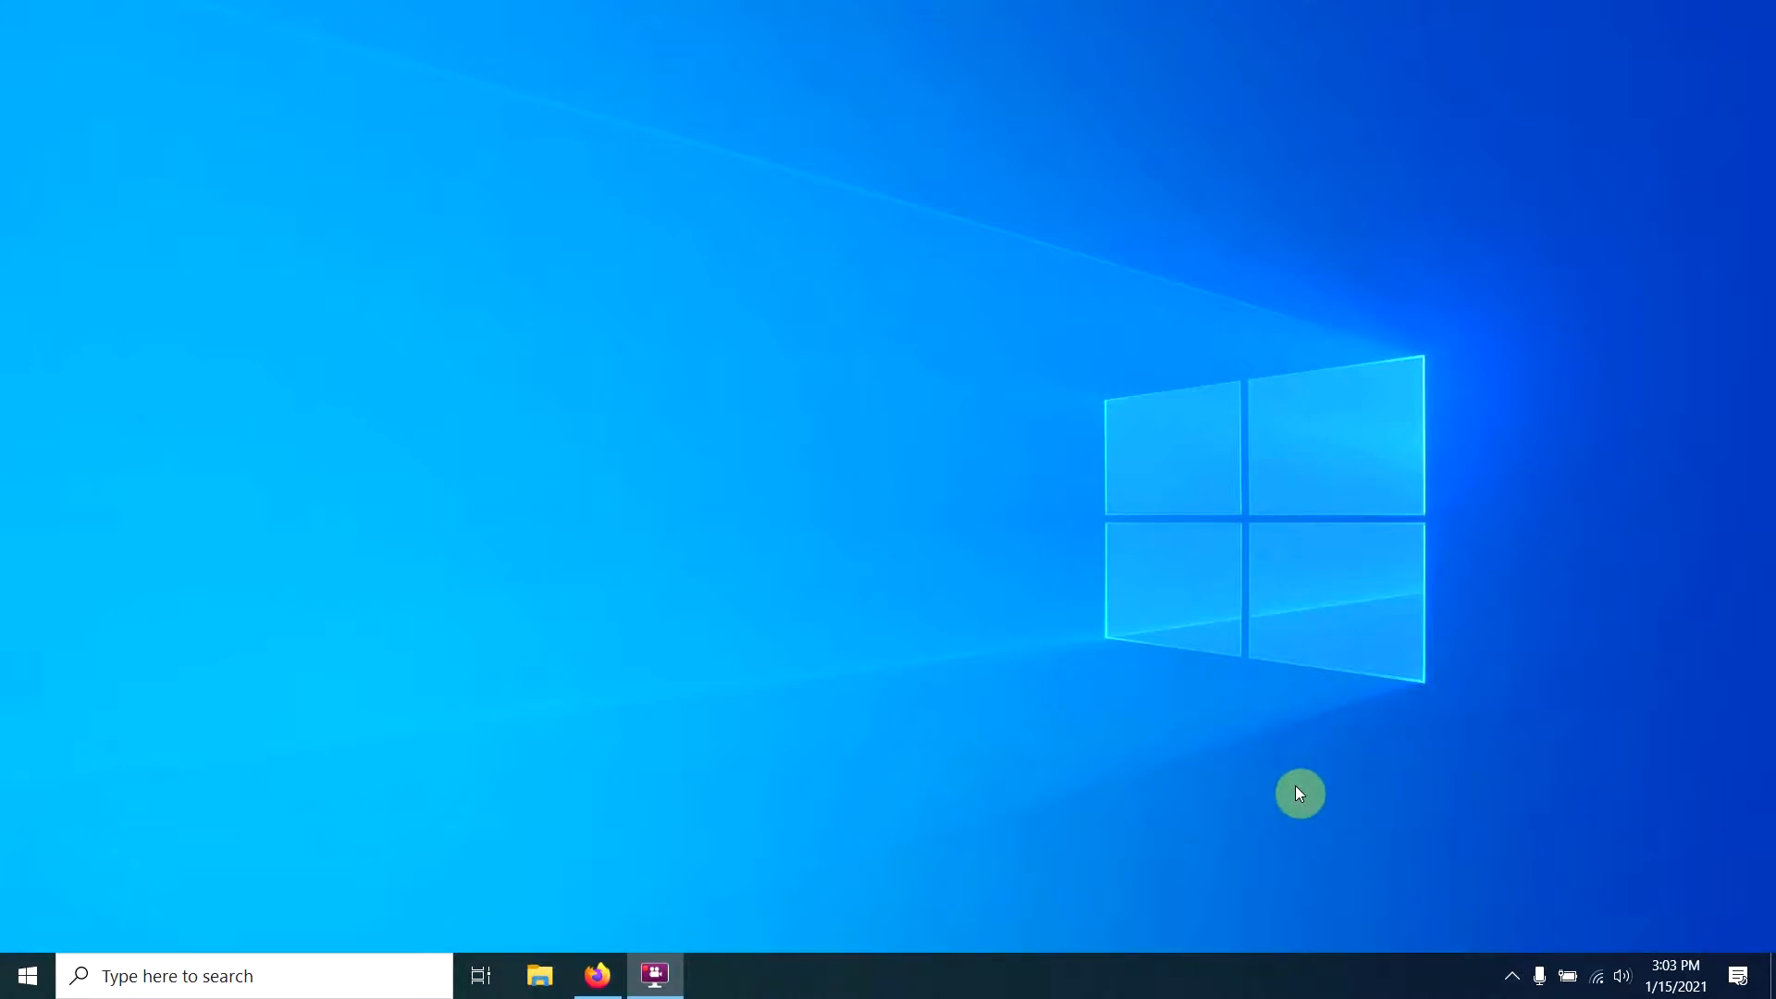
{"action": "mouse_move", "coordinate": [1311, 809]}
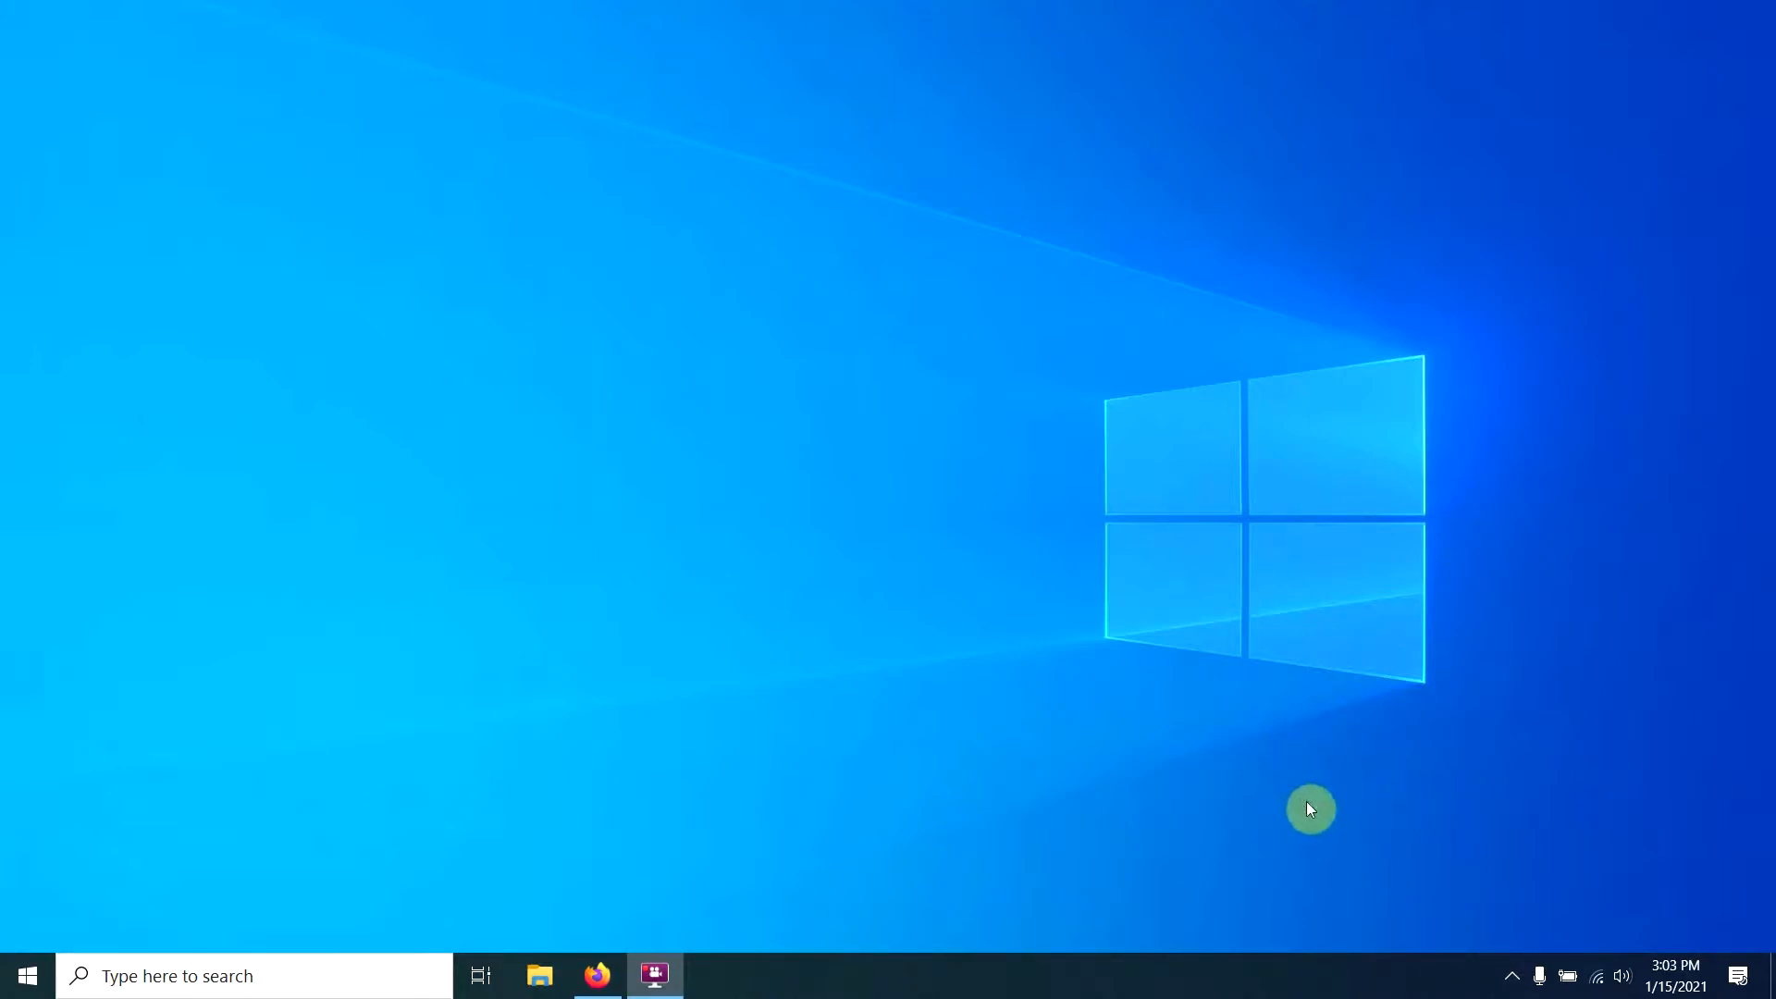
Check connected removable devices from the tray, then view This PC and select USB Drive (E:)
{"action": "left_click", "coordinate": [1512, 976]}
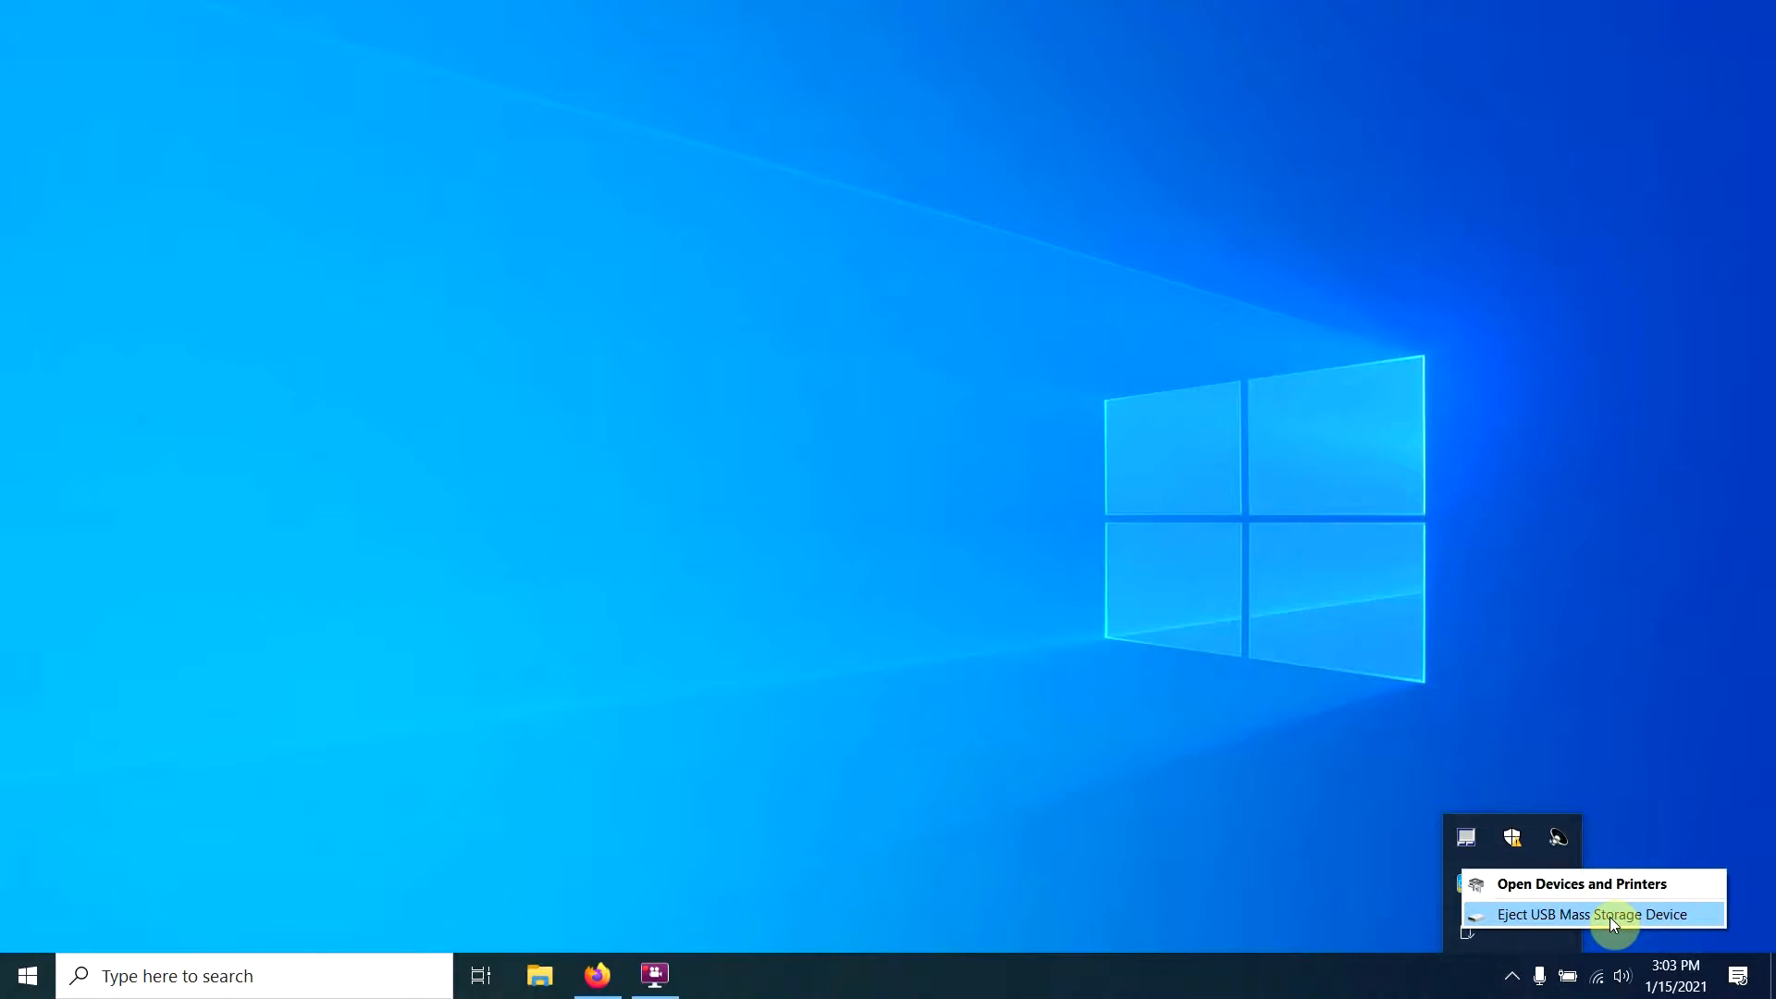
{"action": "mouse_move", "coordinate": [1592, 919]}
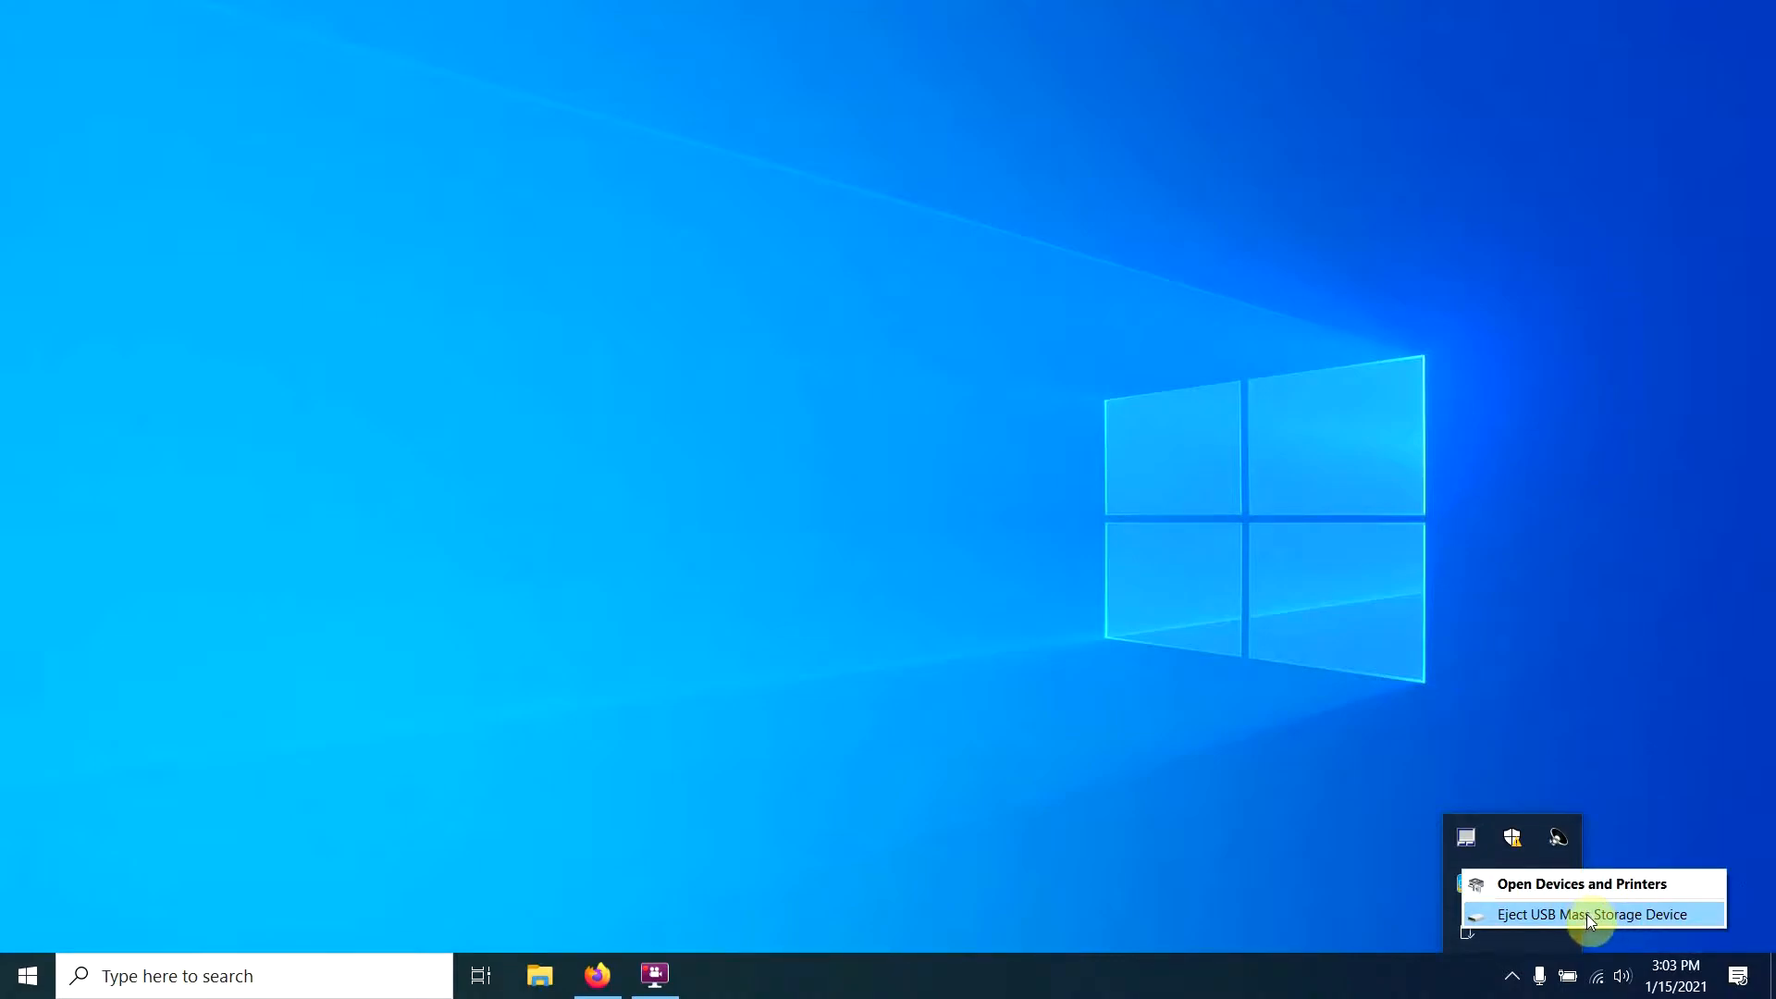
{"action": "left_click", "coordinate": [1590, 914]}
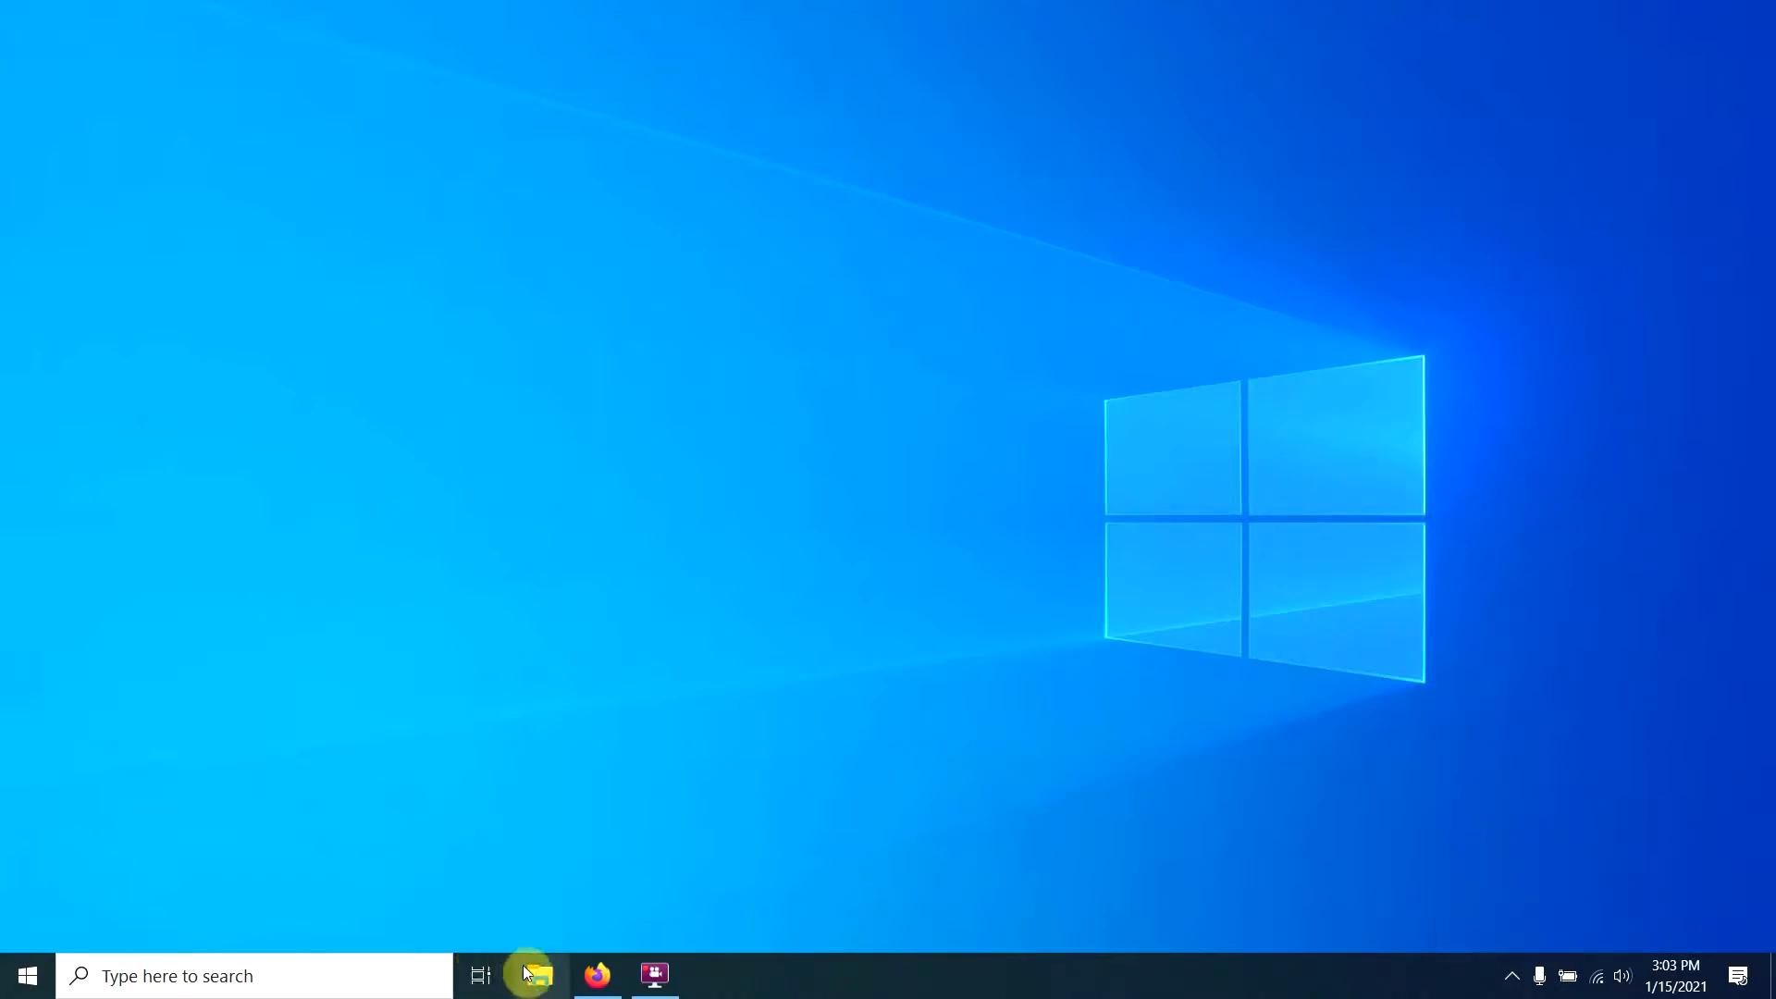
{"action": "left_click", "coordinate": [525, 975]}
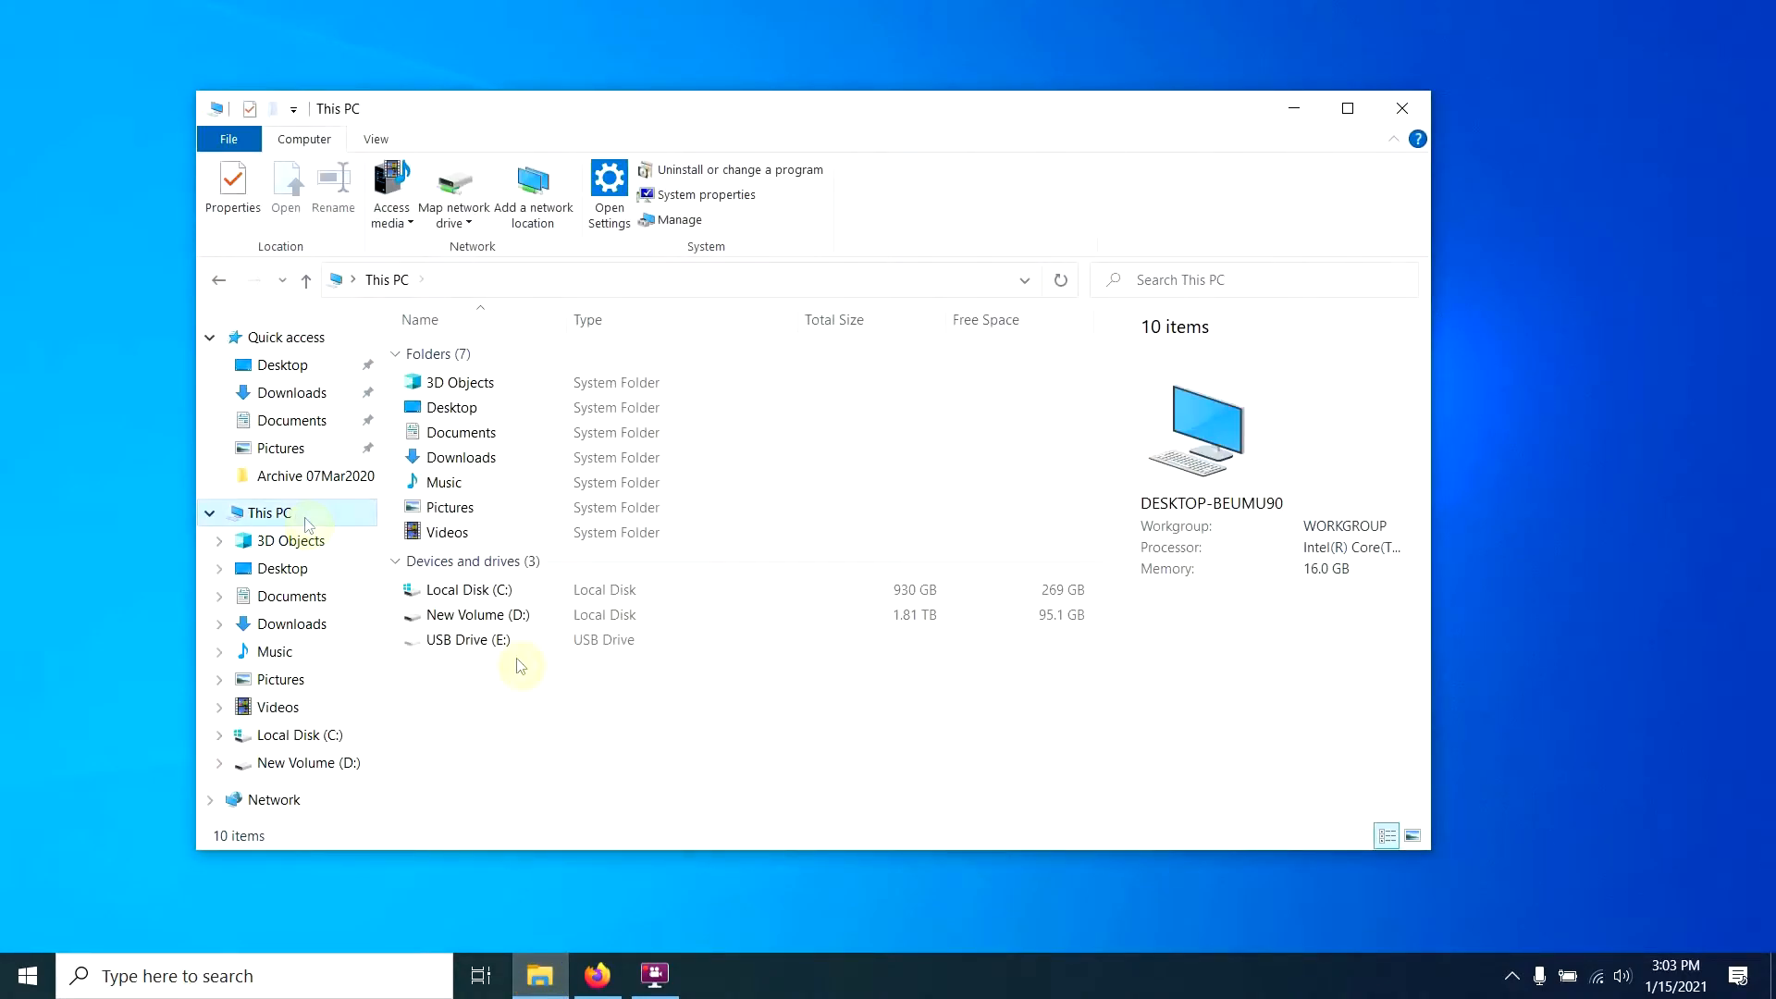
{"action": "mouse_move", "coordinate": [651, 572]}
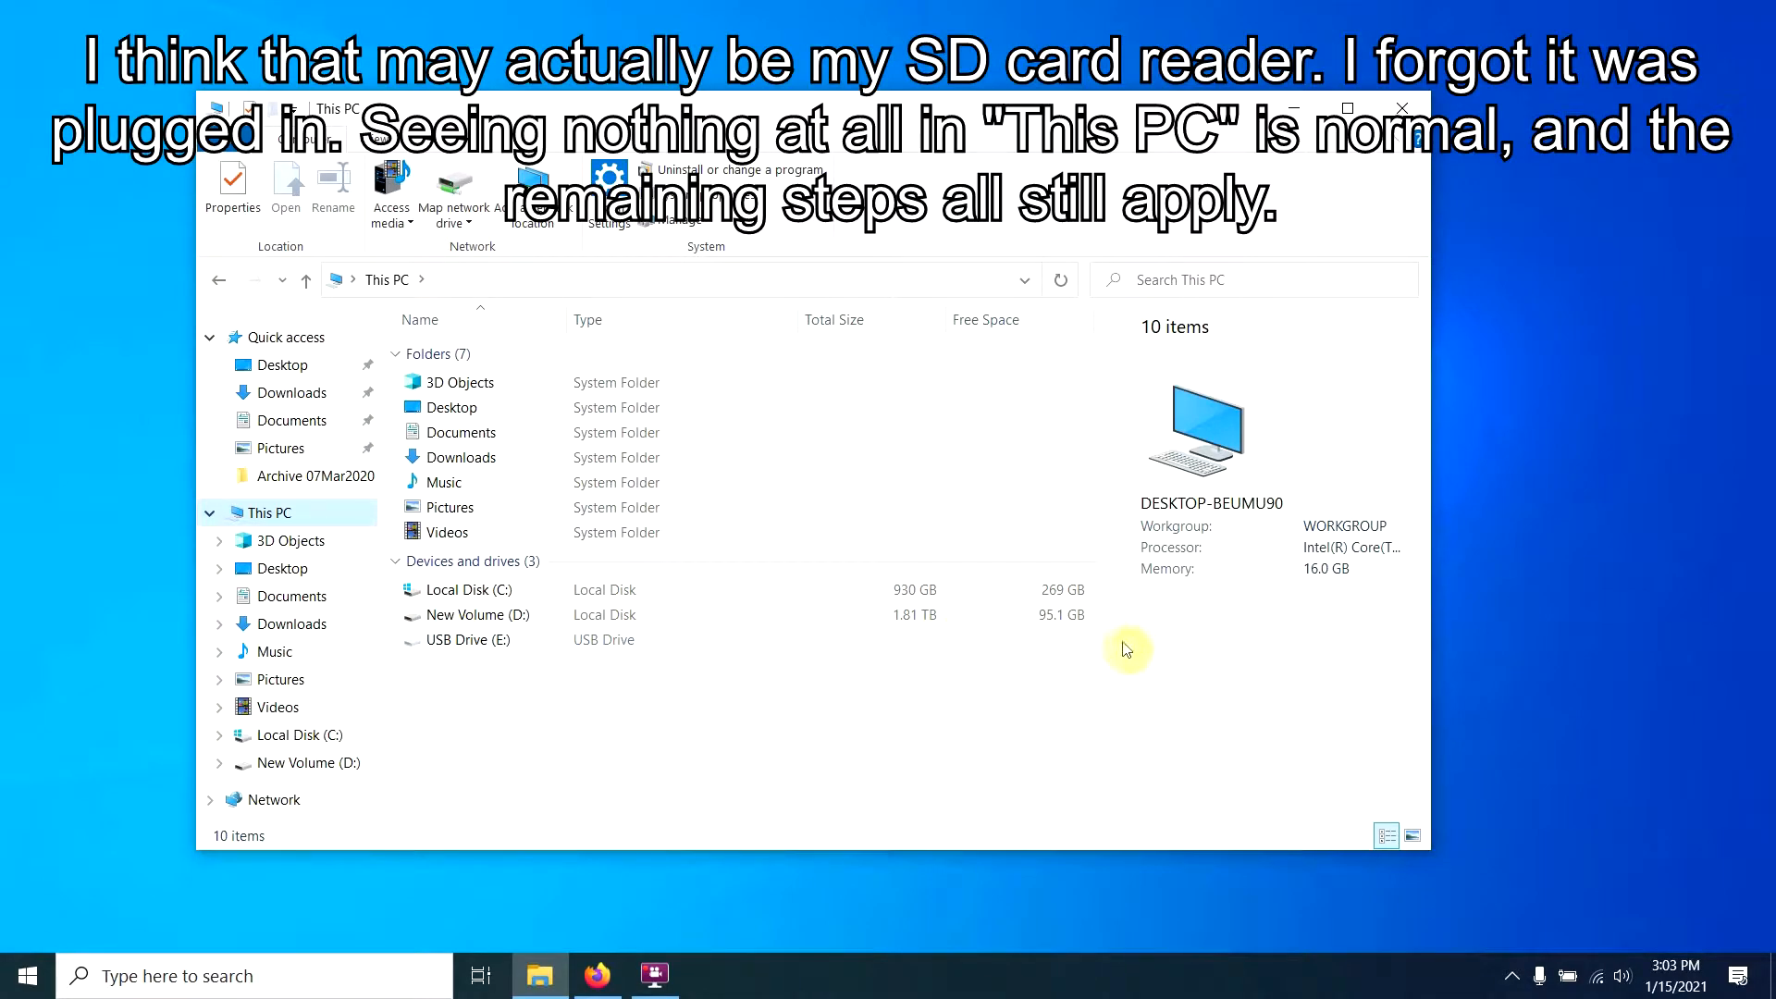
{"action": "left_click", "coordinate": [464, 641]}
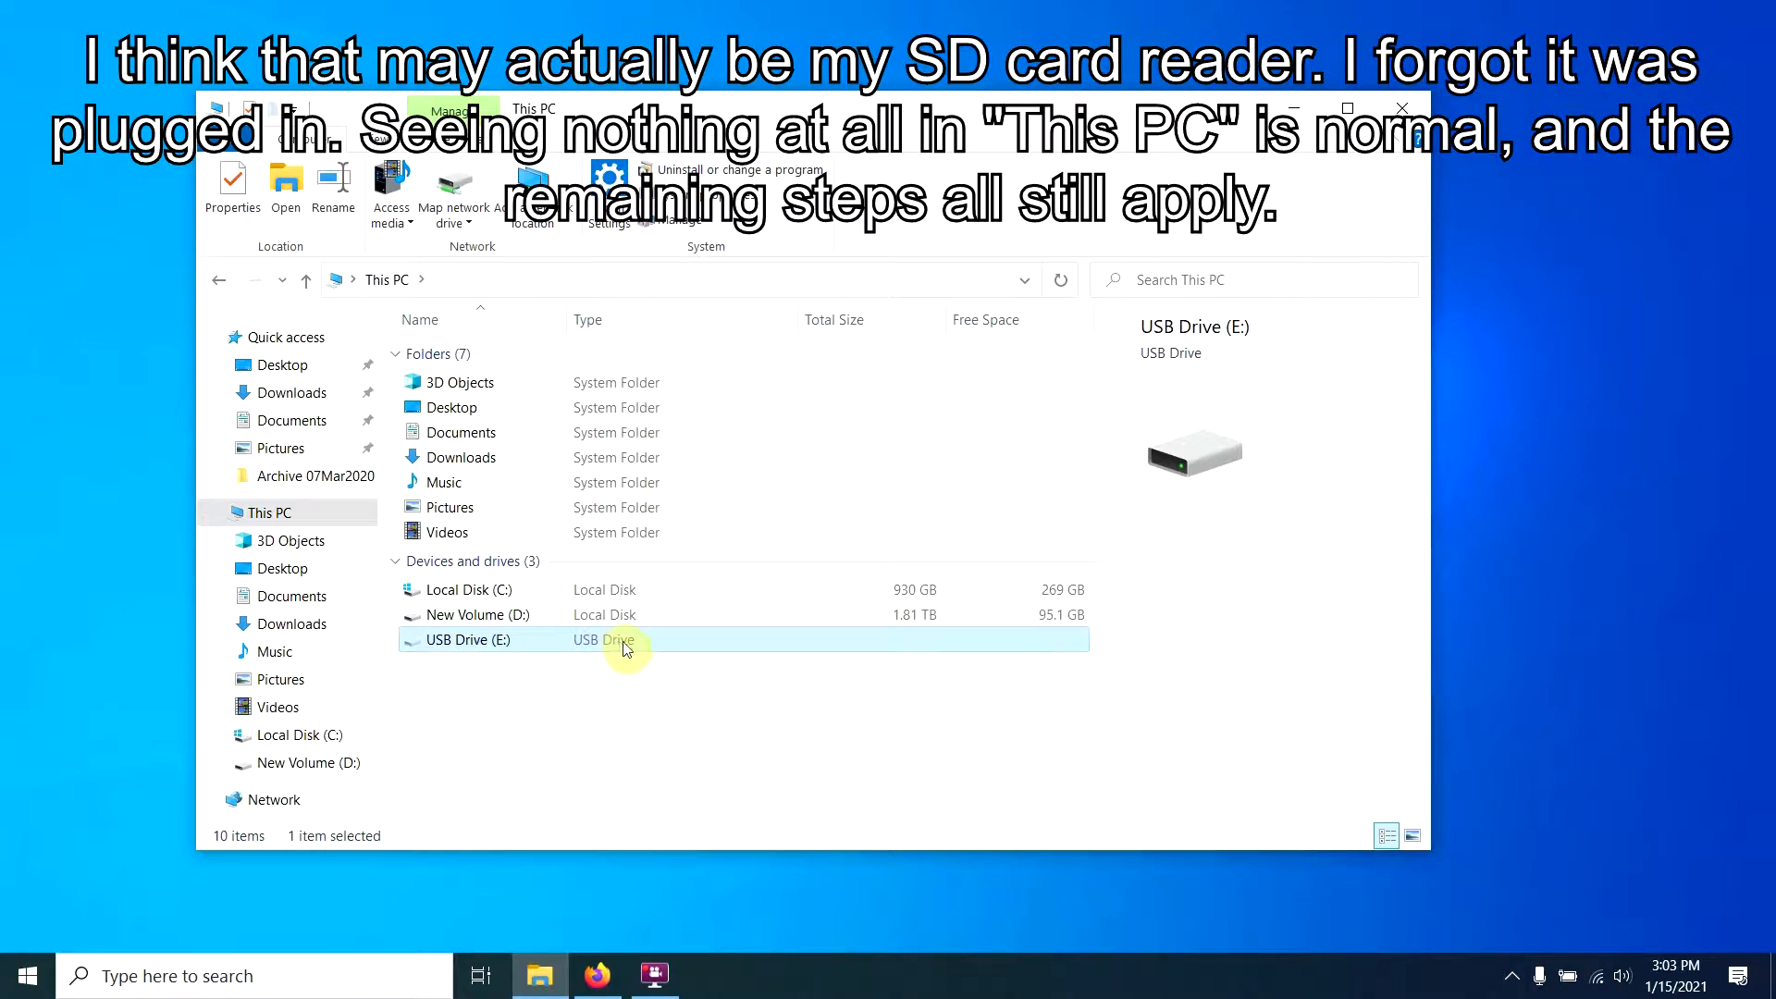
{"action": "left_click", "coordinate": [1402, 107]}
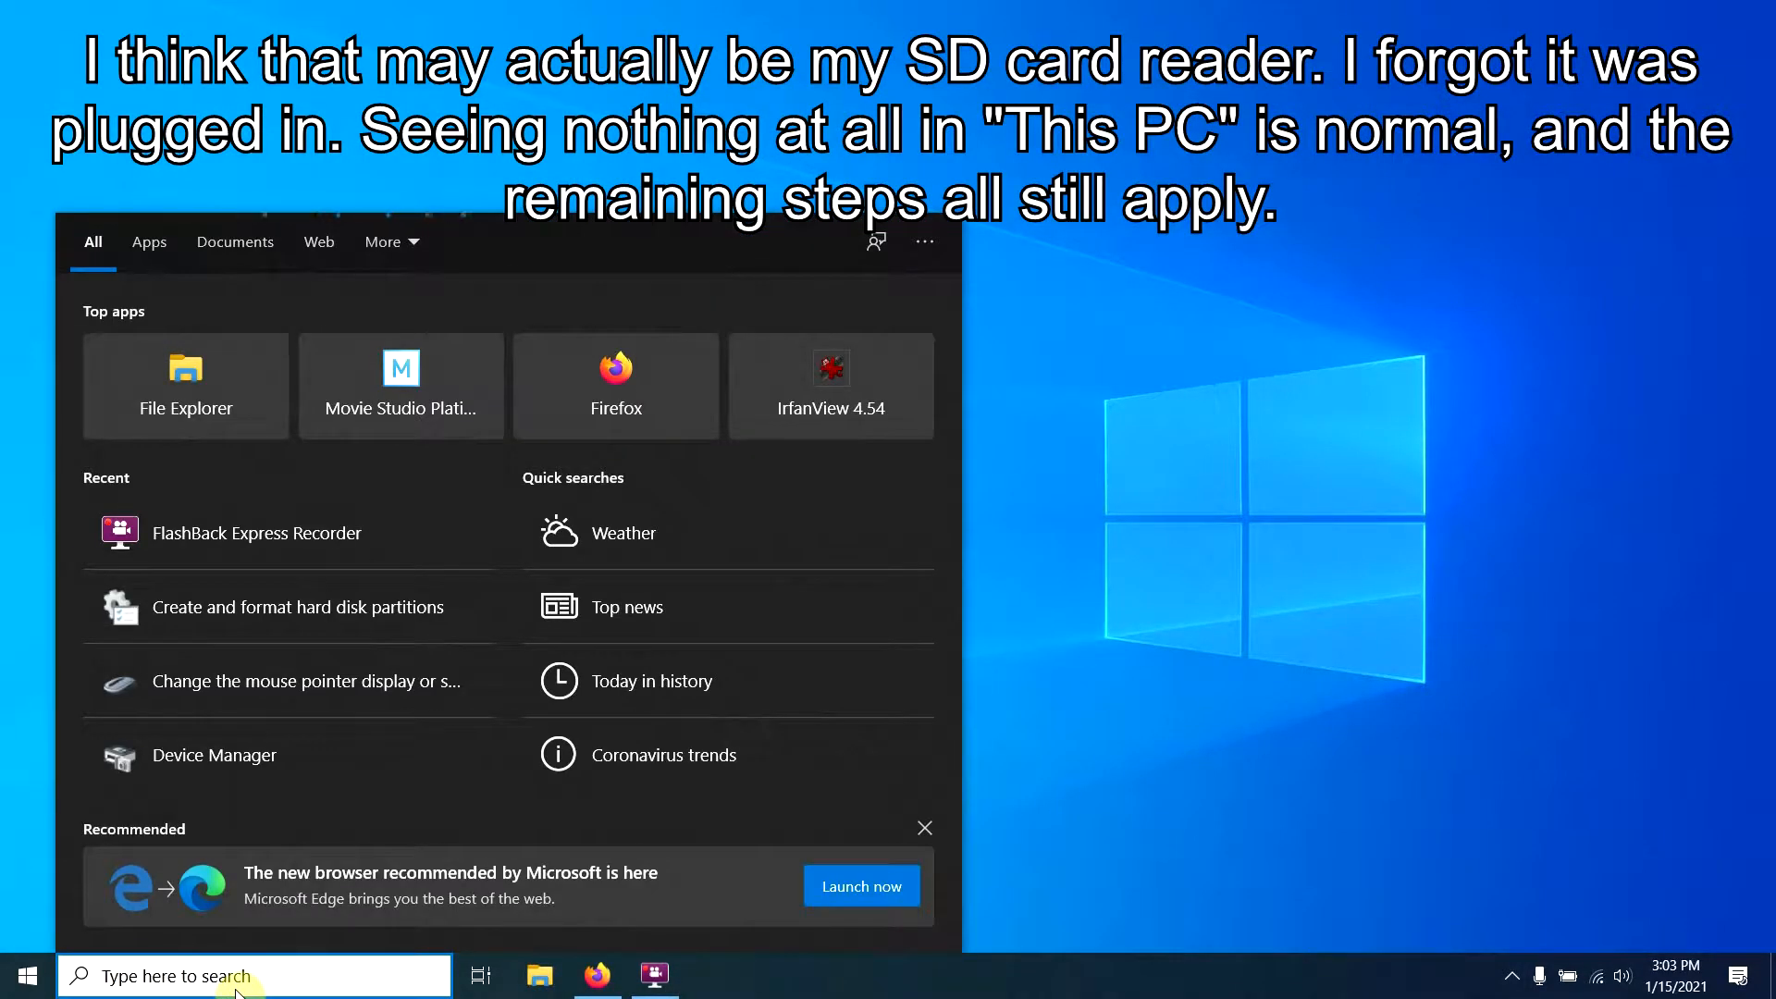
Launch 'Create and format hard disk partitions' via search and scroll to the unallocated 298.09 GB Disk 3
{"action": "type", "text": "disk mangement"}
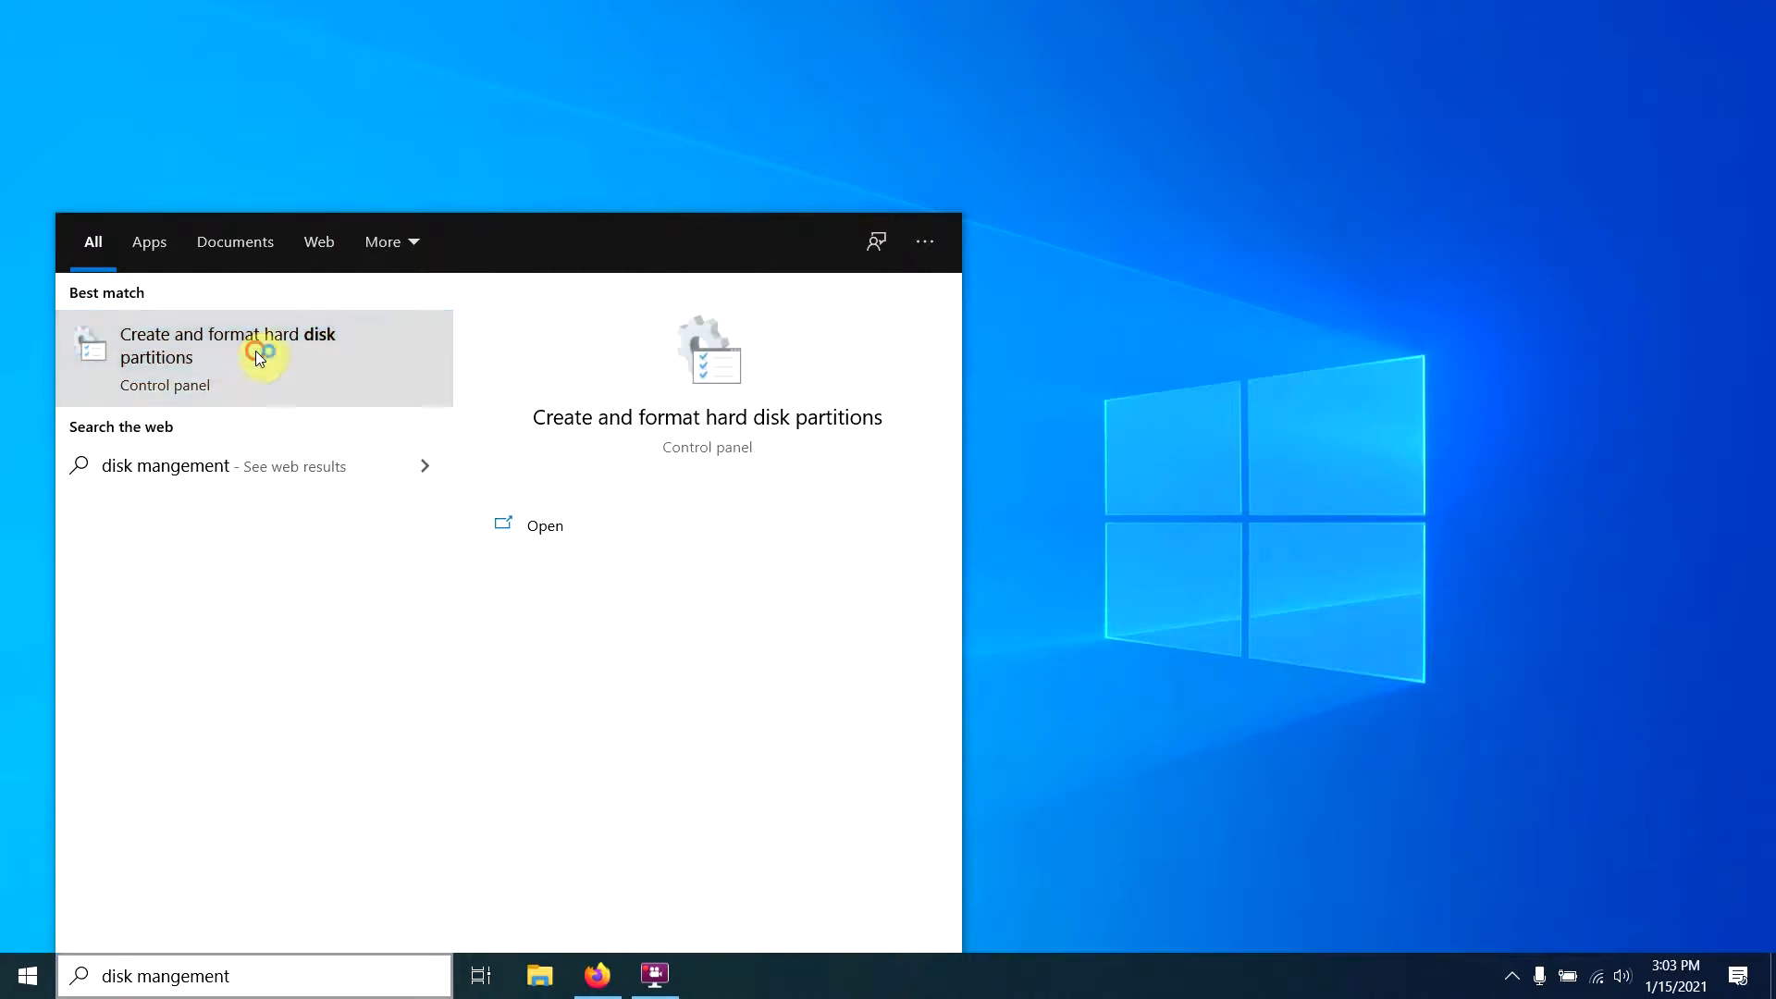
{"action": "left_click", "coordinate": [228, 345]}
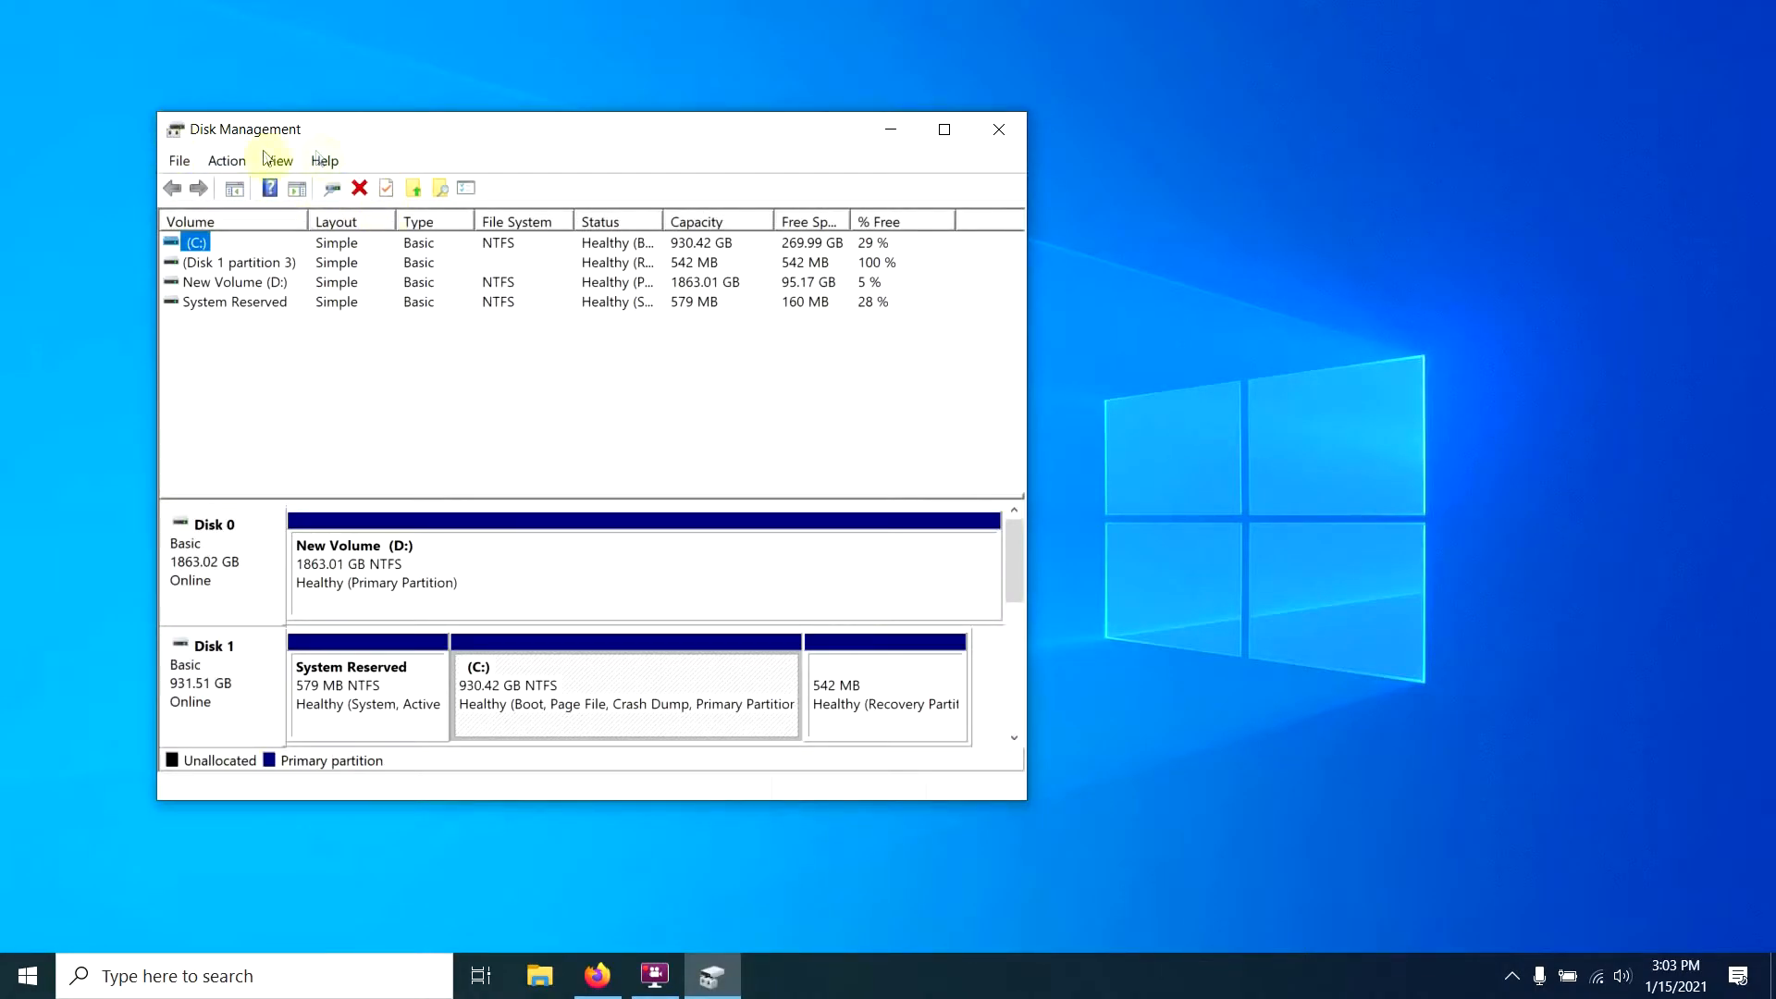
{"action": "scroll", "scroll_direction": "down", "scroll_amount": 3}
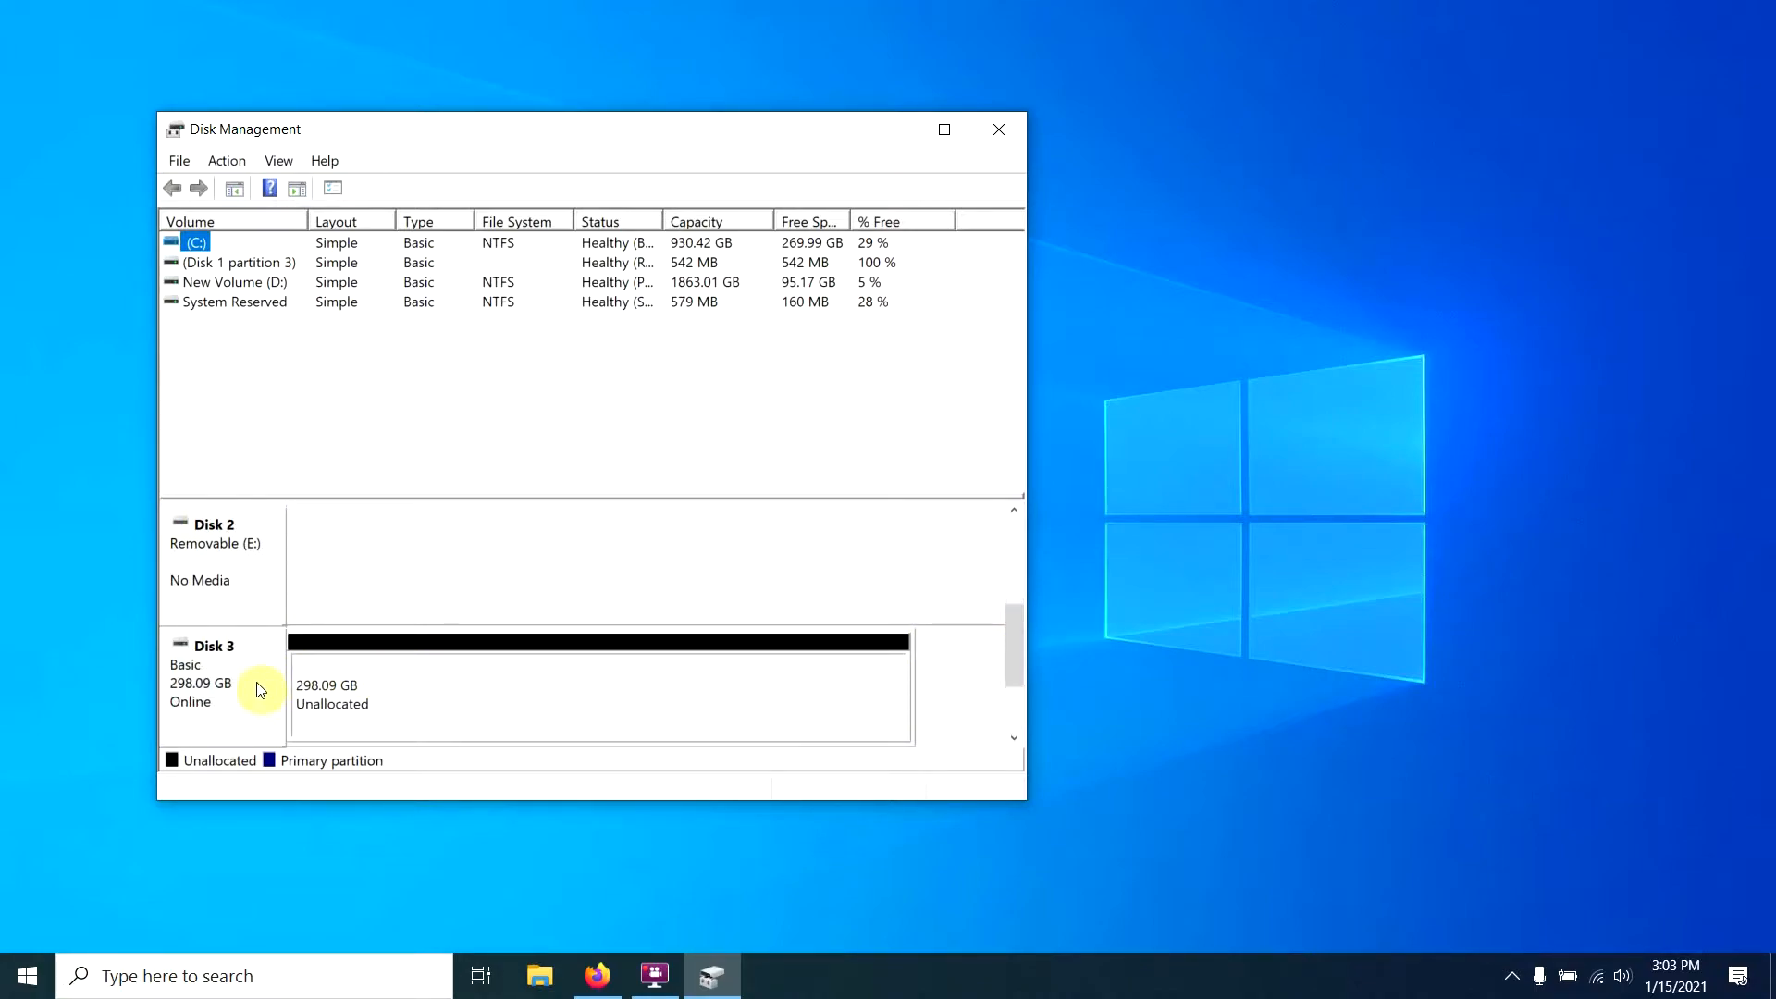
{"action": "mouse_move", "coordinate": [358, 605]}
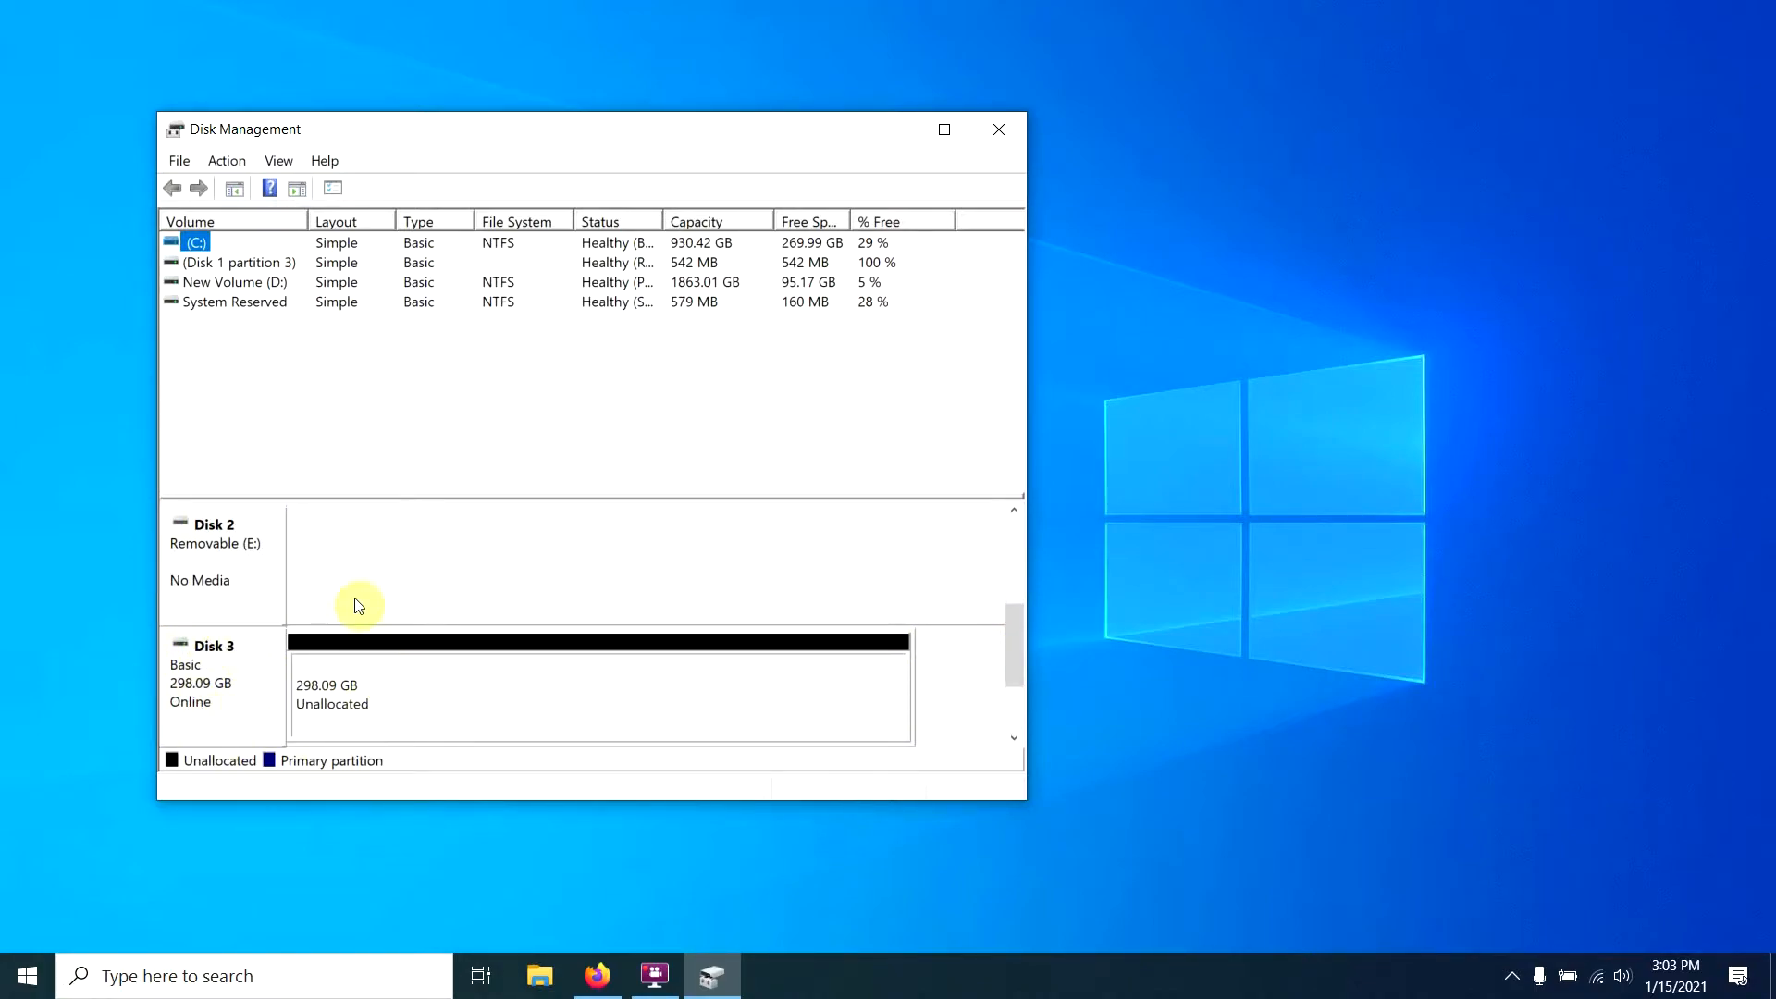
{"action": "mouse_move", "coordinate": [345, 635]}
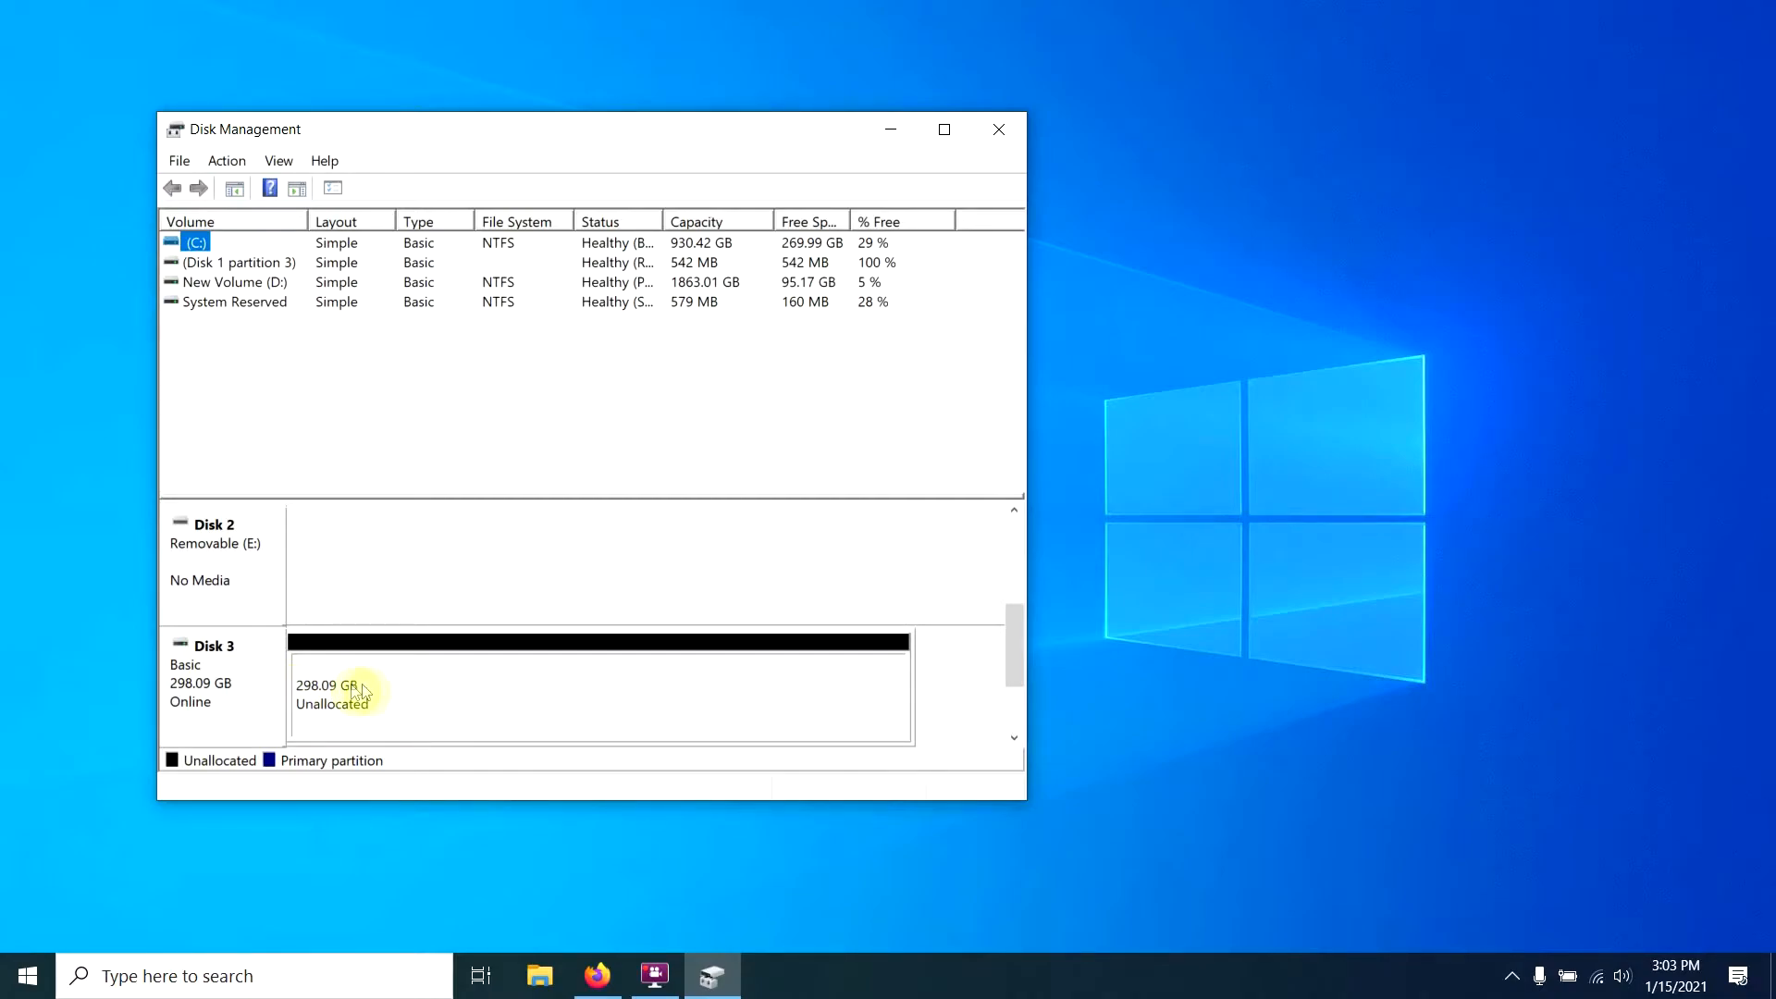
{"action": "mouse_move", "coordinate": [518, 693]}
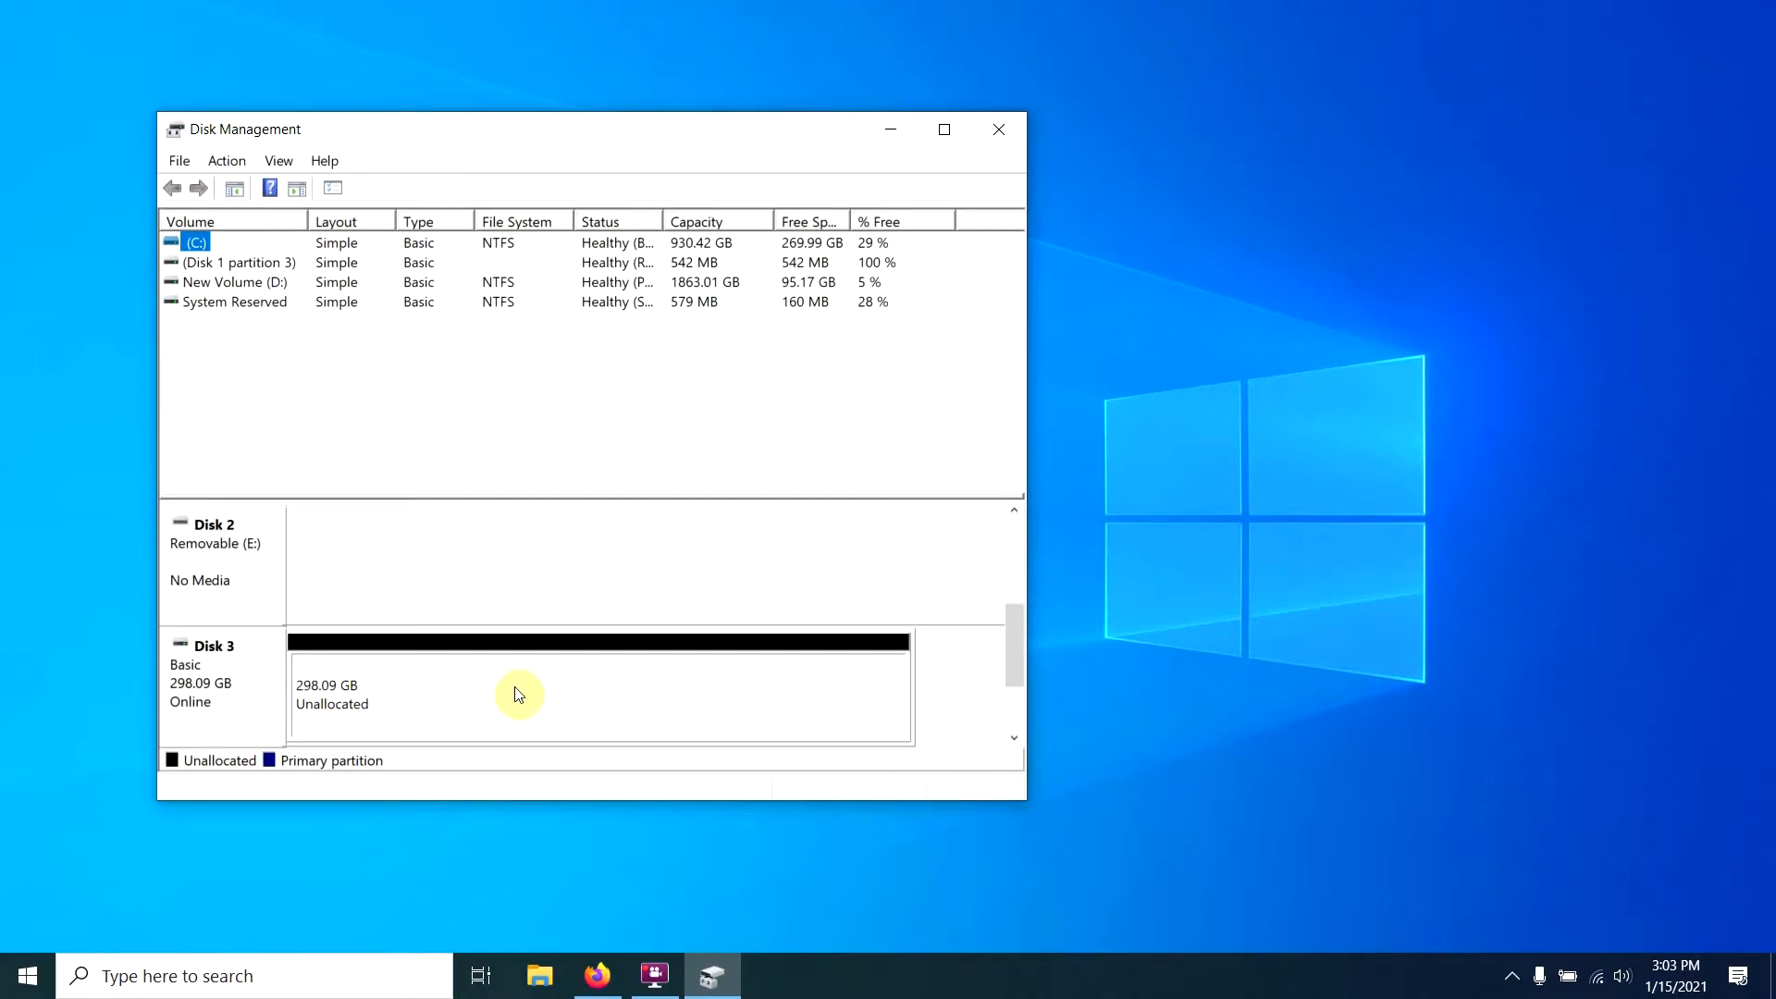
Create a New Simple Volume on Disk 3: full 305243 MB, drive letter F, default NTFS format settings
{"action": "right_click", "coordinate": [519, 693]}
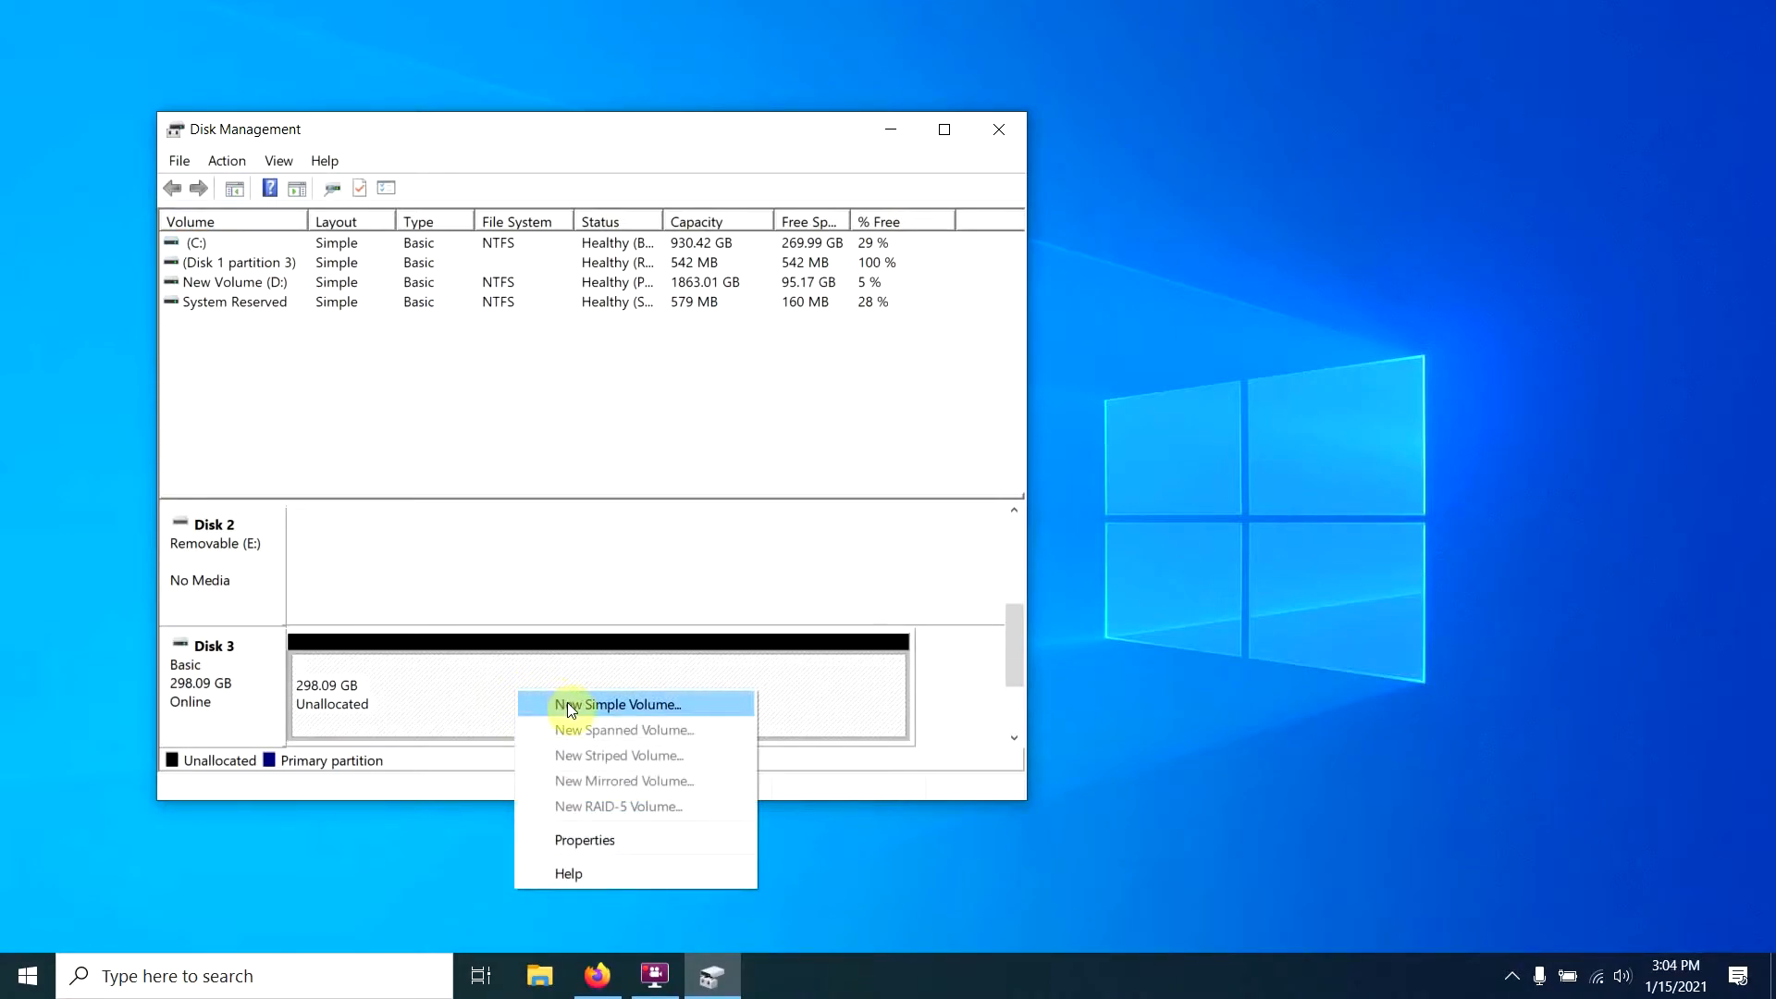
{"action": "left_click", "coordinate": [621, 703]}
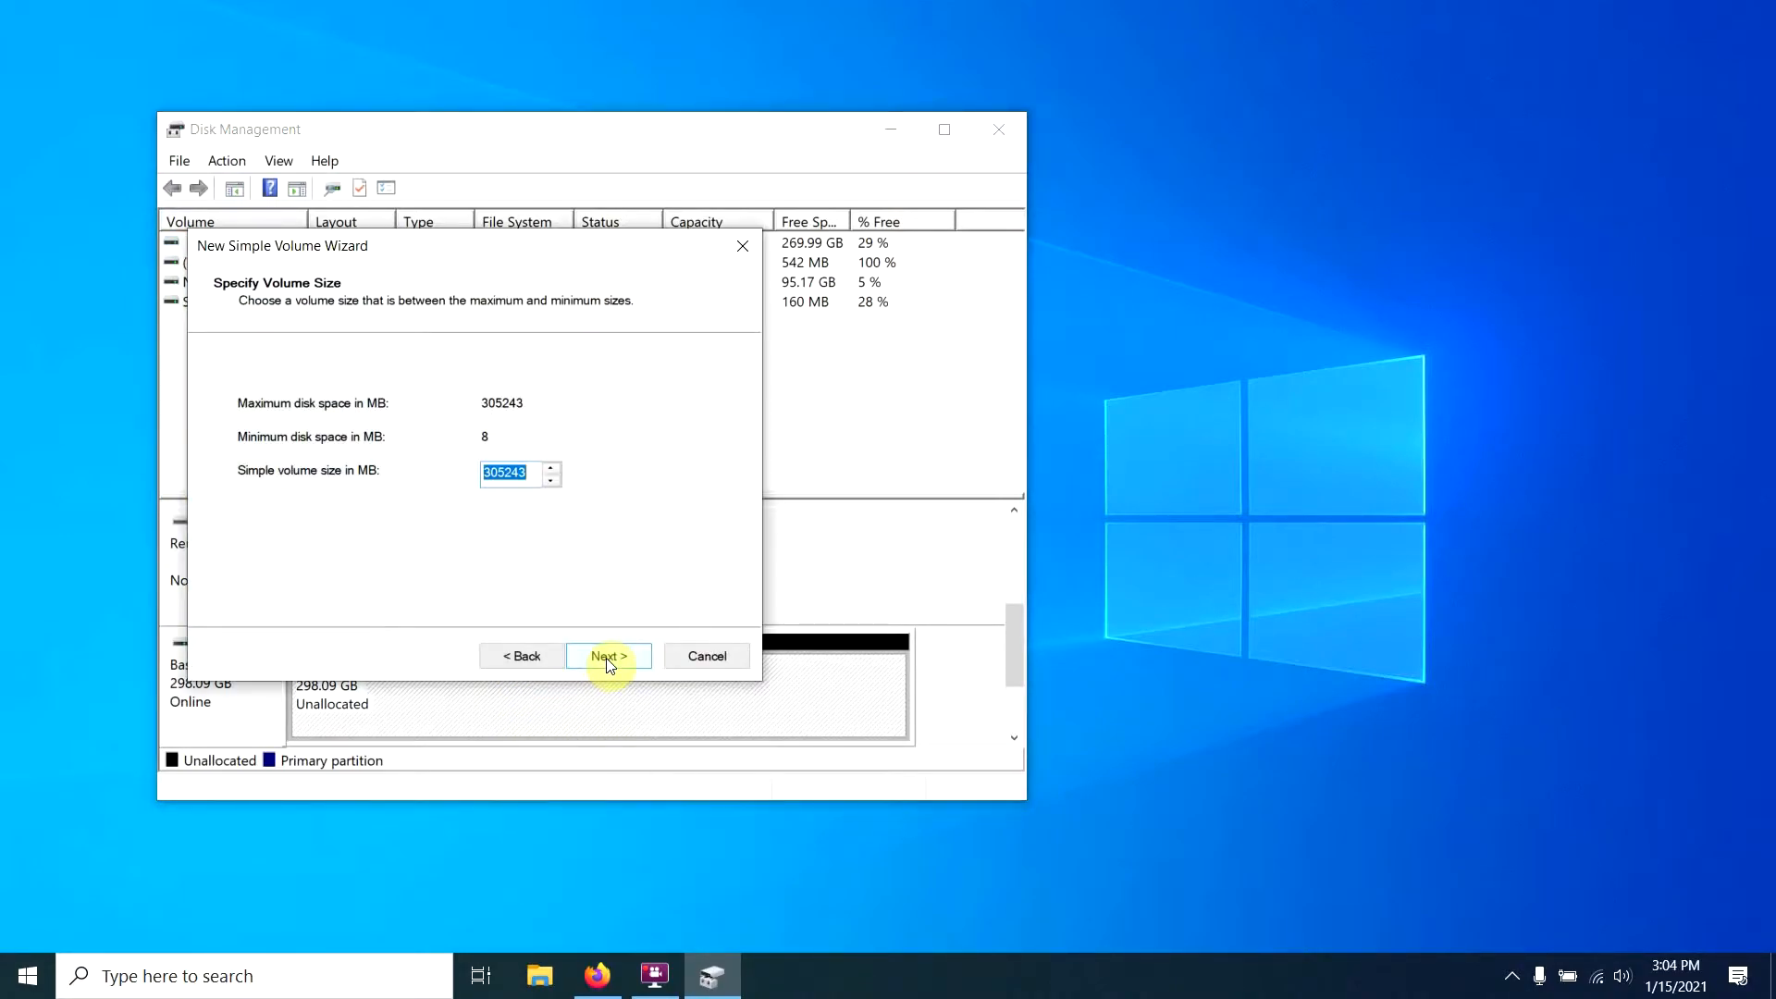
{"action": "left_click", "coordinate": [609, 656]}
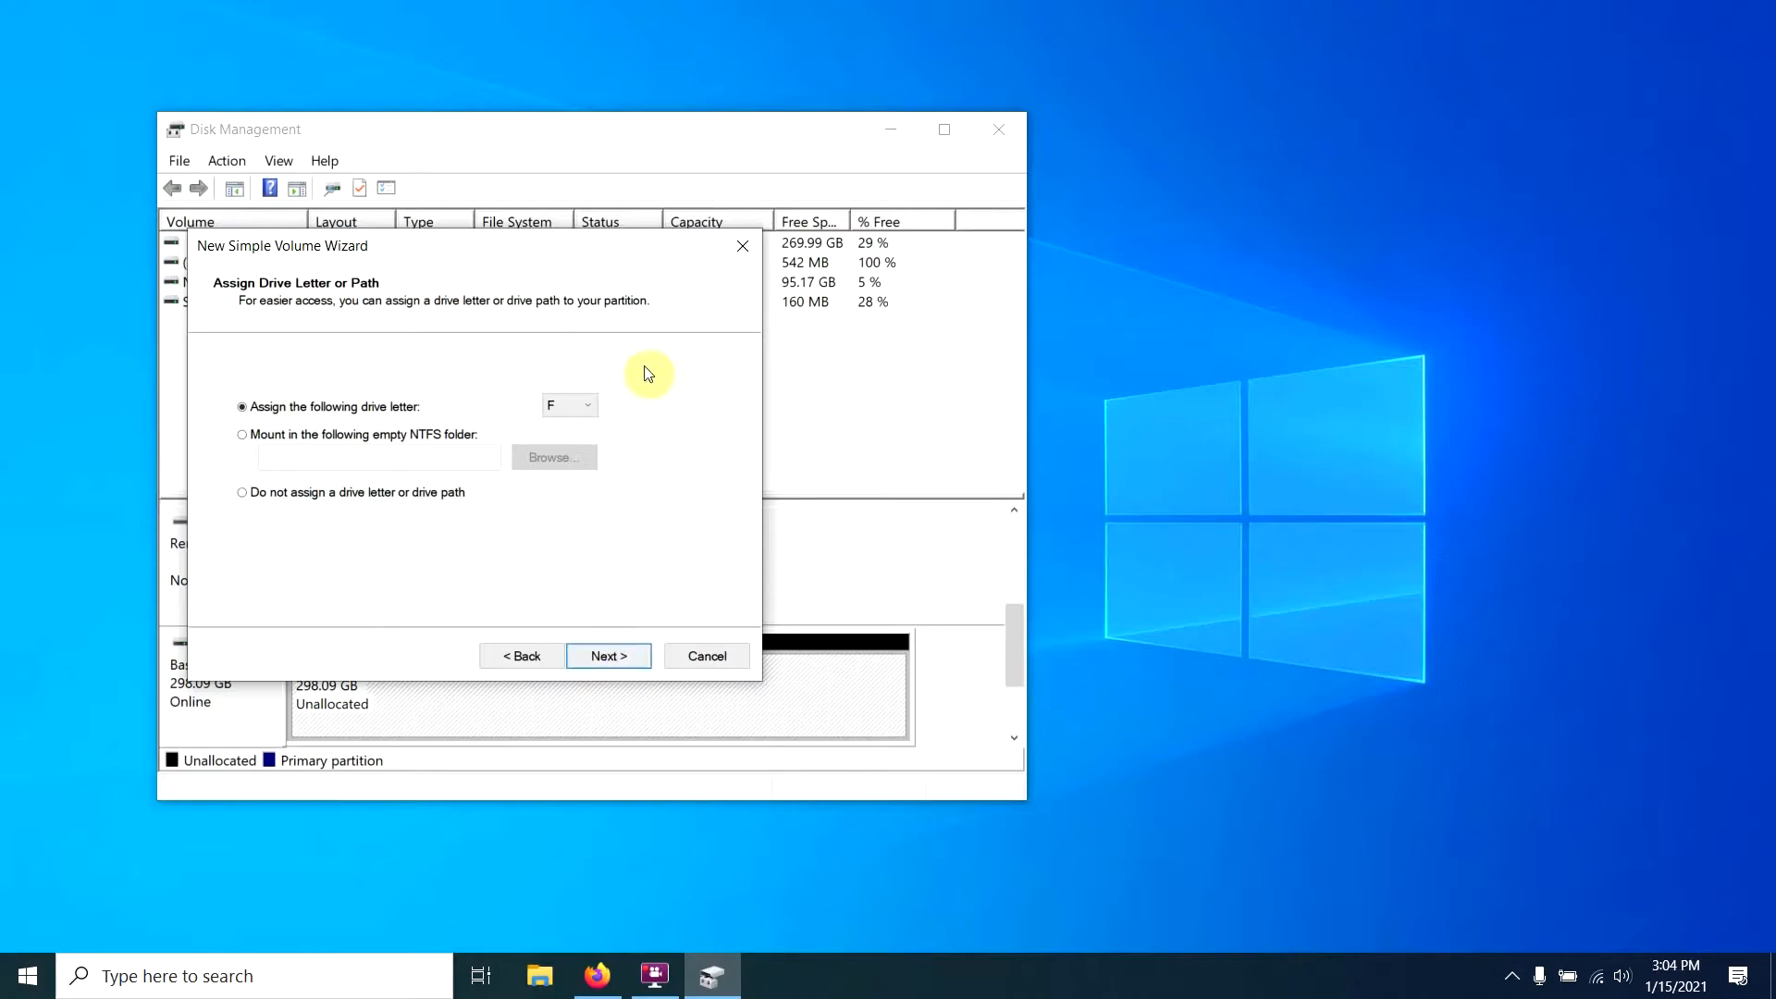
{"action": "left_click", "coordinate": [607, 655]}
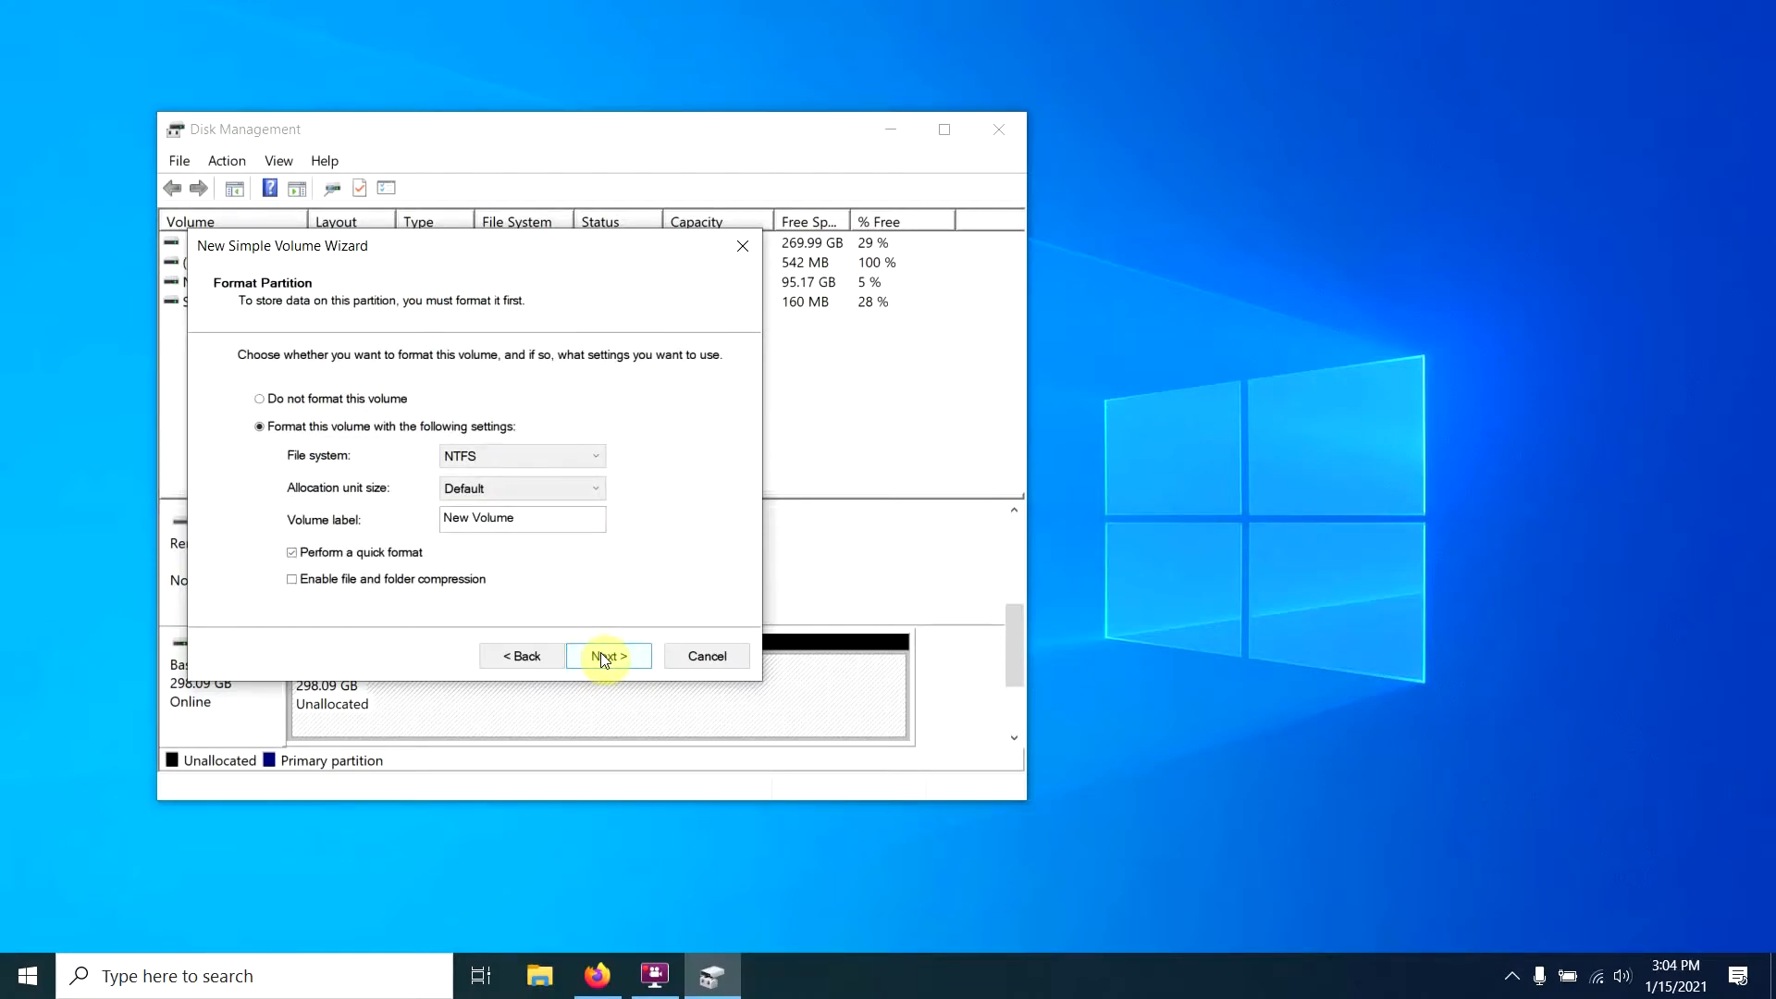
{"action": "mouse_move", "coordinate": [570, 463]}
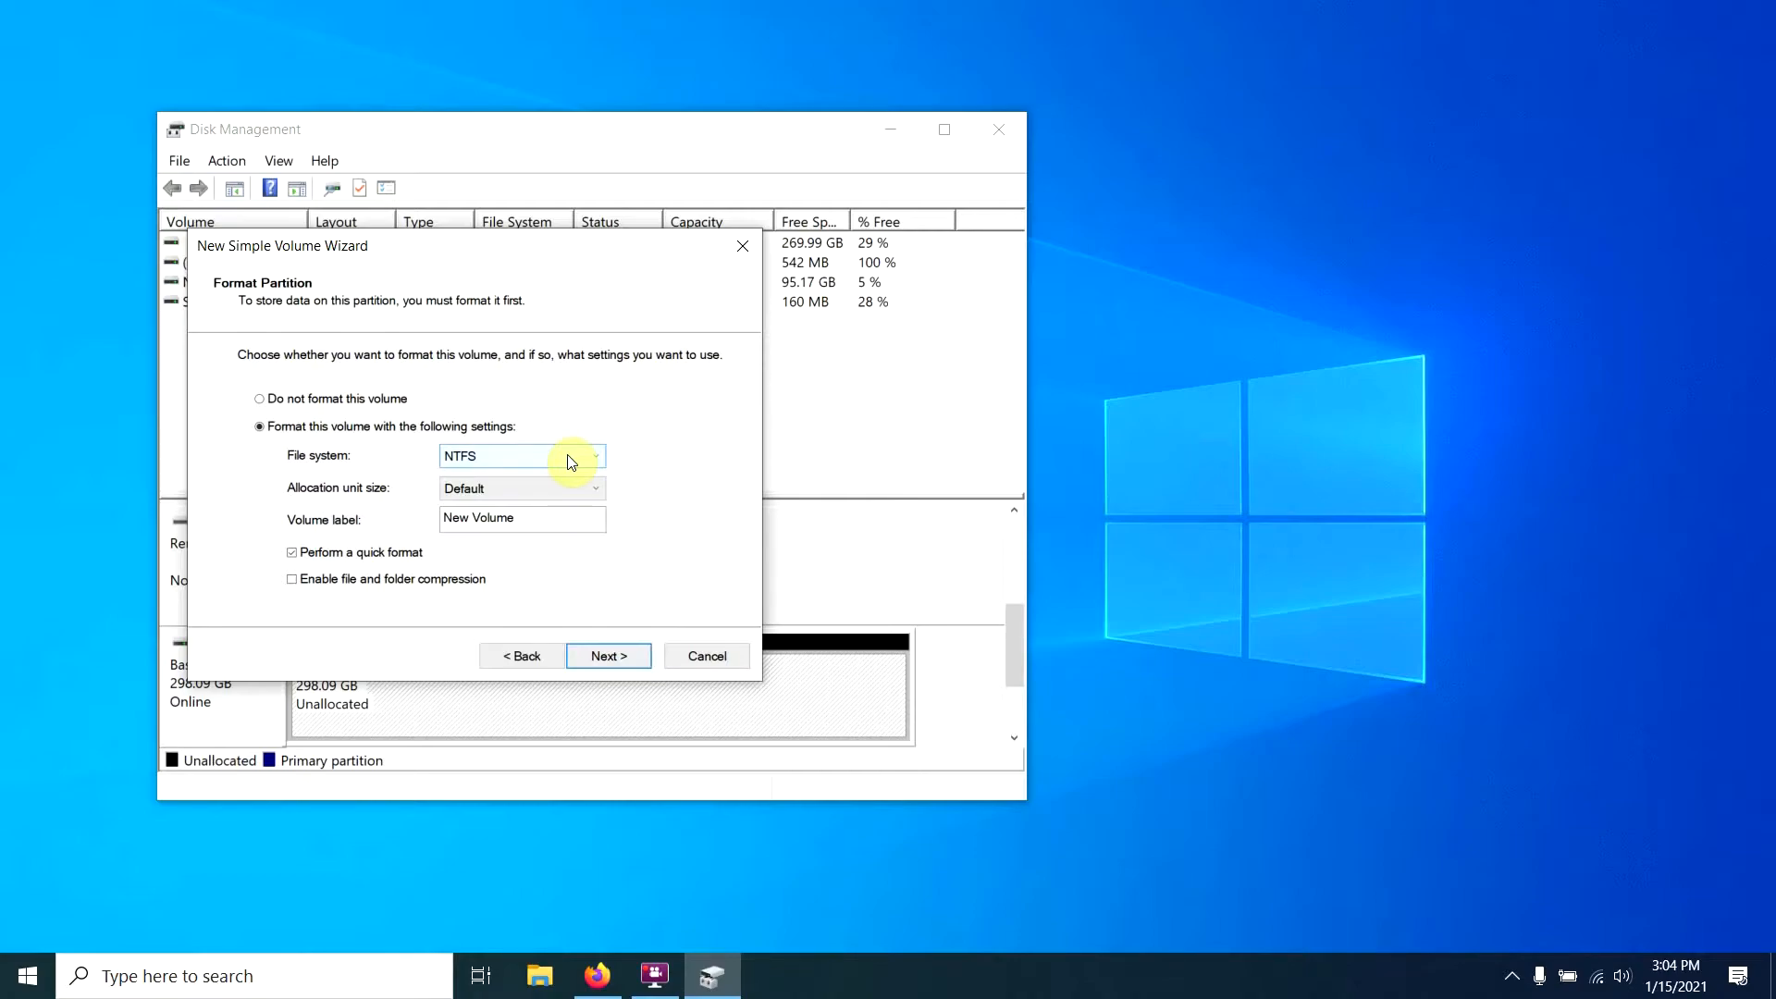
{"action": "left_click", "coordinate": [594, 455]}
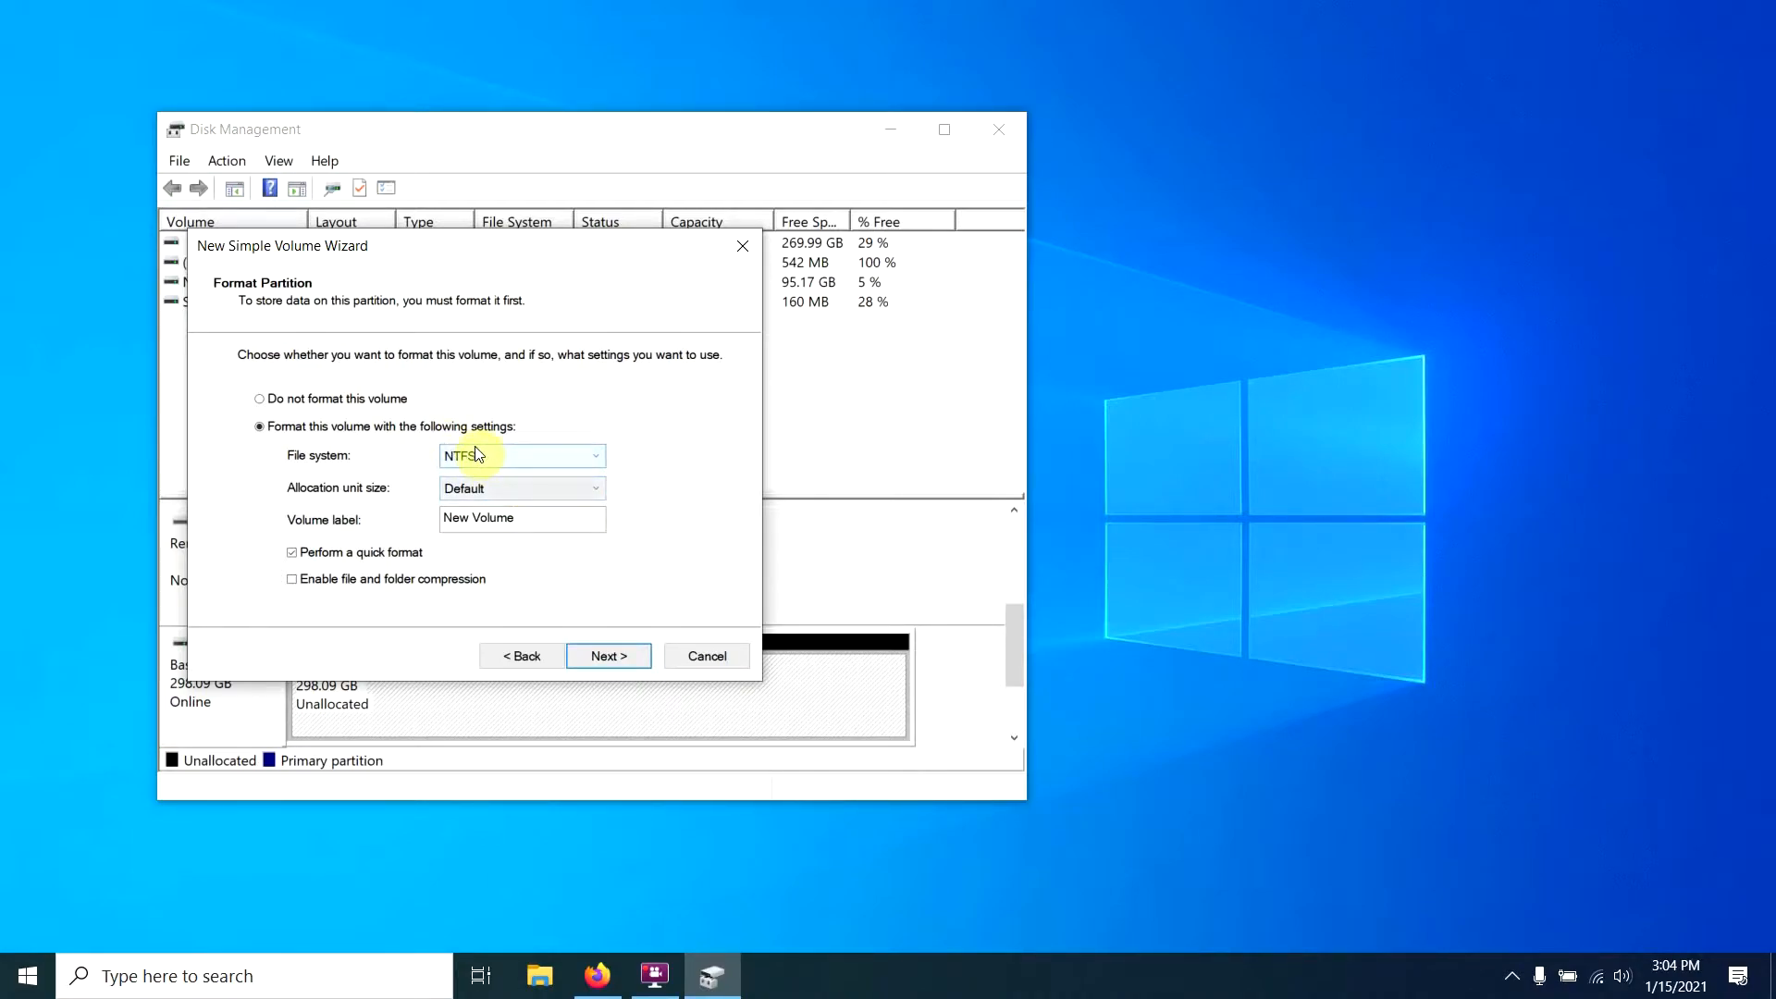
{"action": "left_click", "coordinate": [609, 656]}
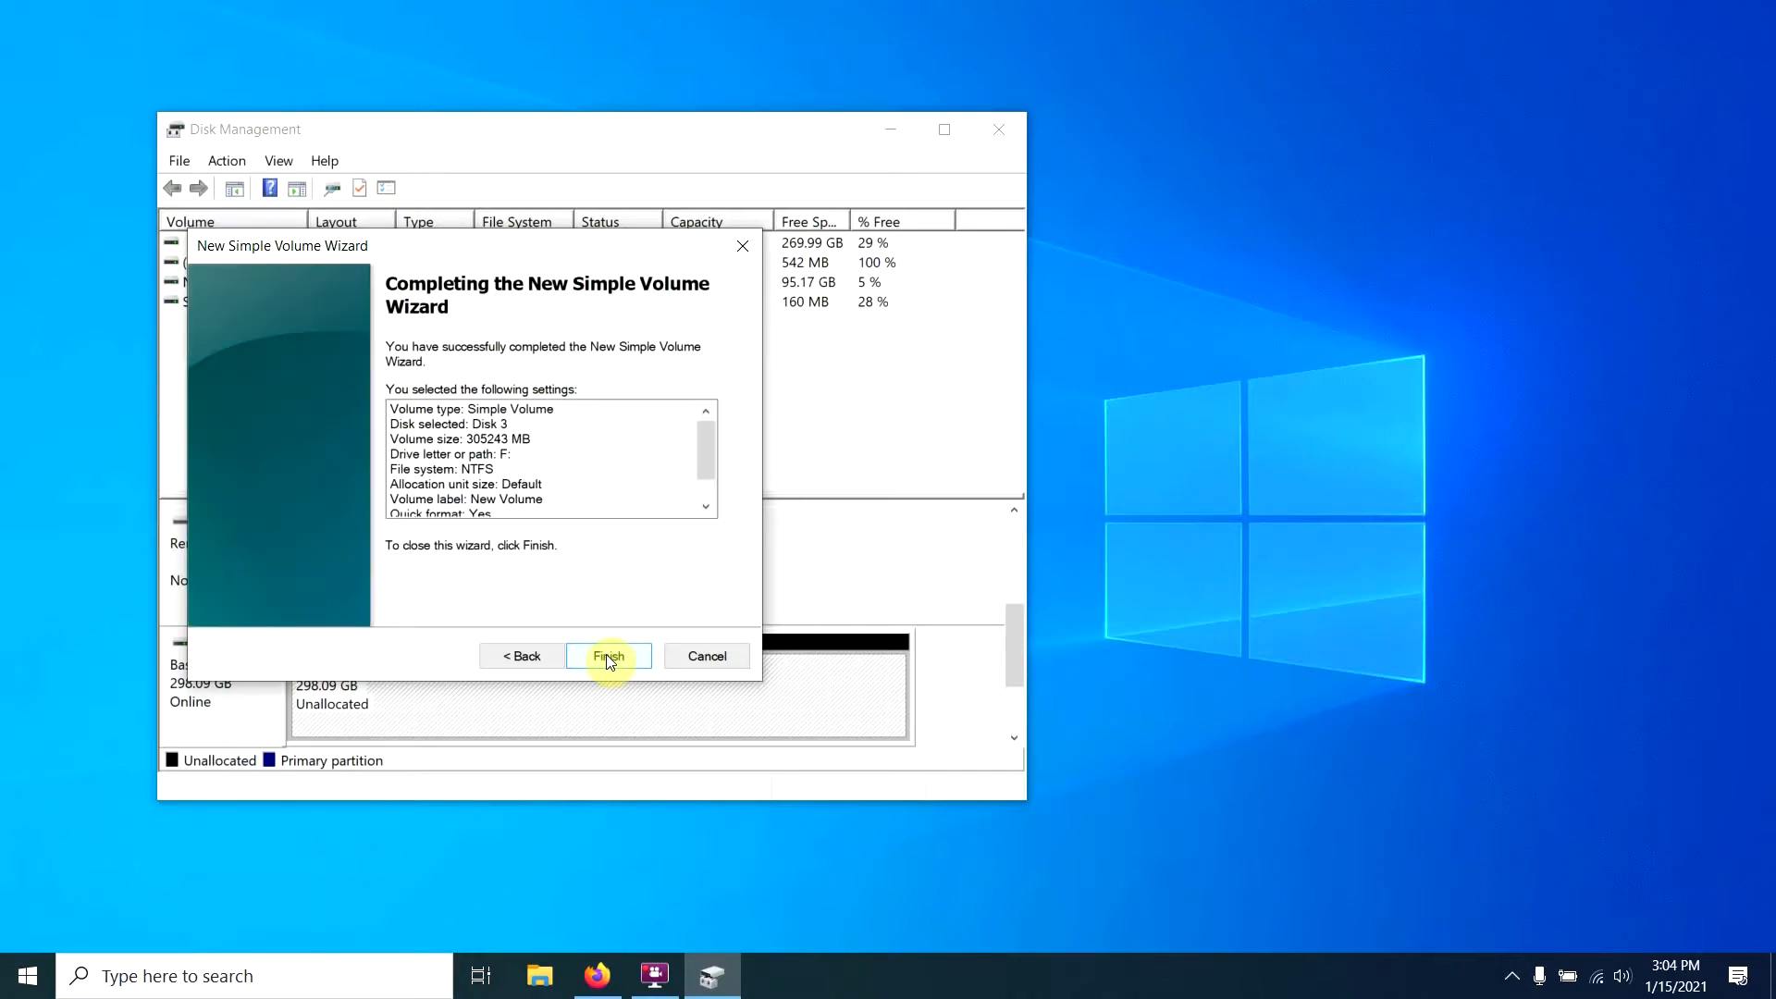
{"action": "left_click", "coordinate": [609, 656]}
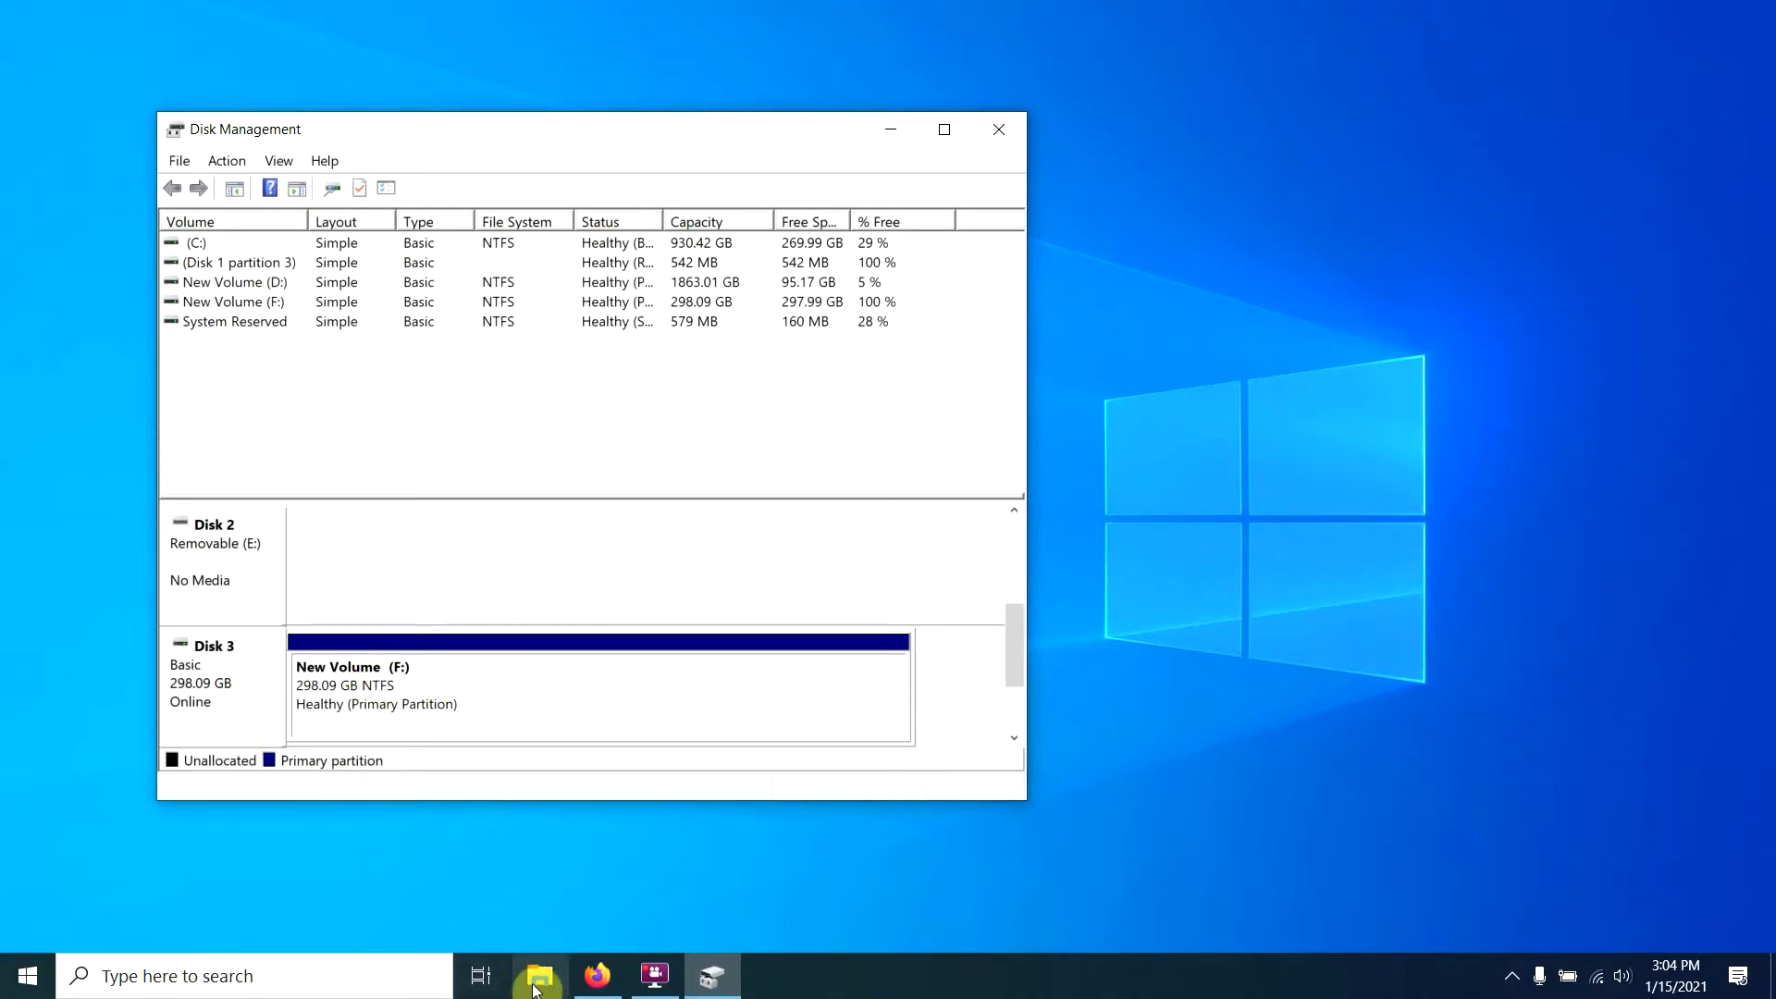
Bring up a File Explorer window on This PC listing the computer's drives
{"action": "left_click", "coordinate": [540, 975]}
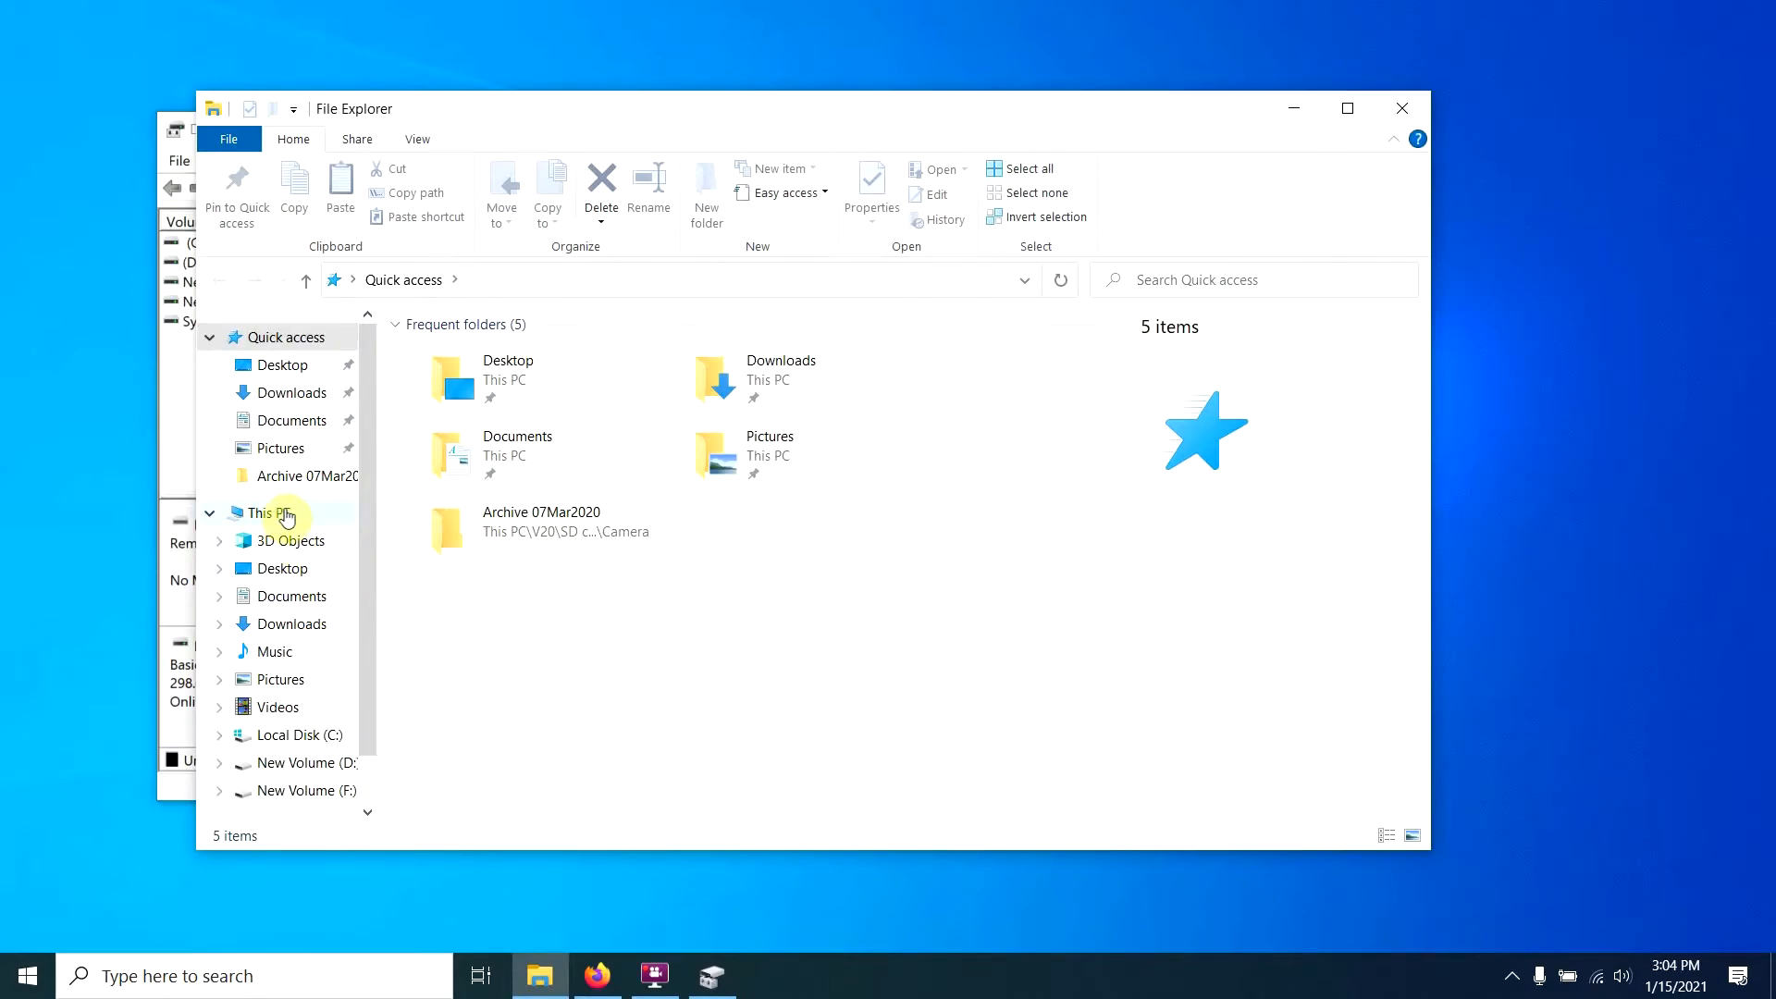
{"action": "left_click", "coordinate": [268, 512]}
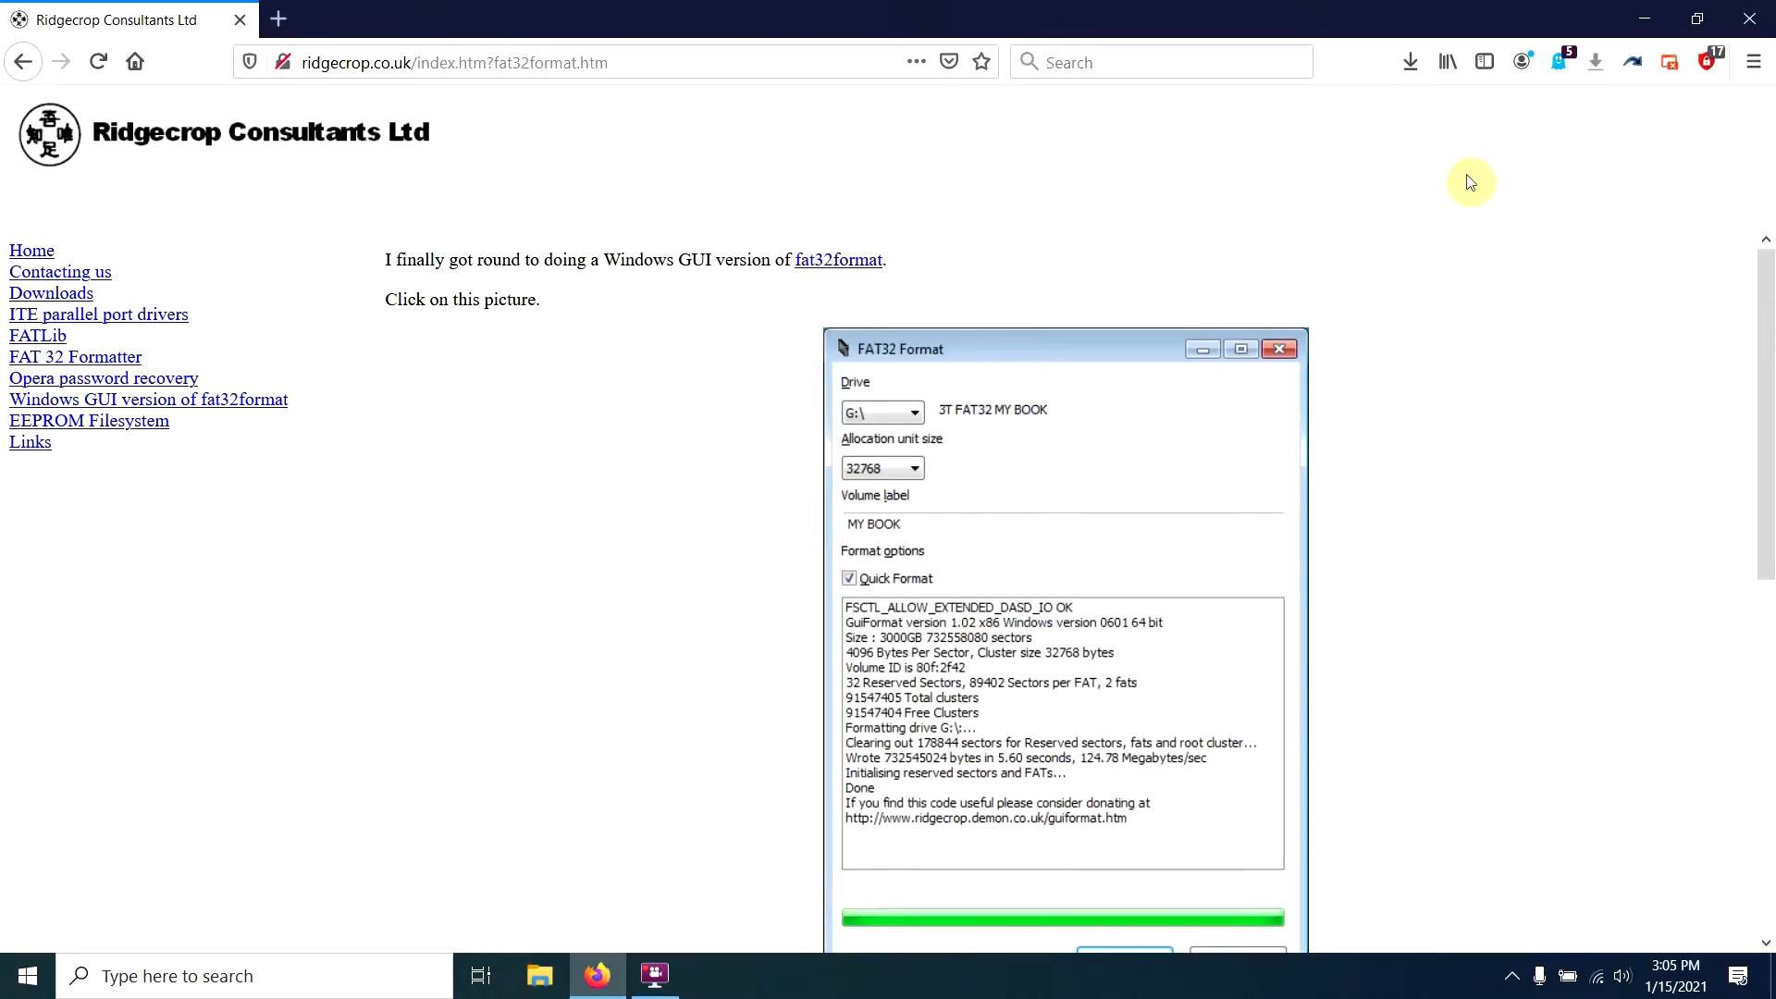
{"action": "mouse_move", "coordinate": [984, 144]}
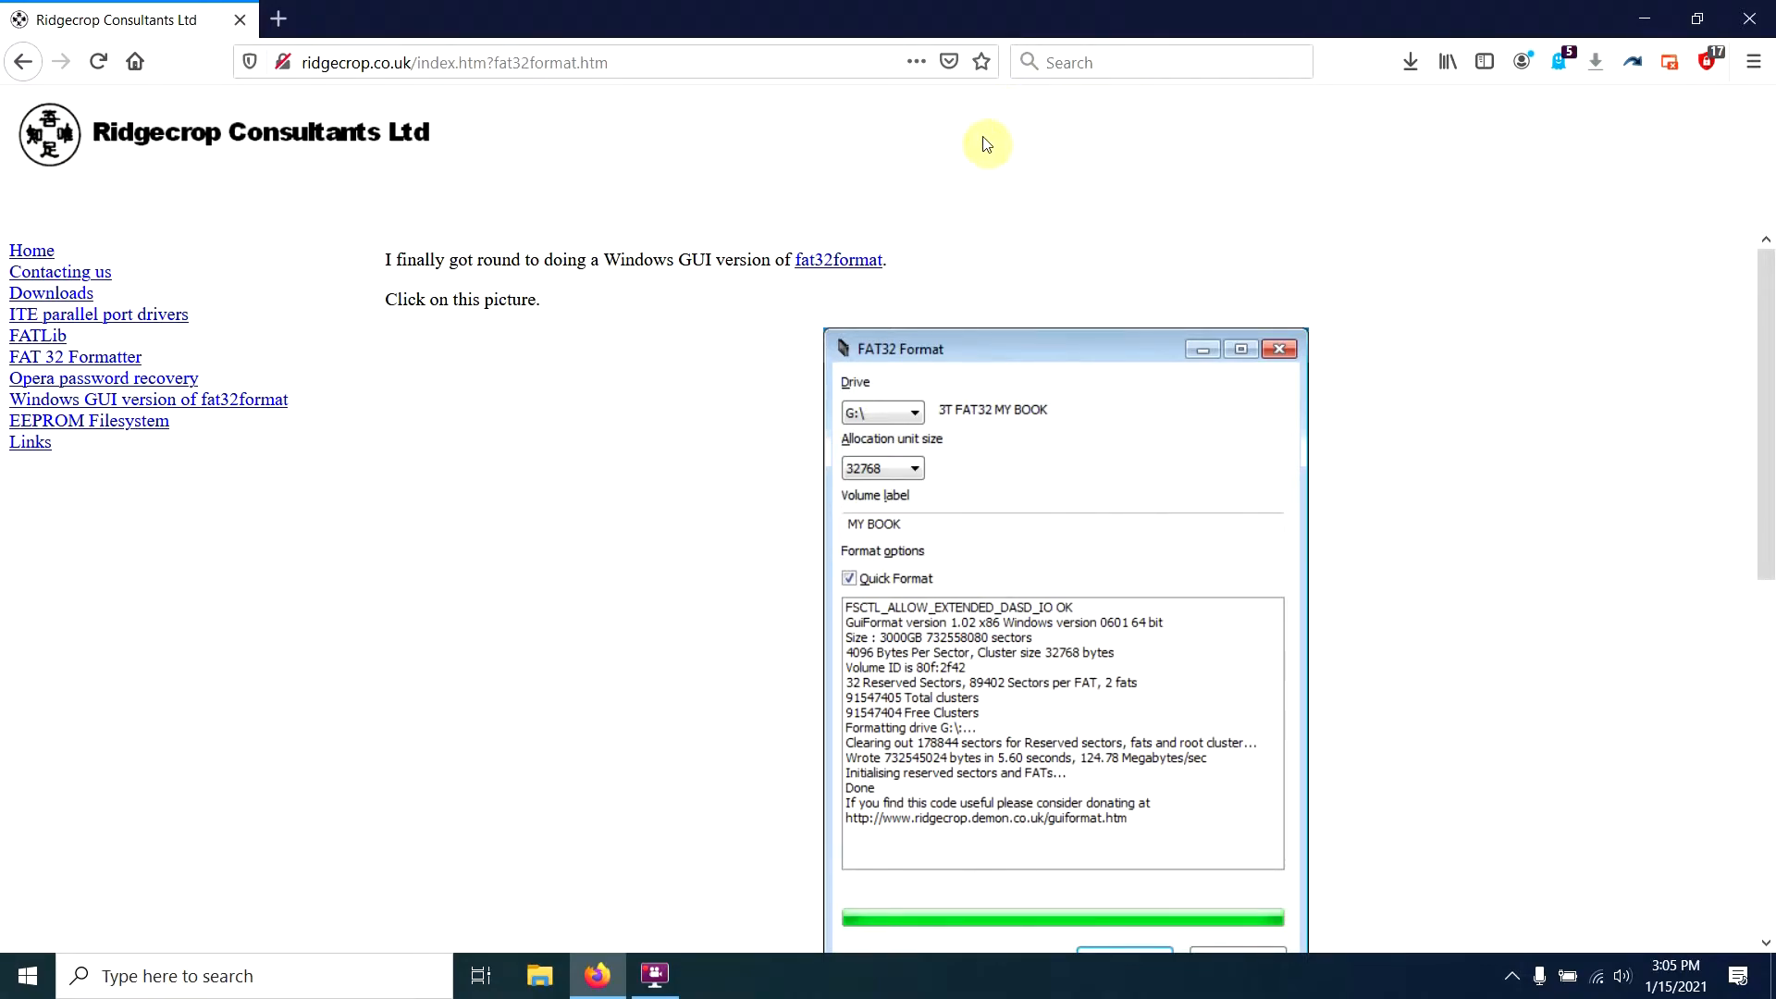
{"action": "mouse_move", "coordinate": [649, 90]}
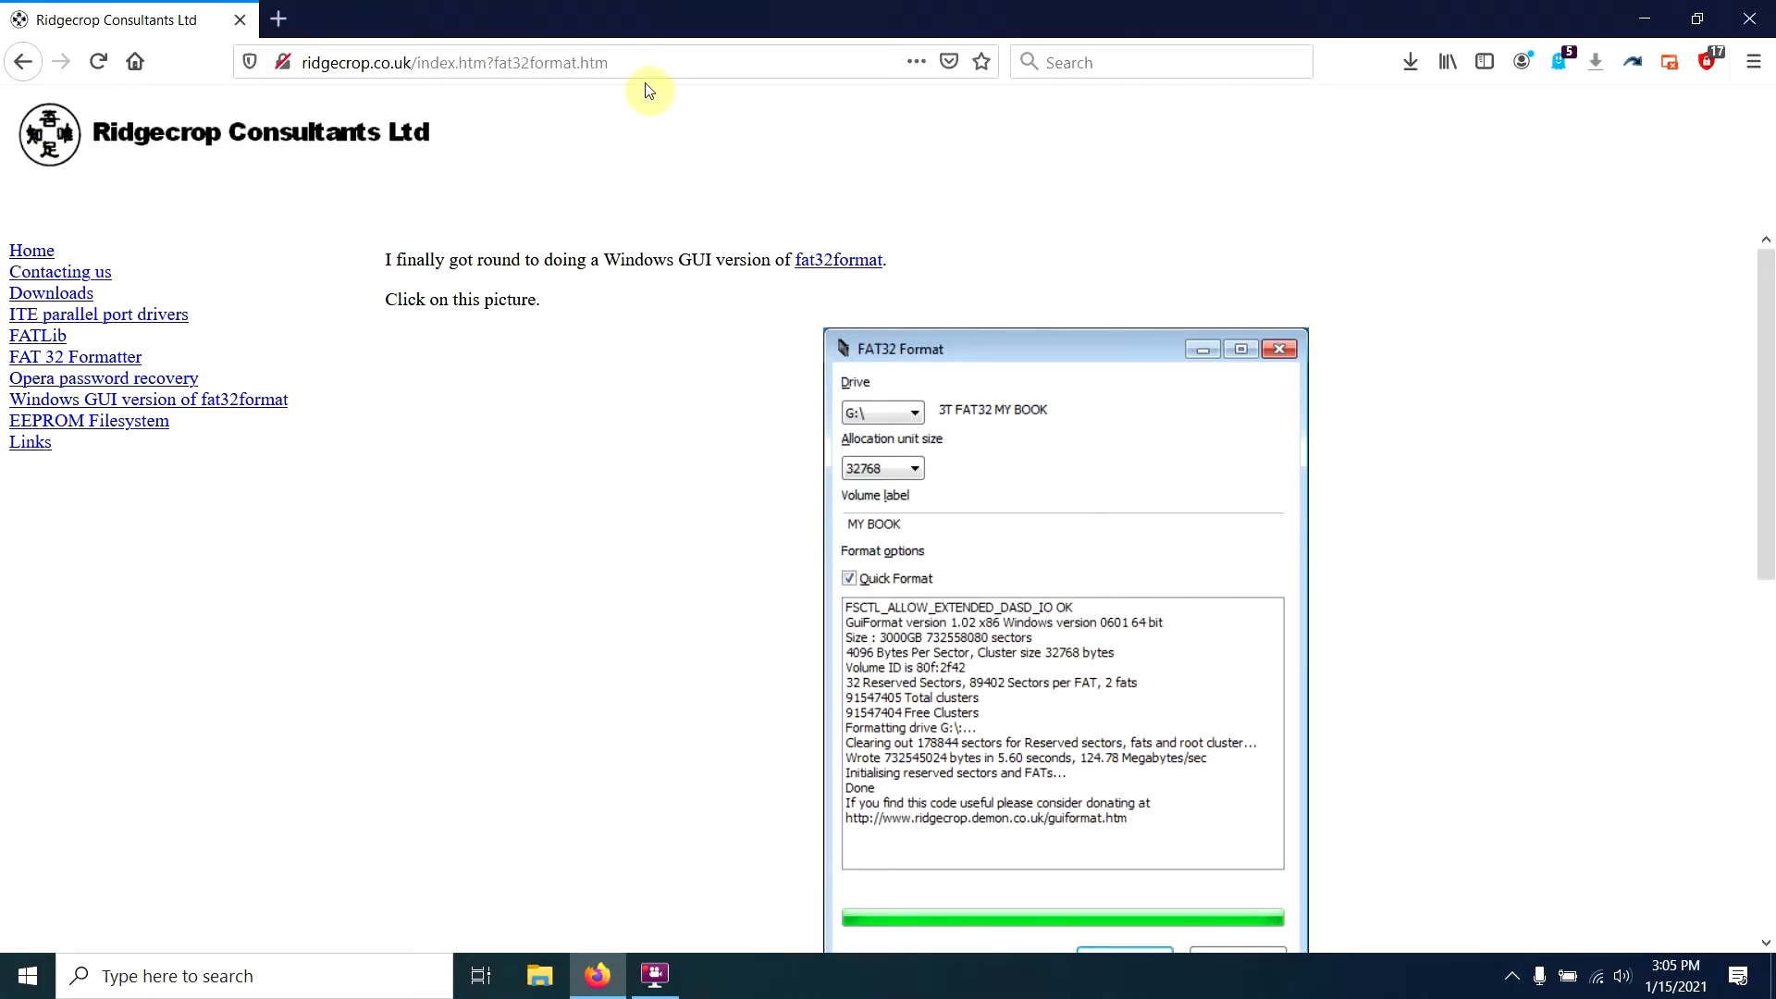
Visit the ridgecrop.co.uk fat32format page with the guiformat download
{"action": "left_click", "coordinate": [454, 61]}
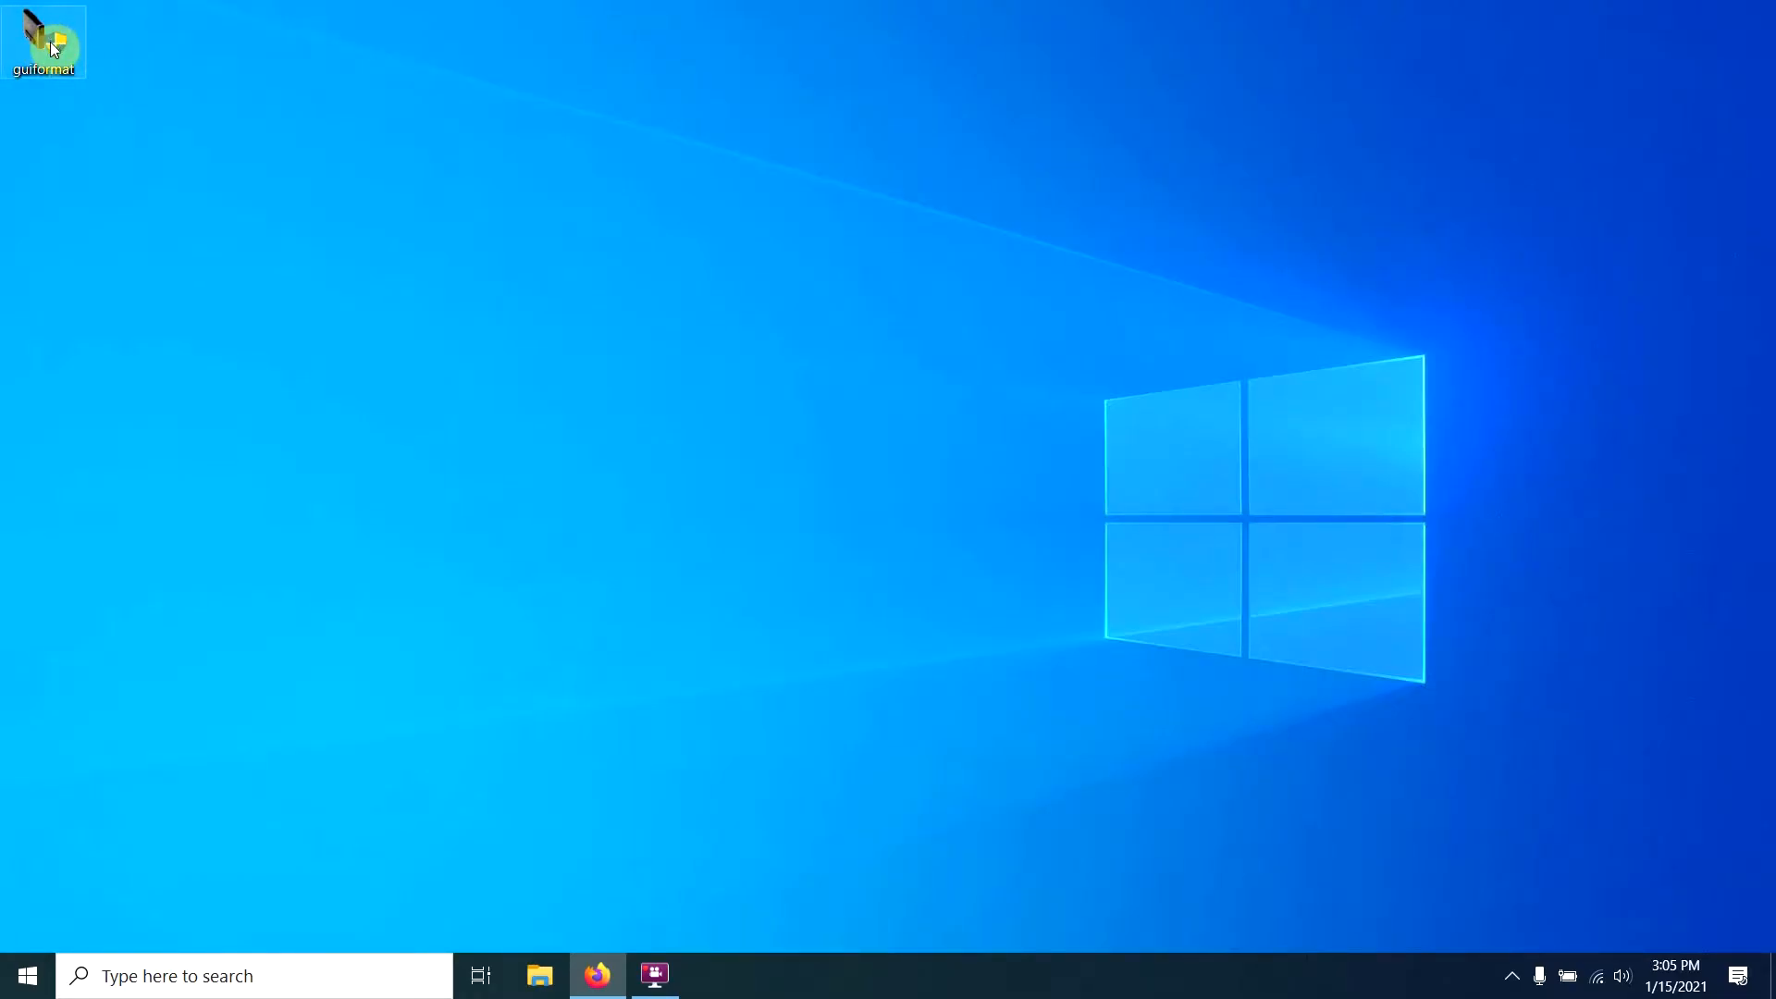
Run guiformat as administrator and choose drive F:, the 320G New Volume, after checking D:
{"action": "right_click", "coordinate": [45, 39]}
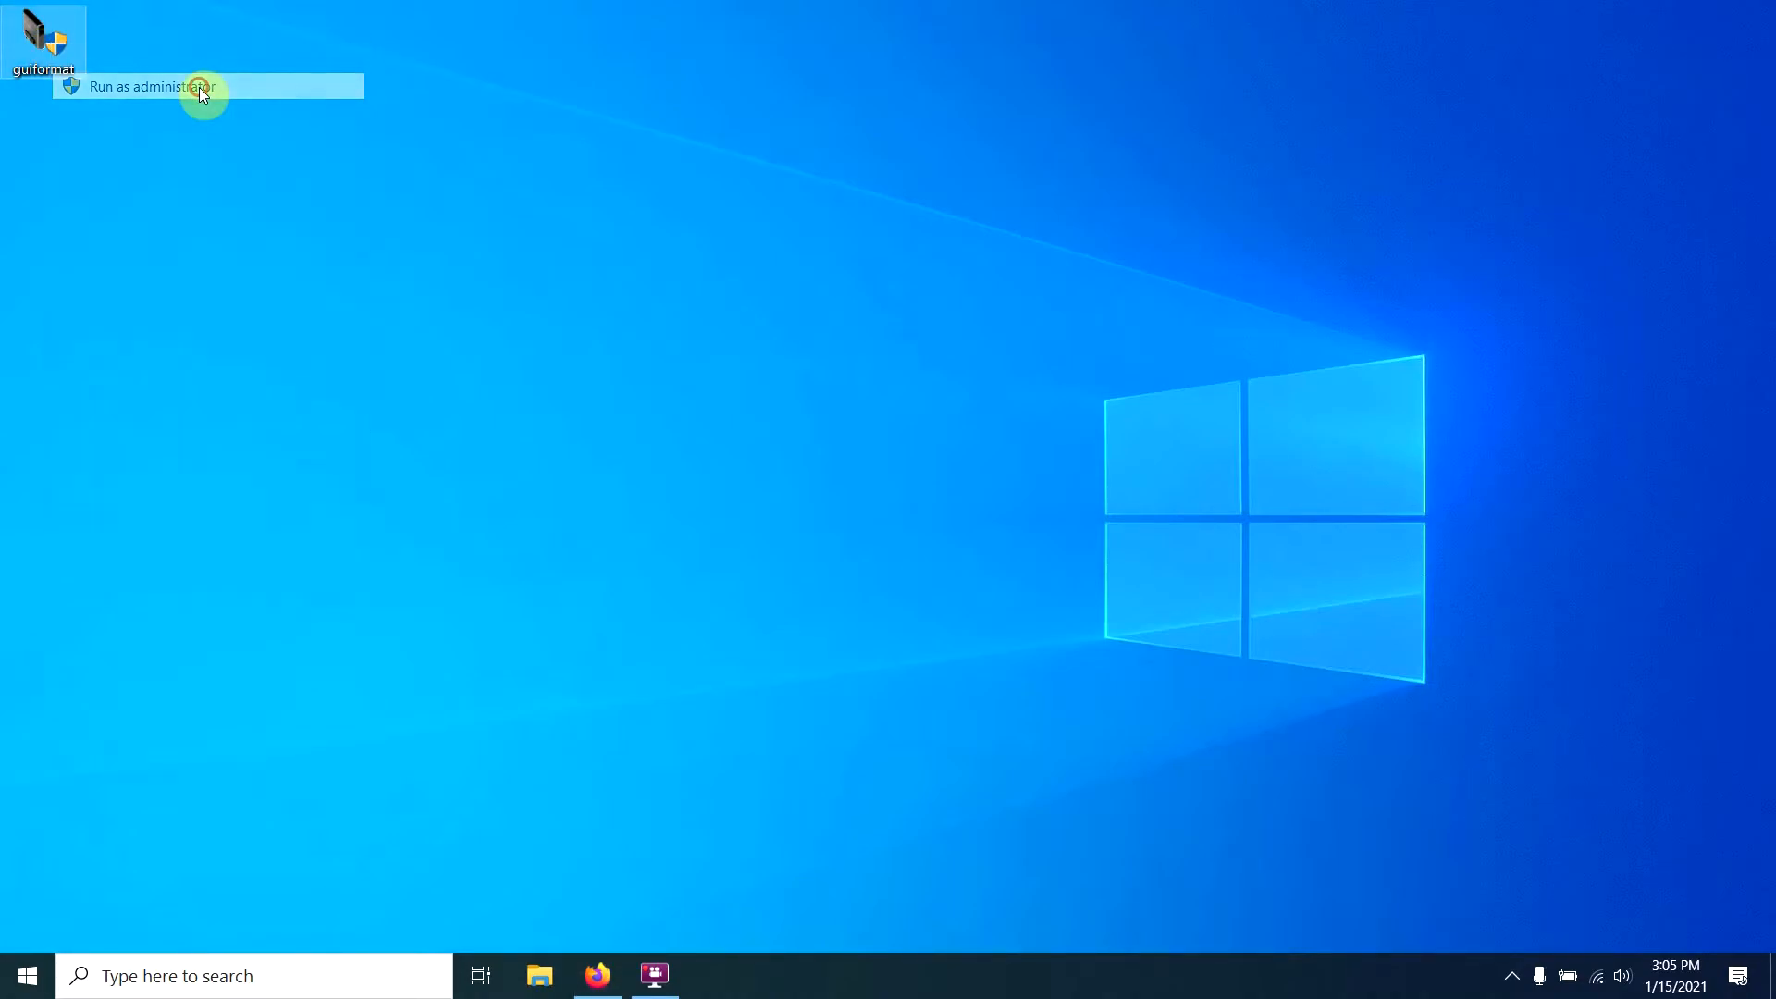
{"action": "left_click", "coordinate": [150, 87]}
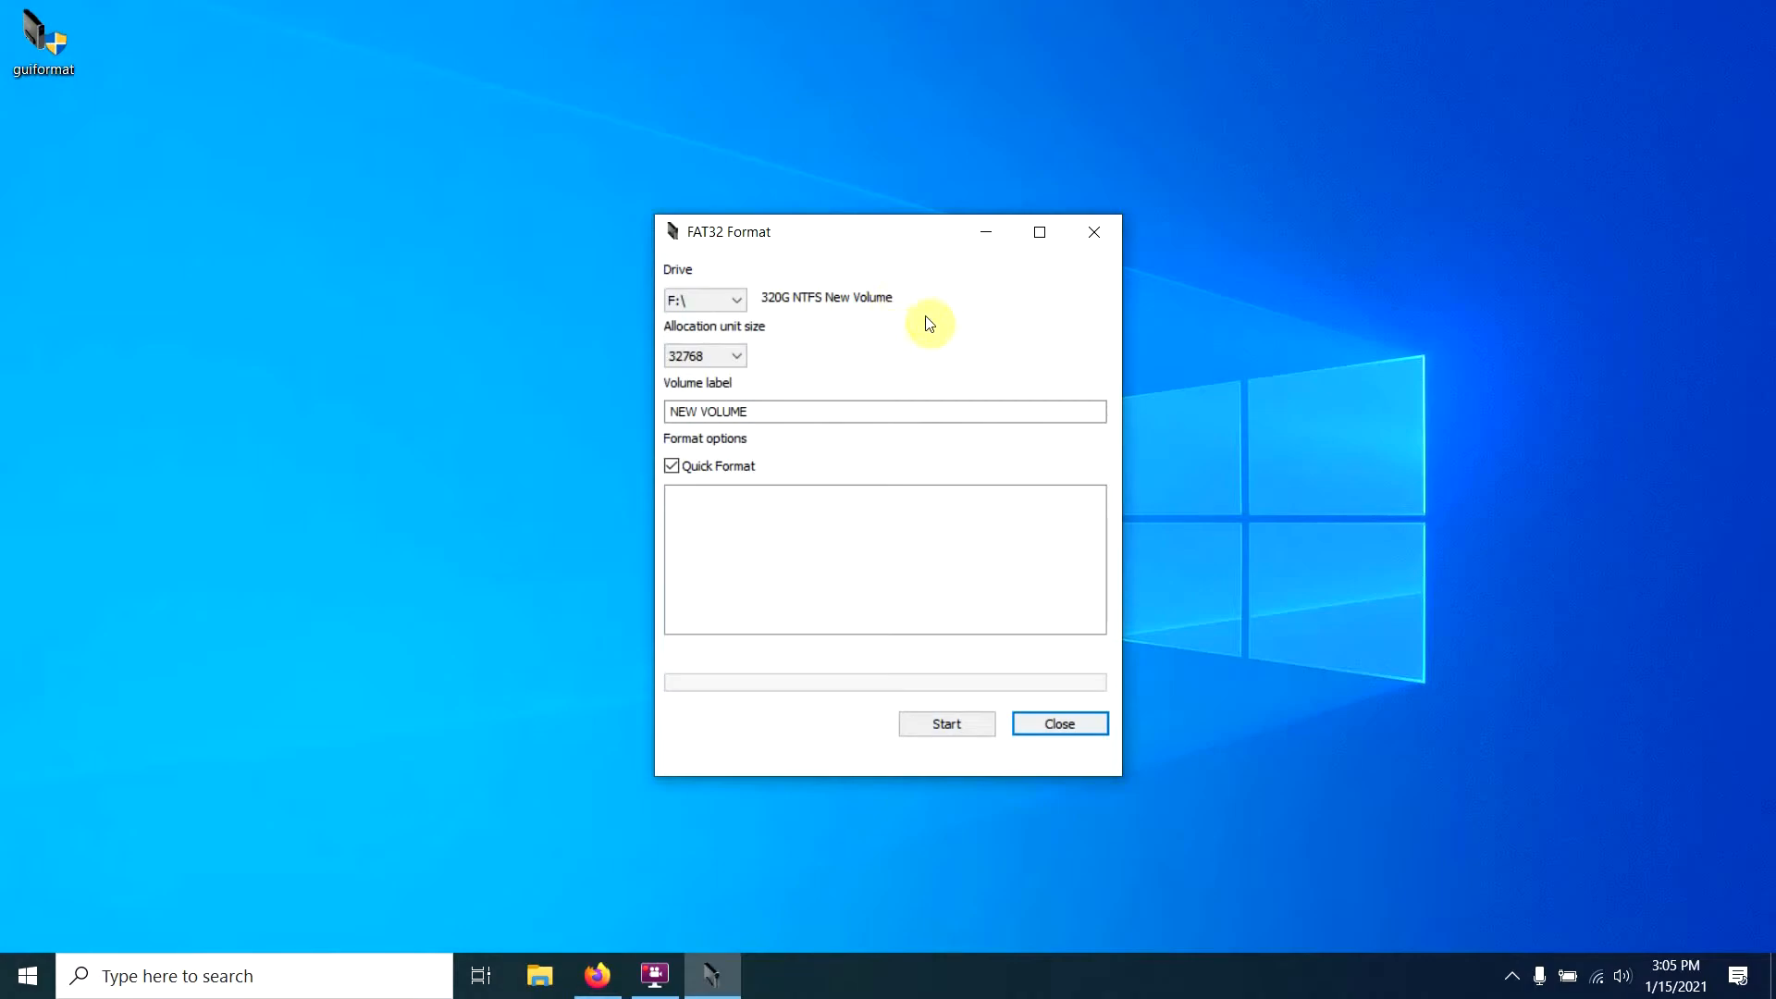
{"action": "mouse_move", "coordinate": [768, 315]}
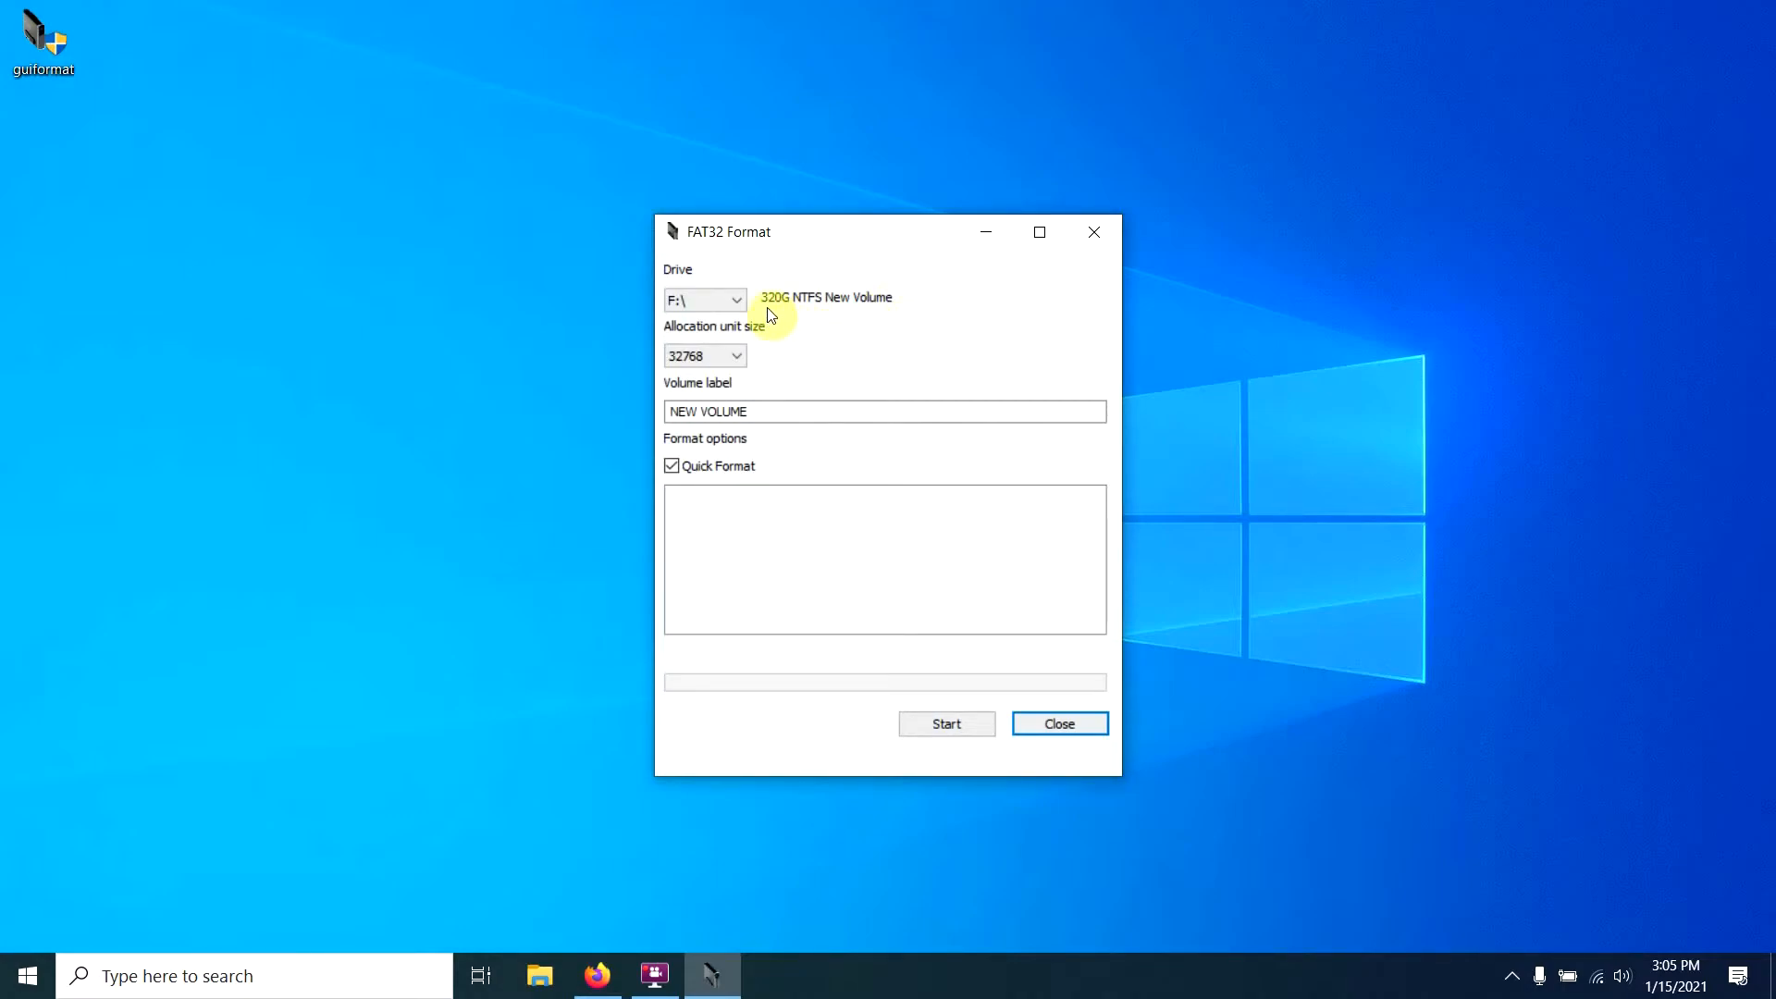
{"action": "mouse_move", "coordinate": [827, 306]}
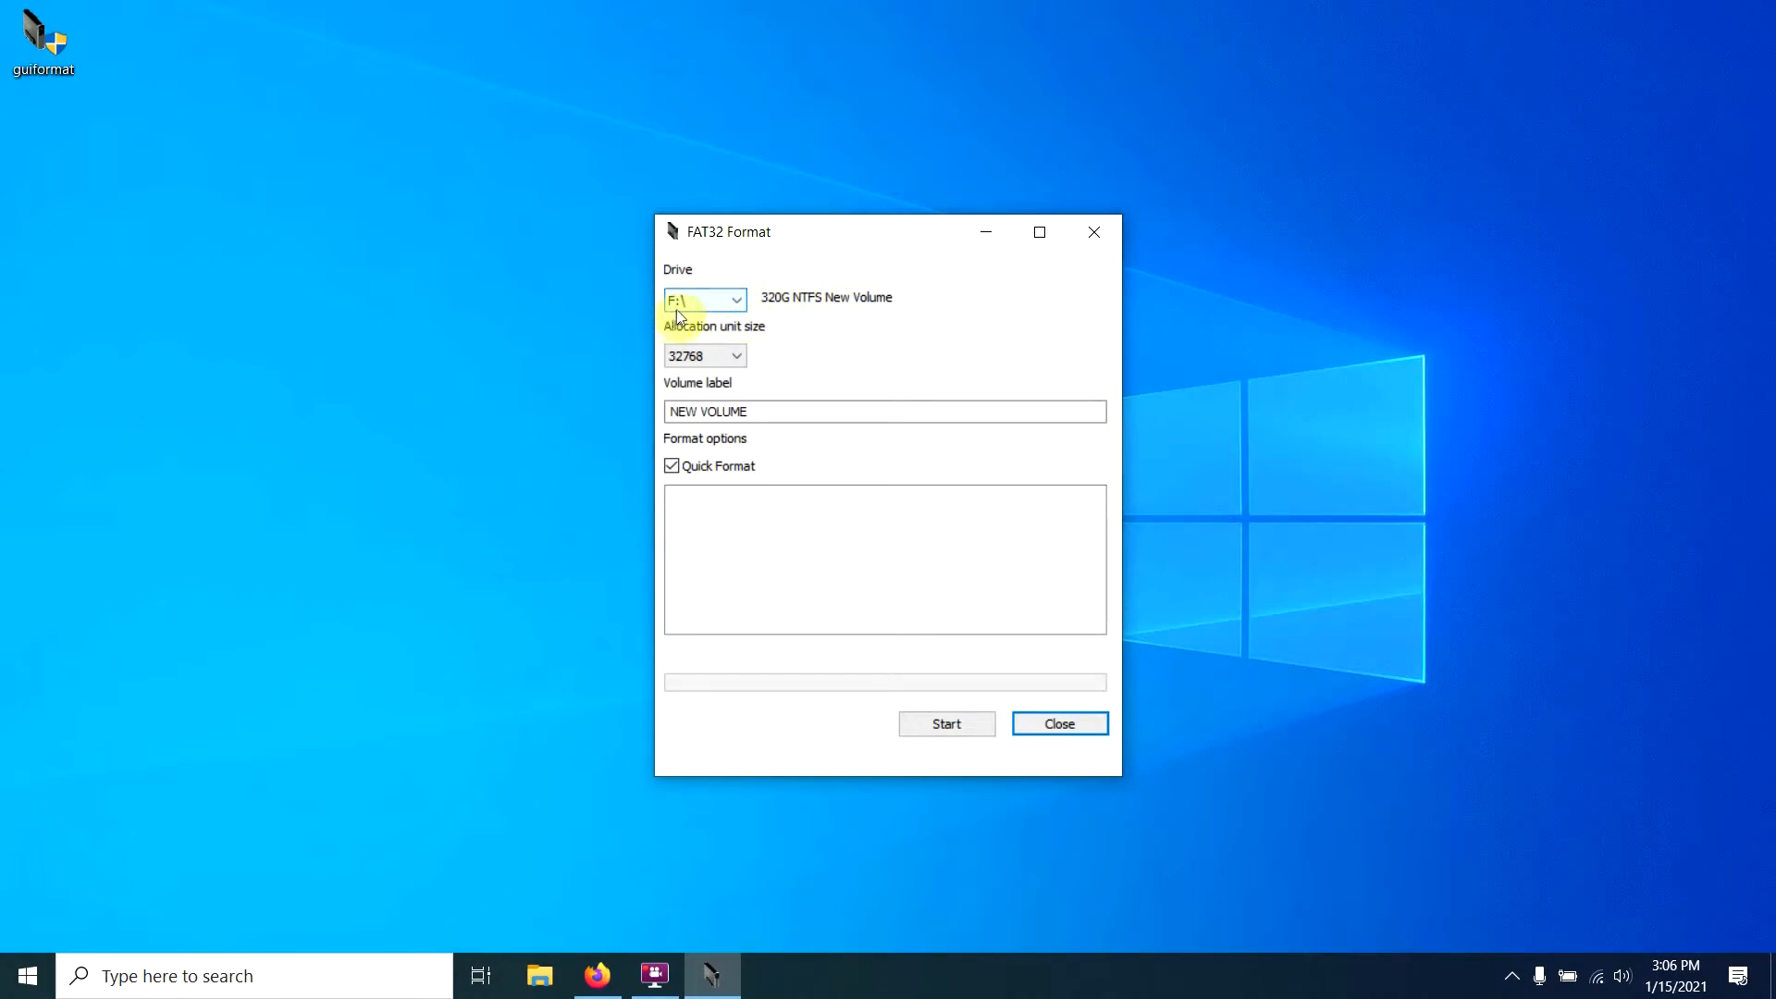
{"action": "left_click", "coordinate": [735, 299]}
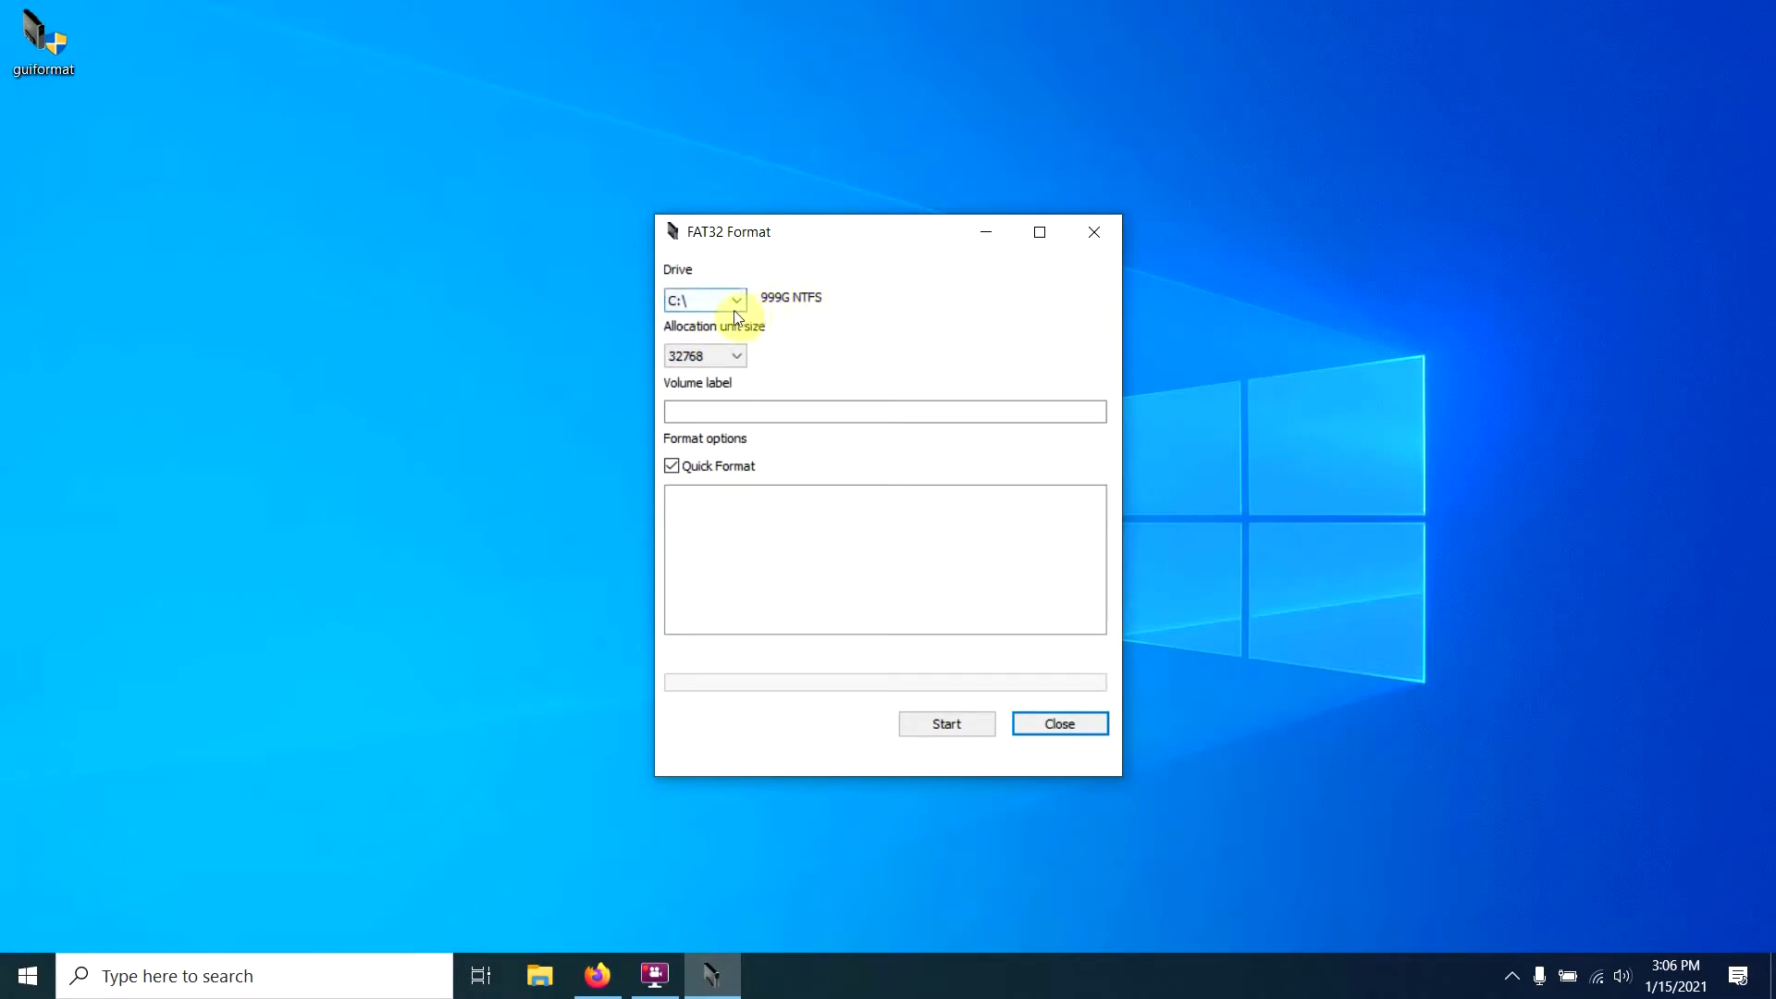
{"action": "left_click", "coordinate": [736, 300]}
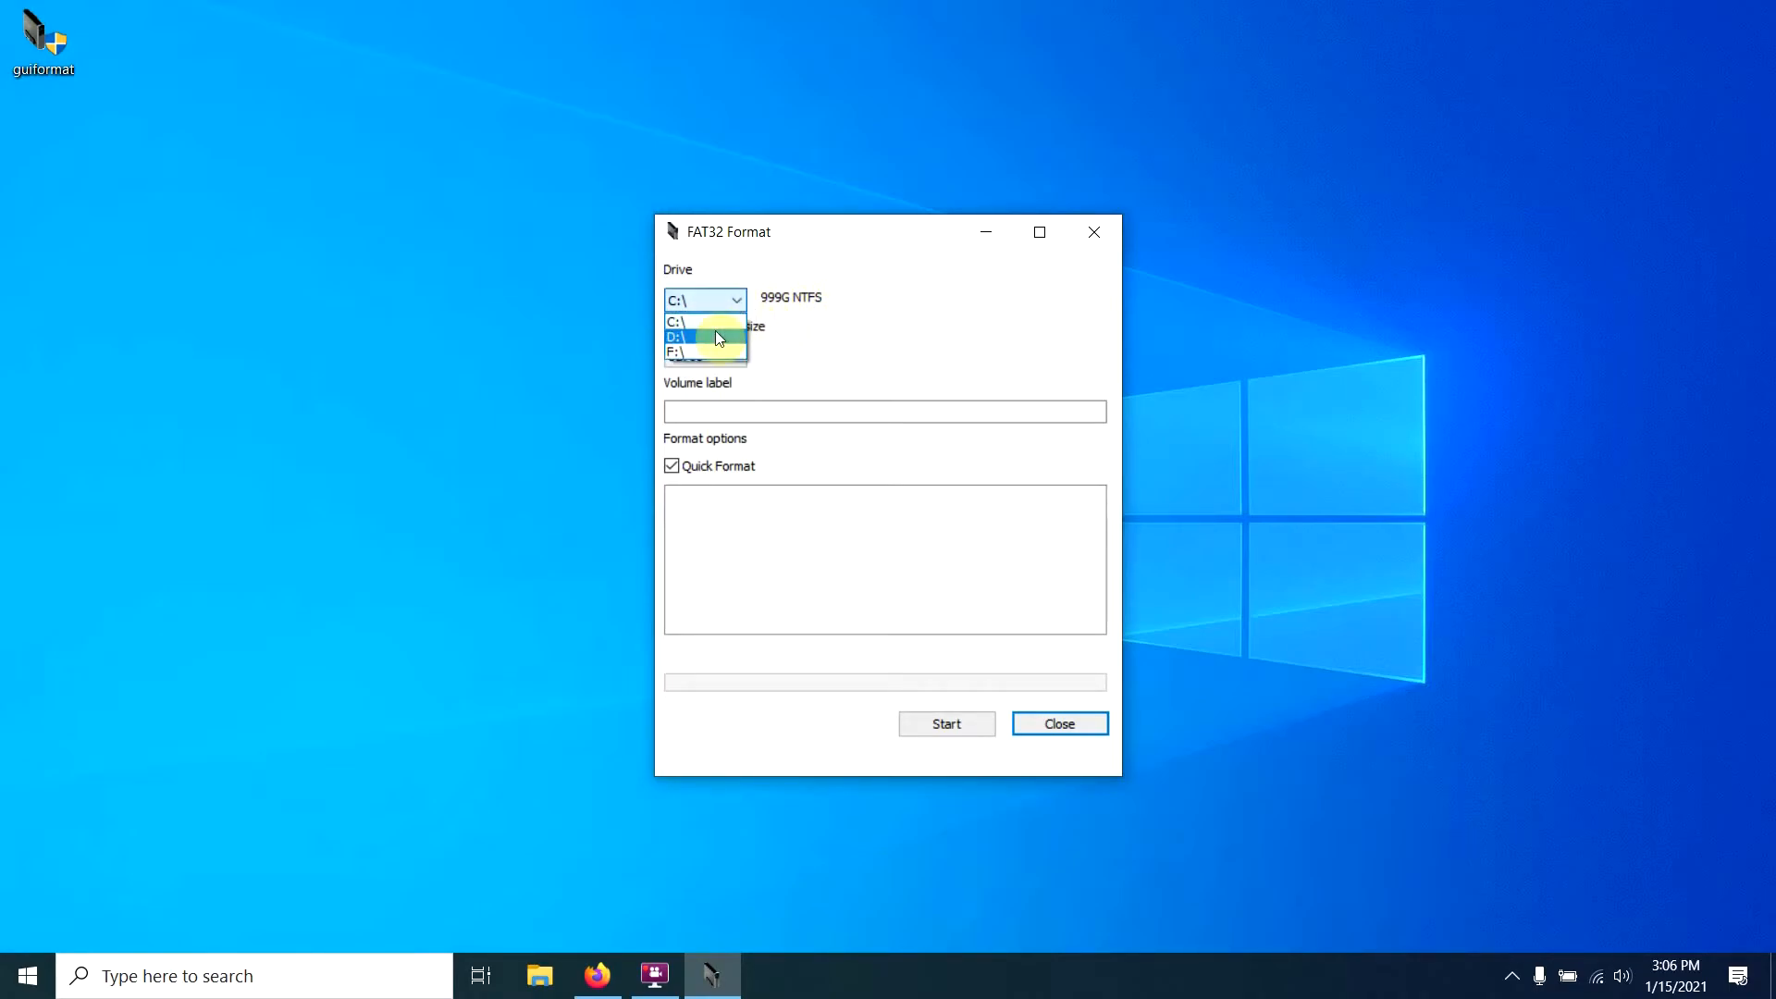
{"action": "left_click", "coordinate": [678, 336]}
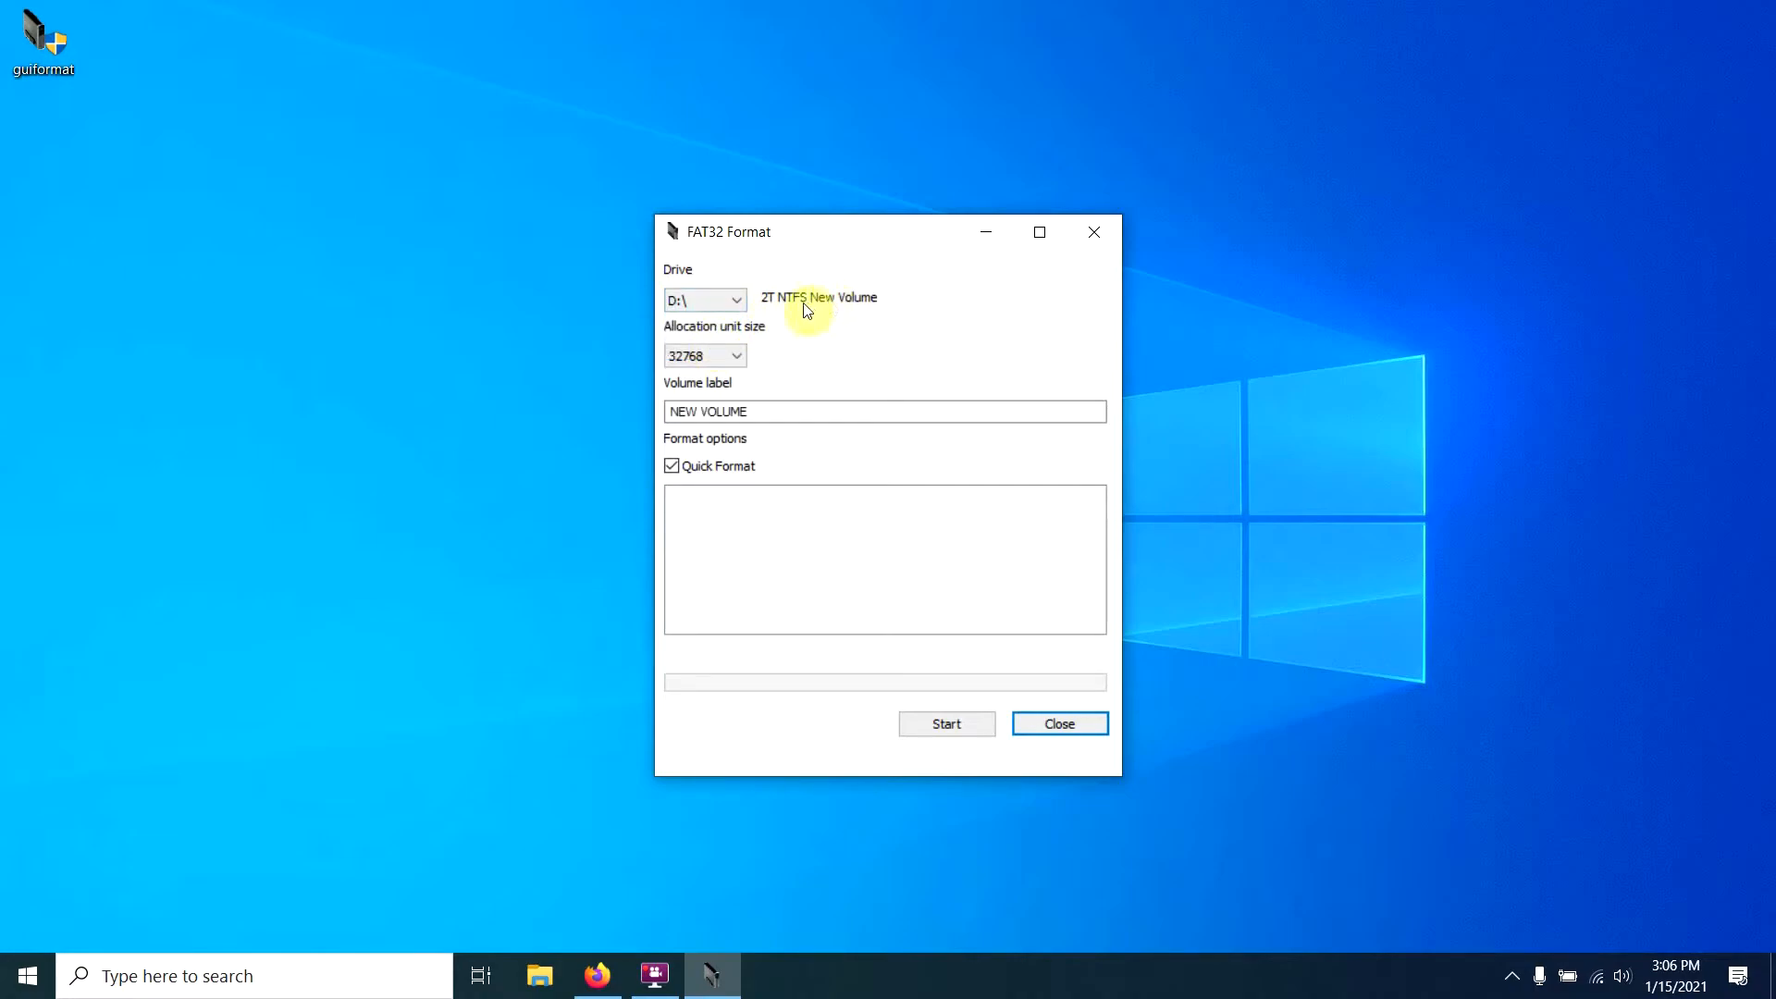
{"action": "left_click", "coordinate": [736, 300]}
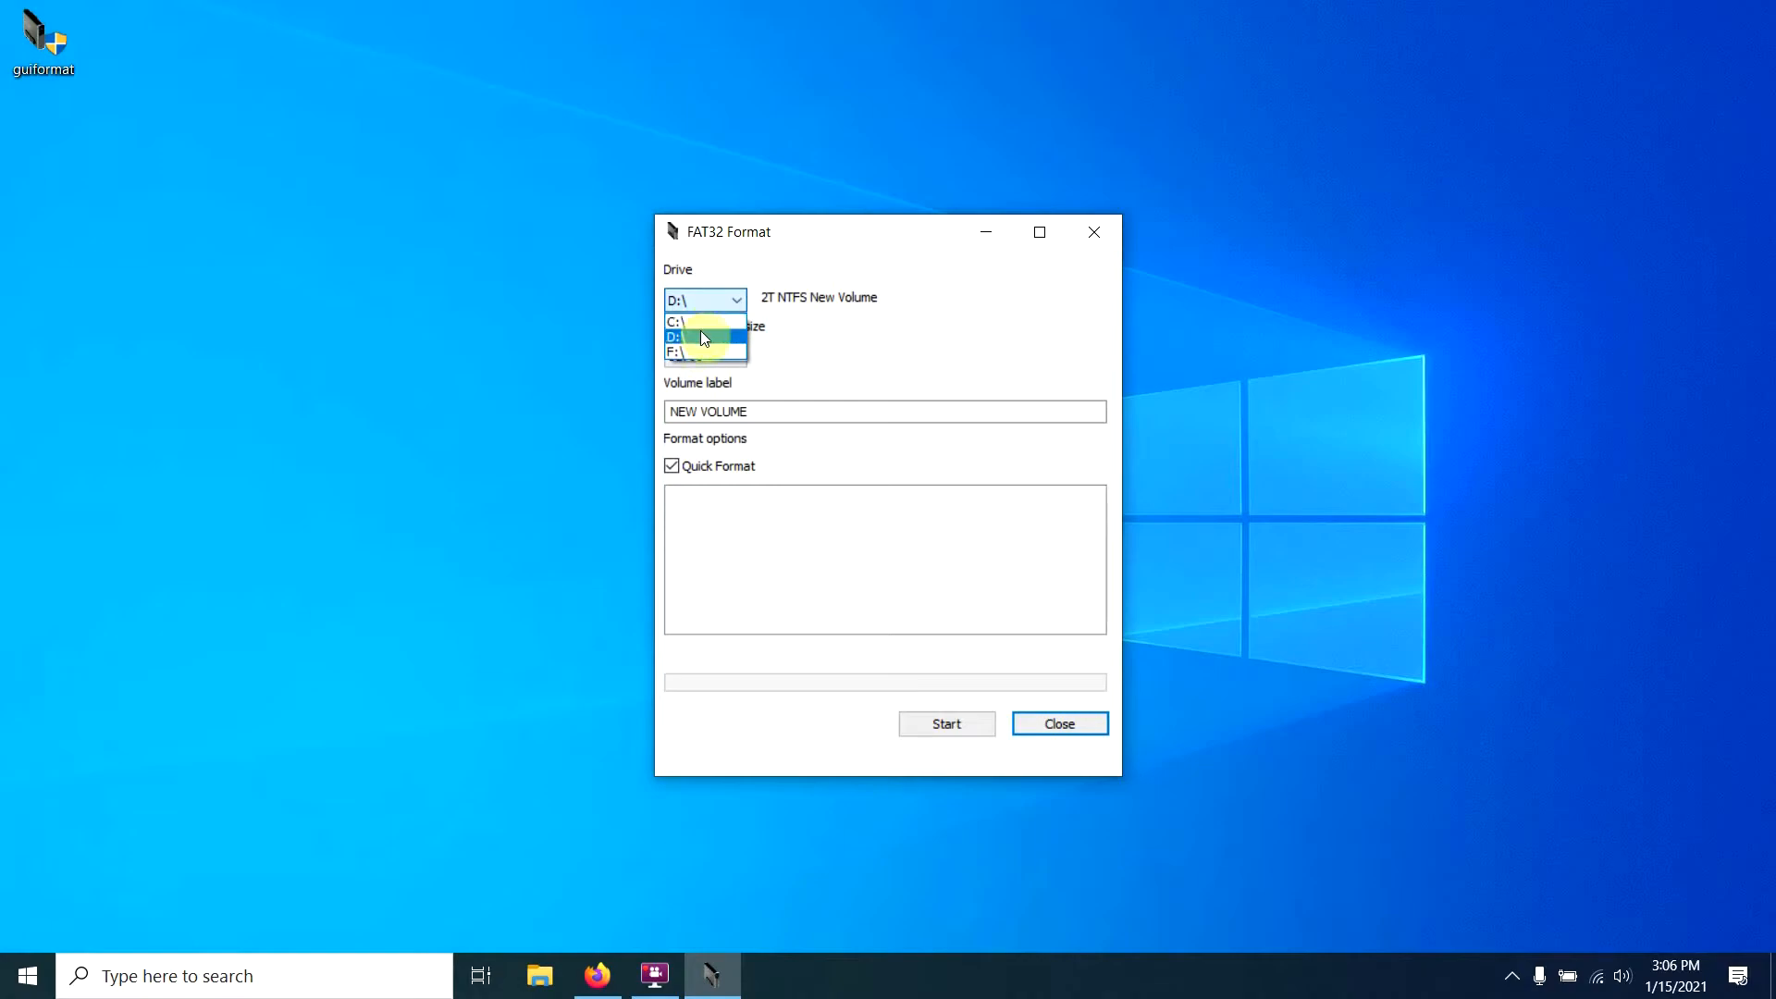
{"action": "left_click", "coordinate": [680, 351]}
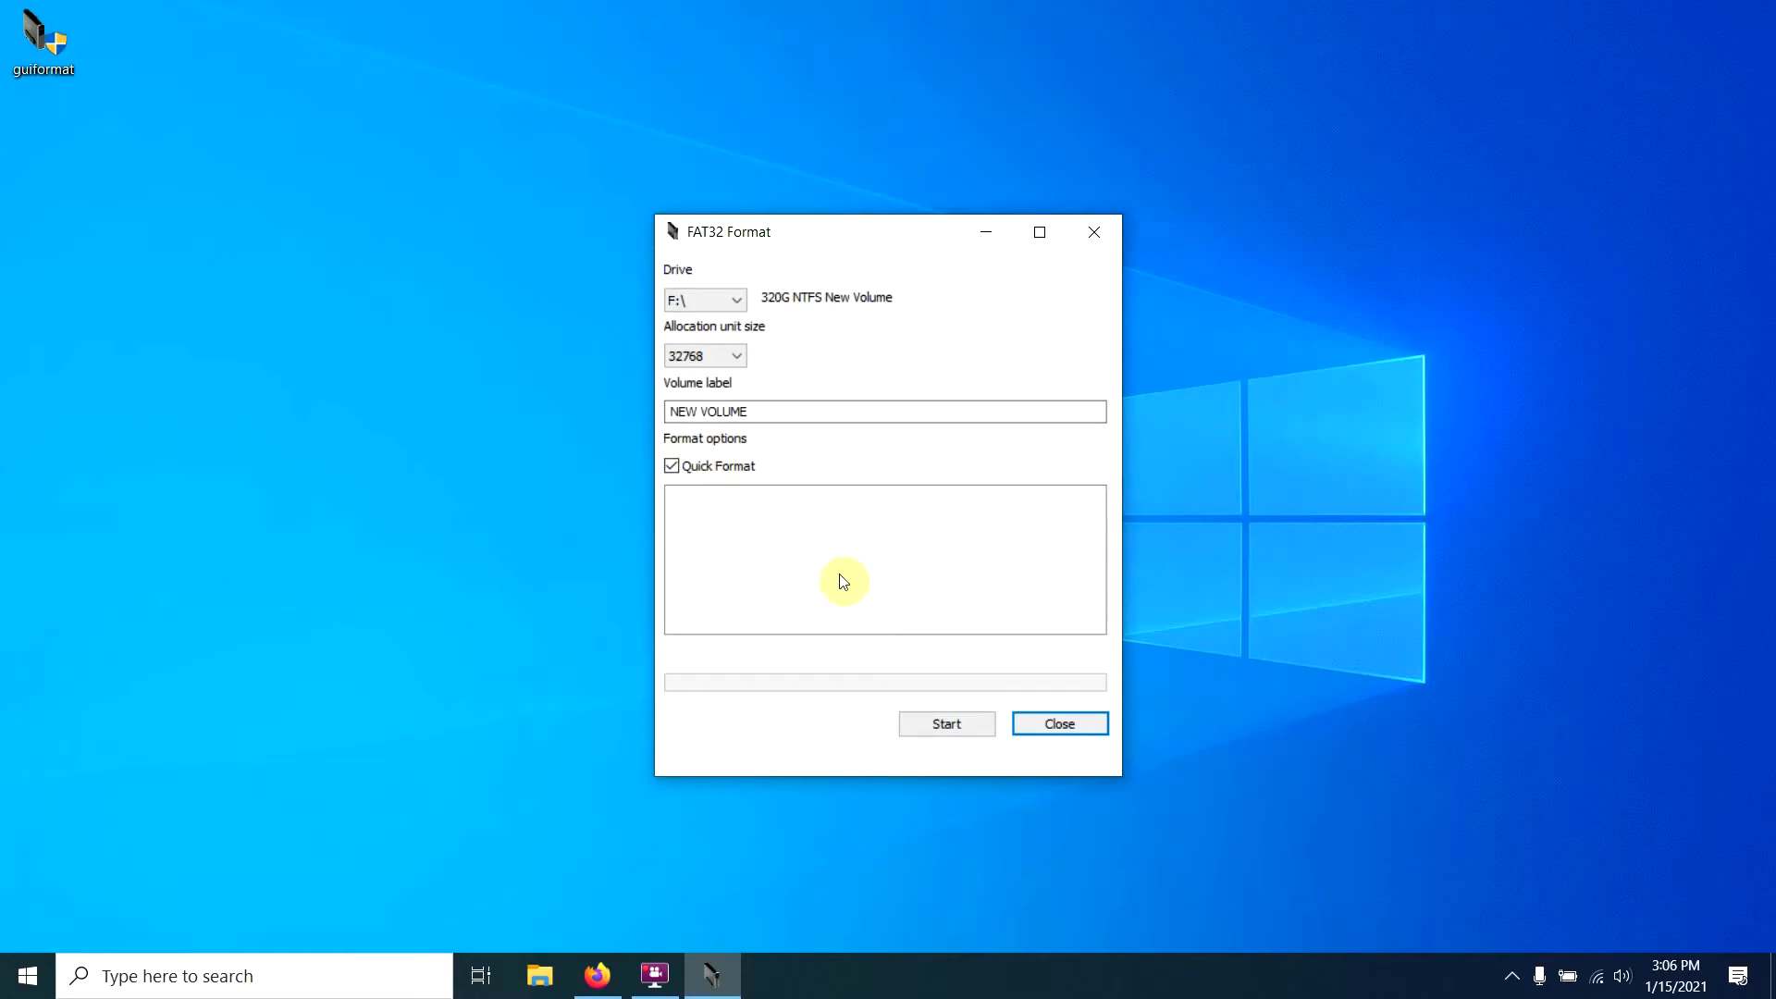
Start the FAT32 format of F:, confirm erasing its data, and close the formatter when done
{"action": "left_click", "coordinate": [945, 723]}
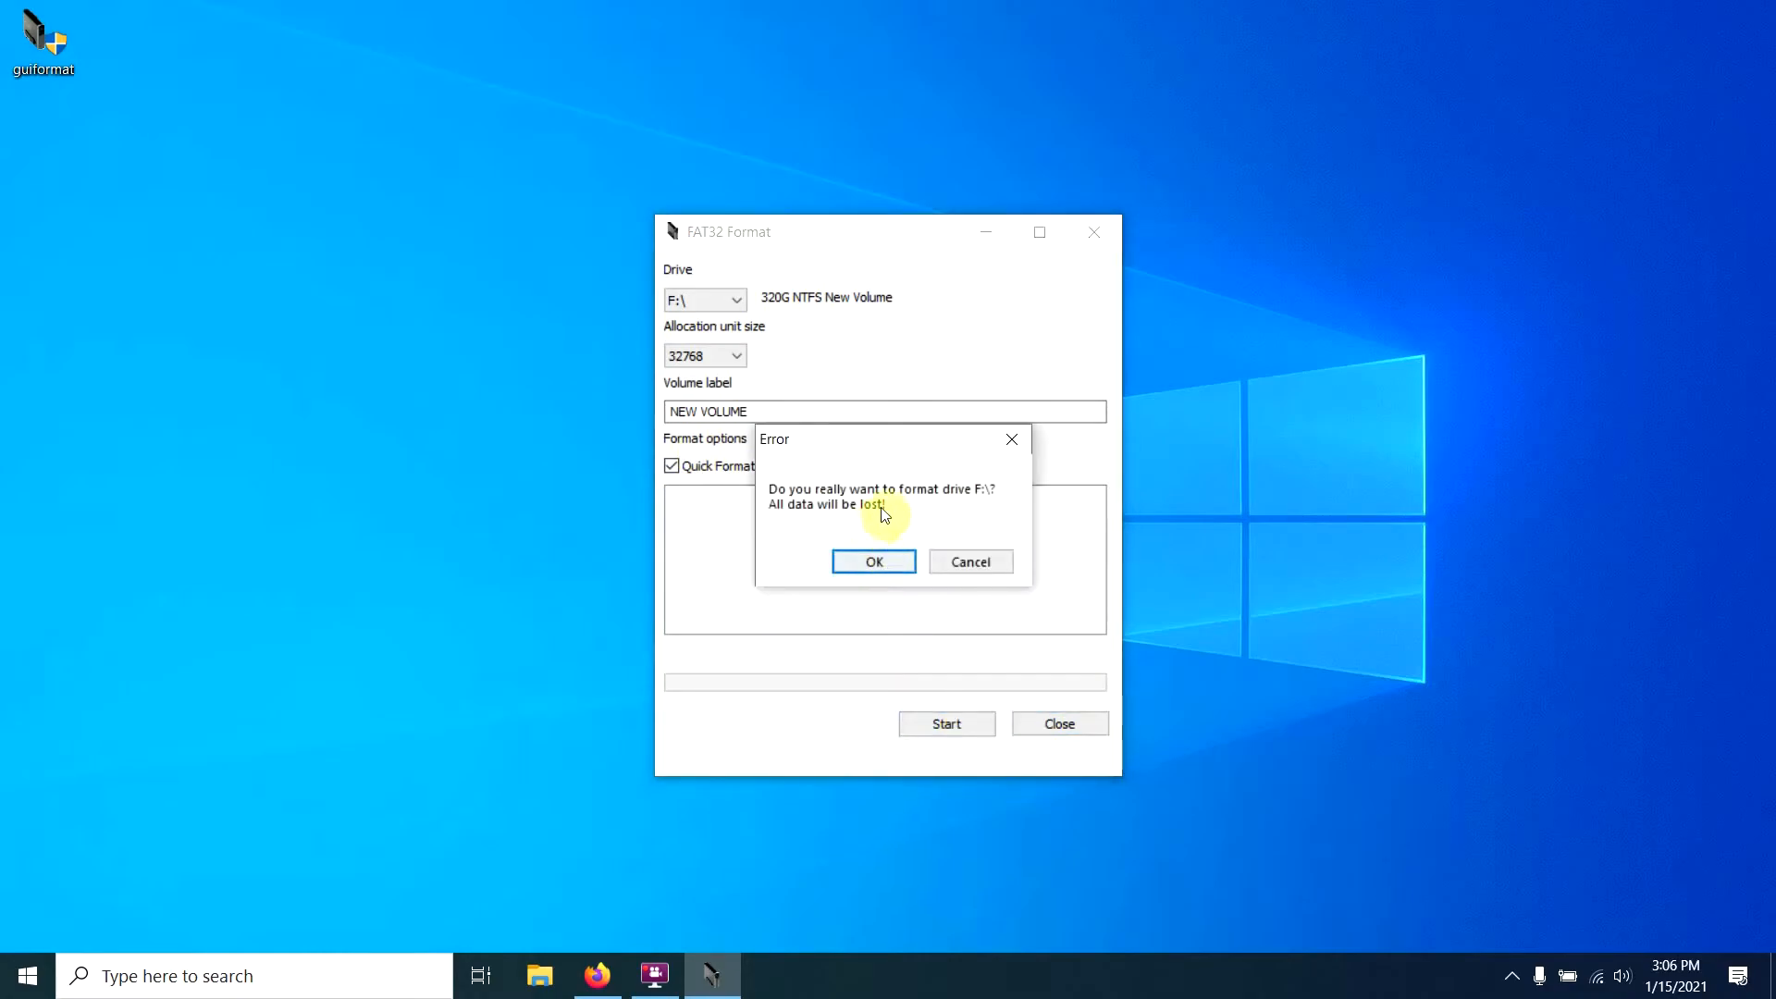
{"action": "left_click", "coordinate": [873, 561]}
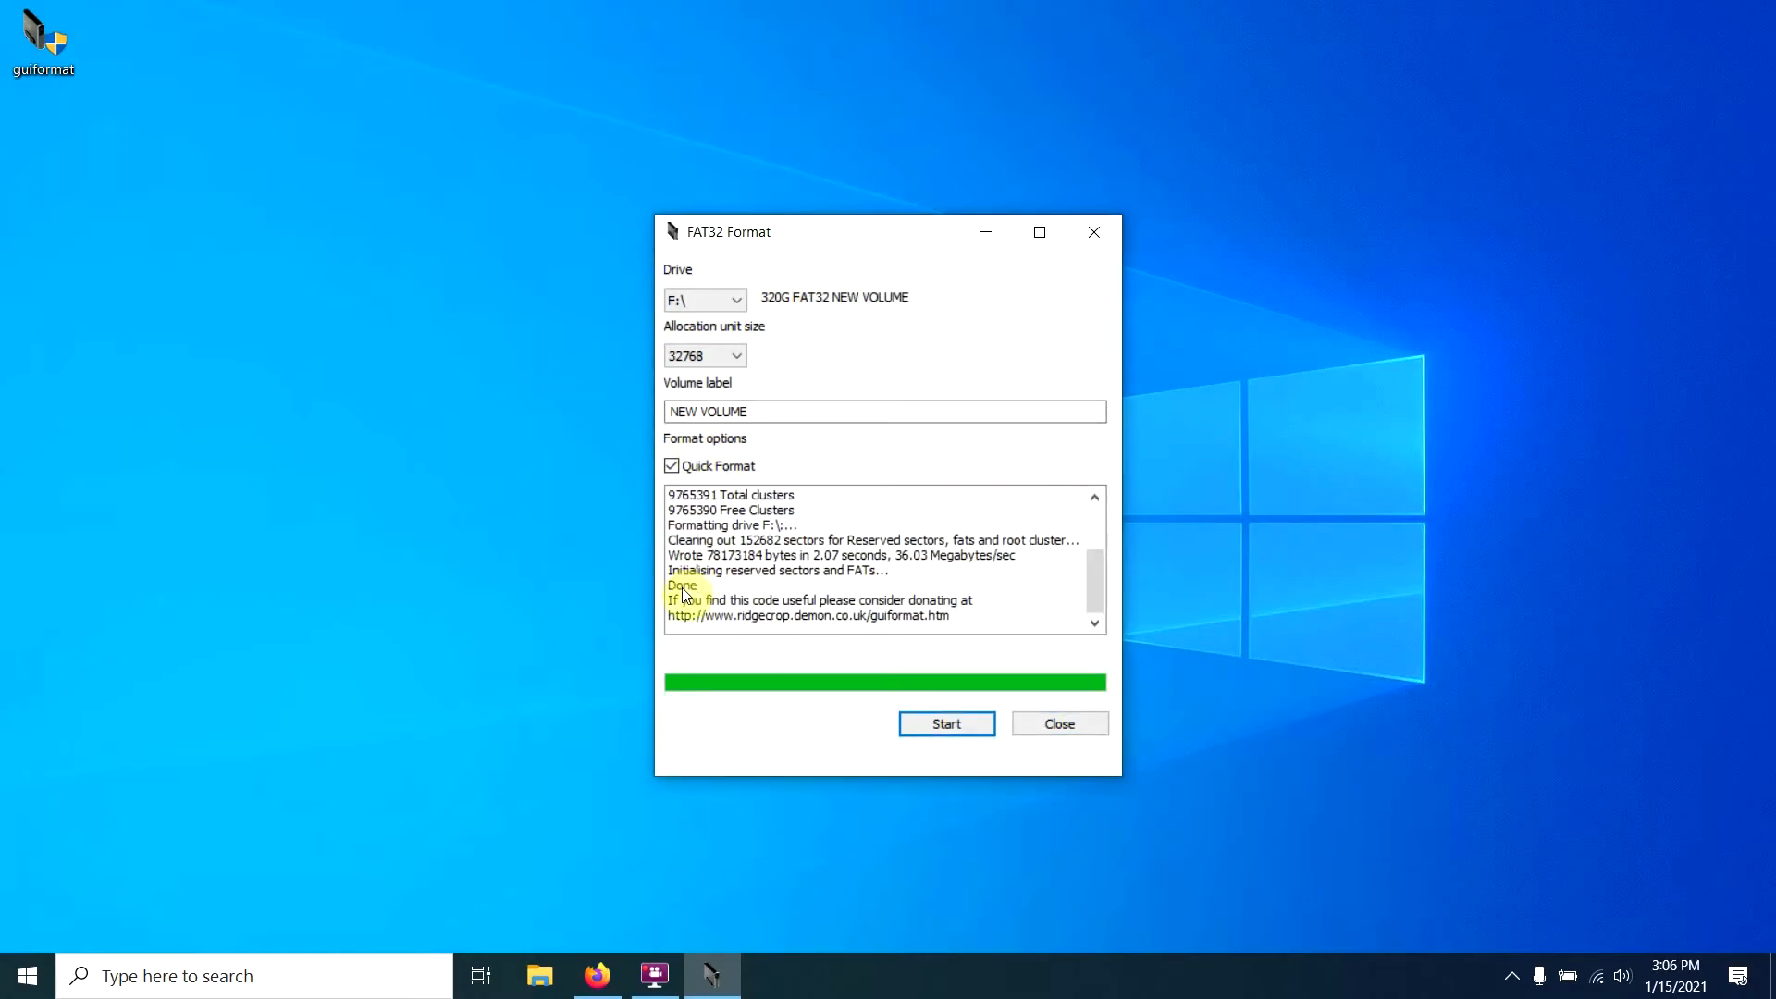
{"action": "left_click", "coordinate": [1059, 723]}
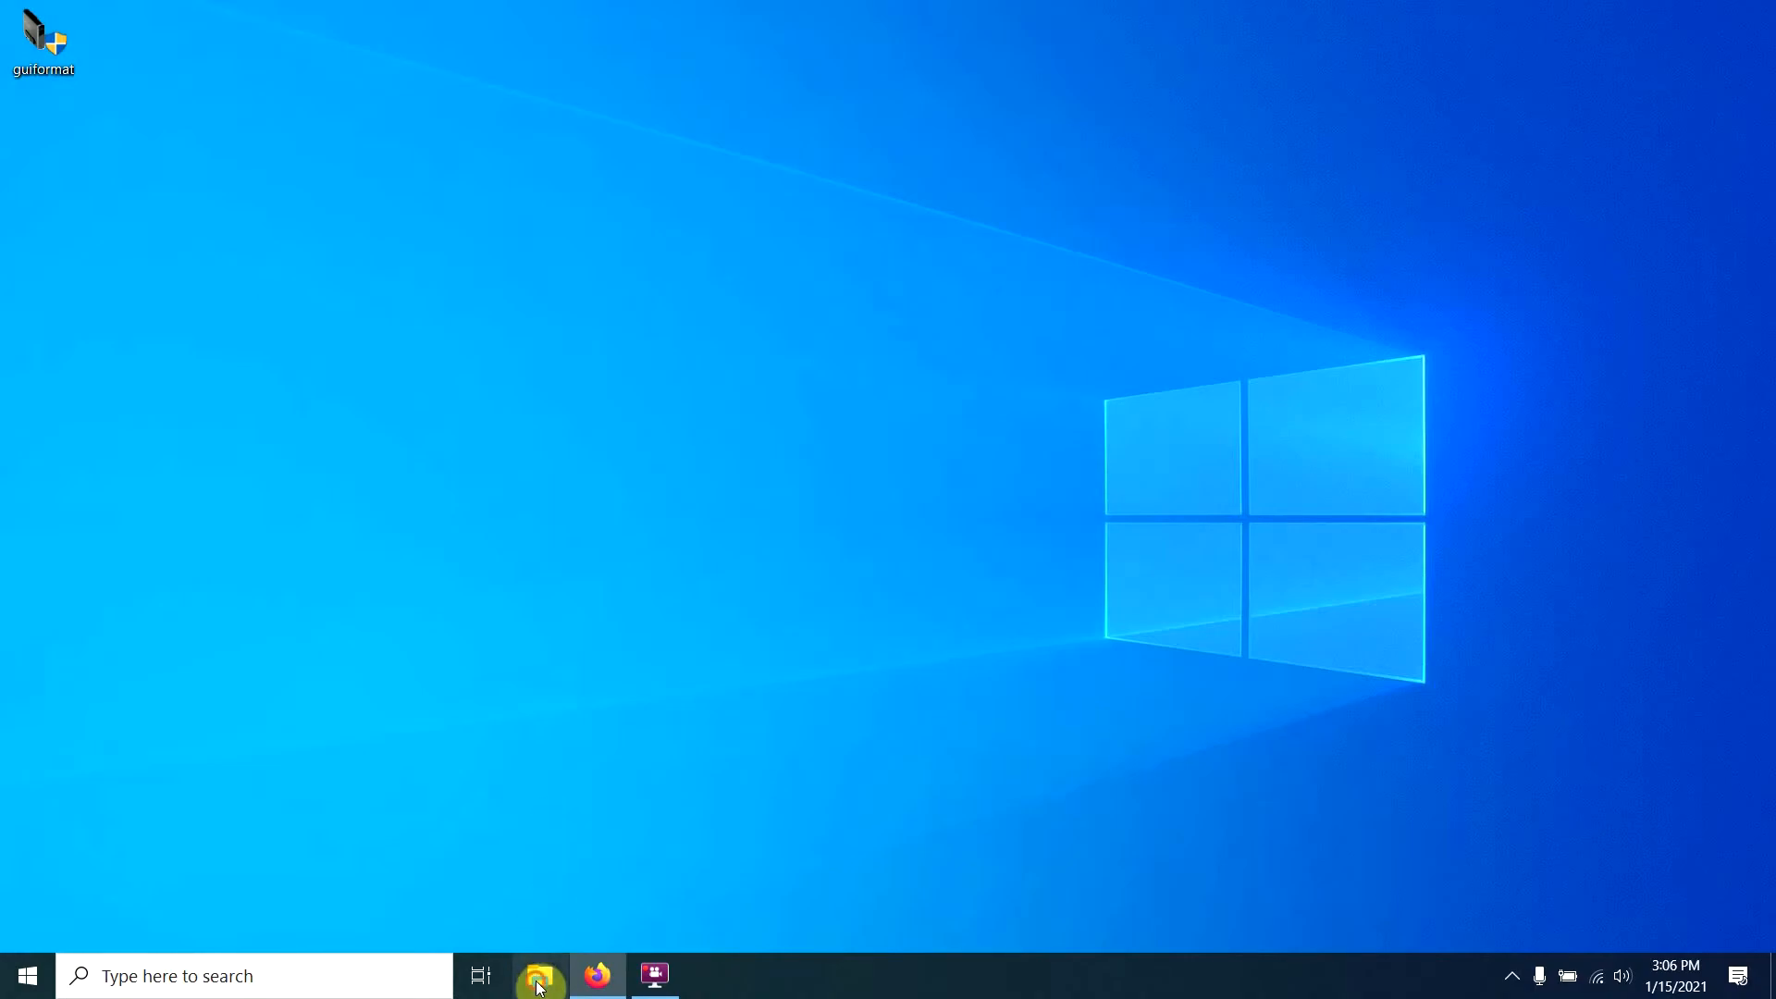
Return to File Explorer to check NEW VOLUME (F:) as a 298 GB FAT32 drive
{"action": "left_click", "coordinate": [539, 975]}
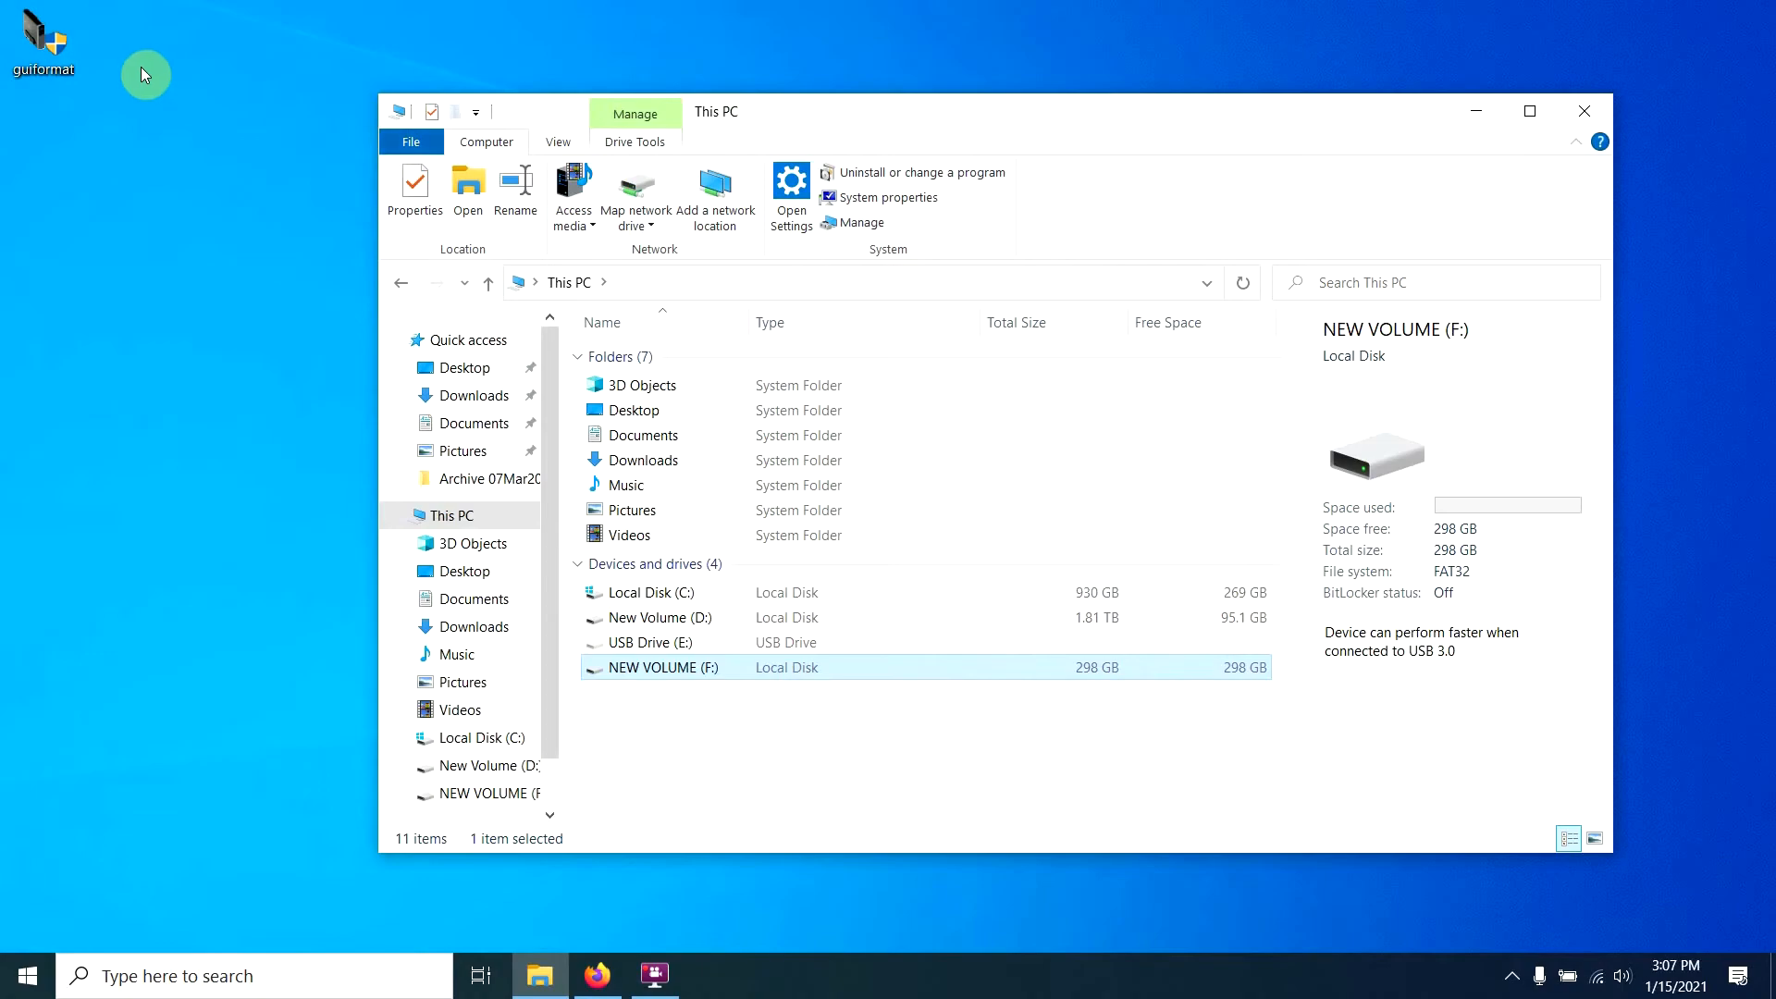
{"action": "mouse_move", "coordinate": [145, 125]}
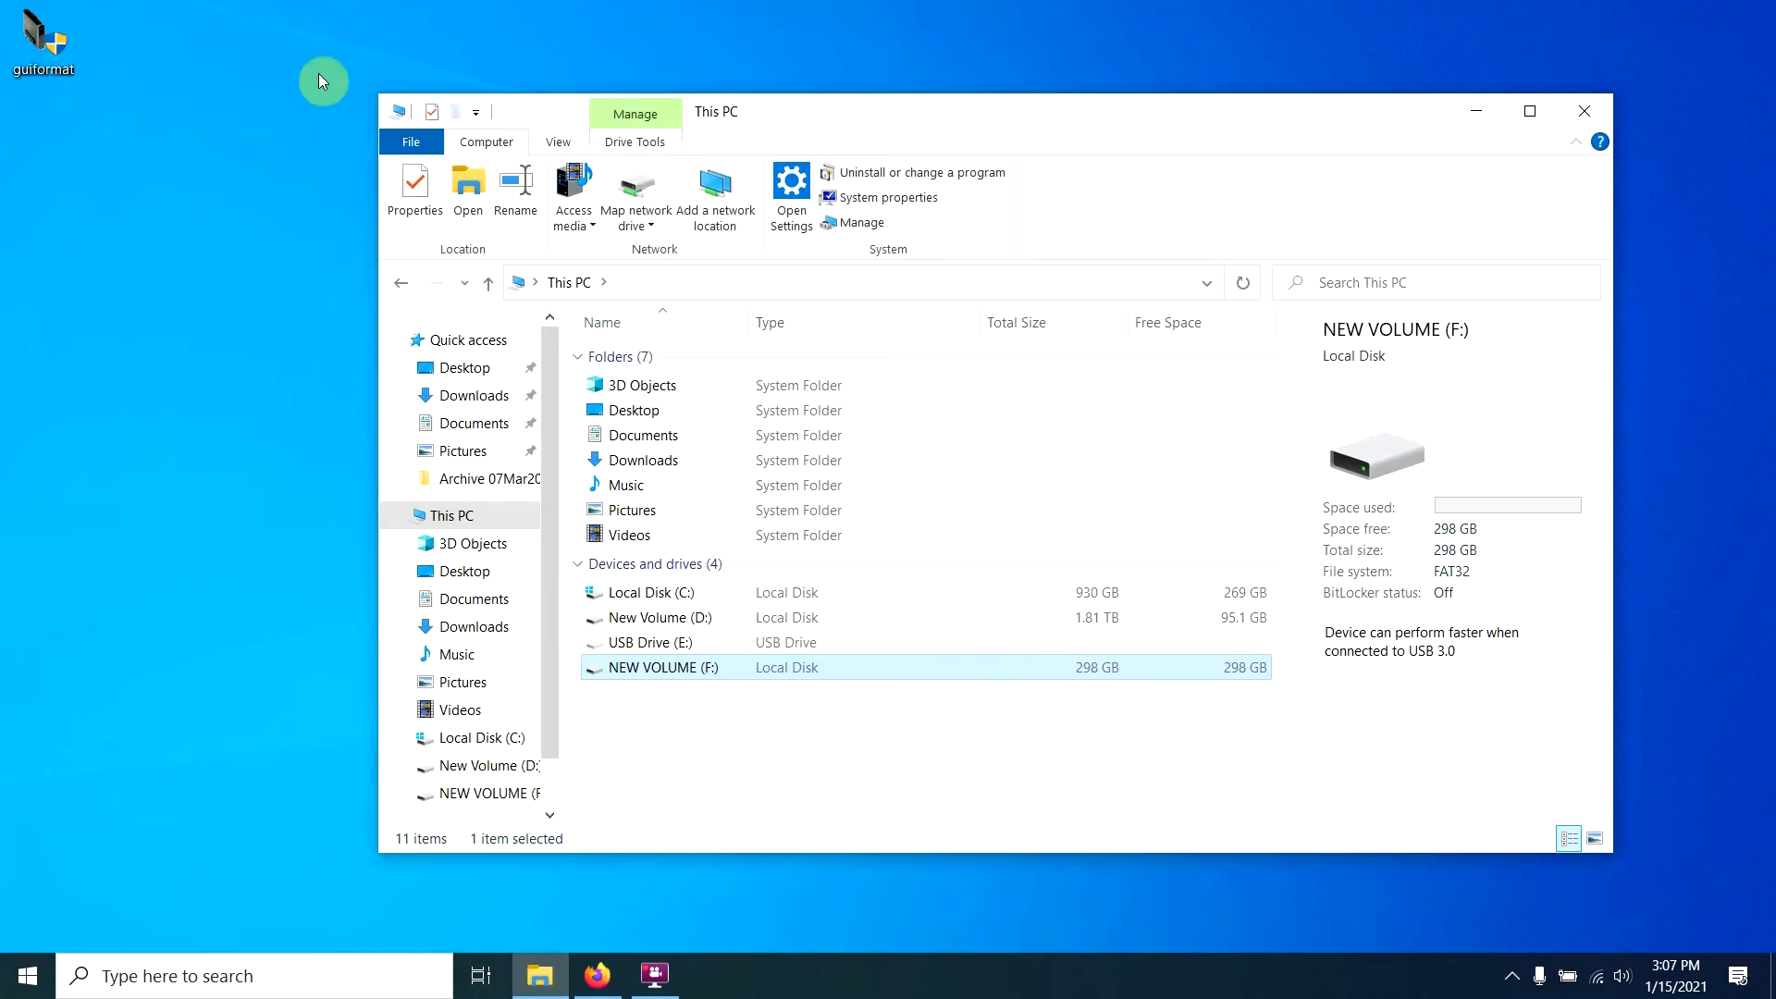
{"action": "mouse_move", "coordinate": [268, 95]}
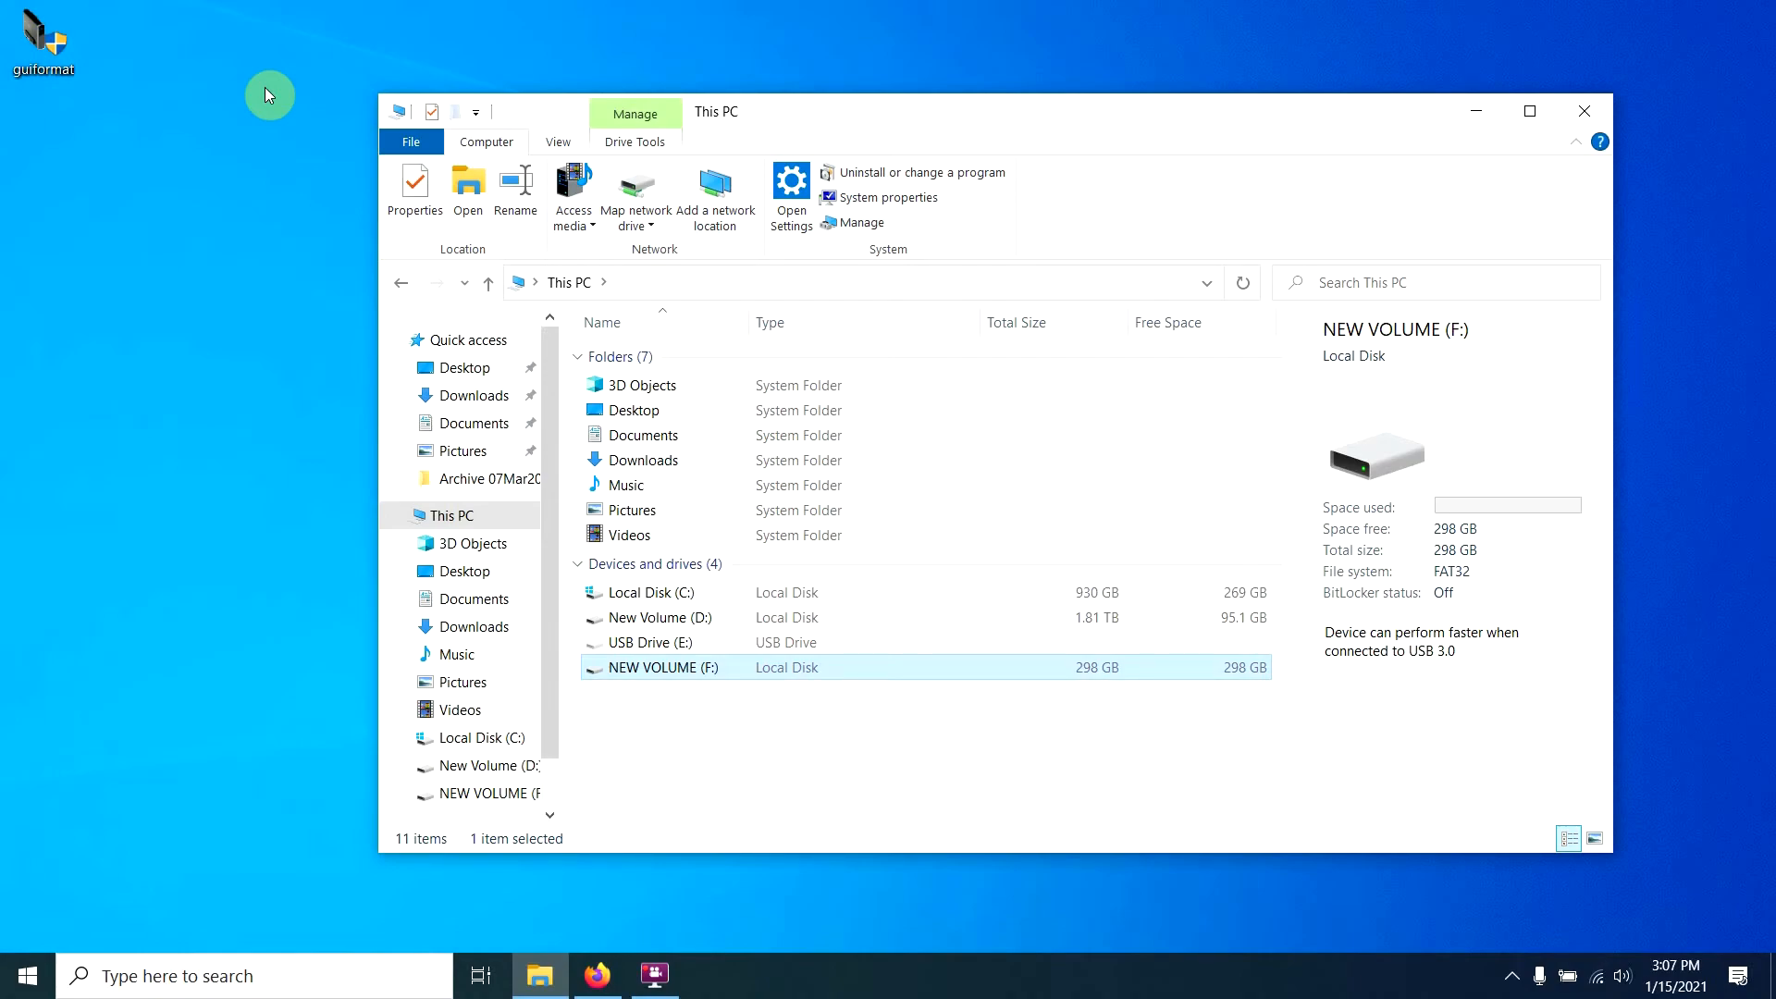
{"action": "mouse_move", "coordinate": [192, 211]}
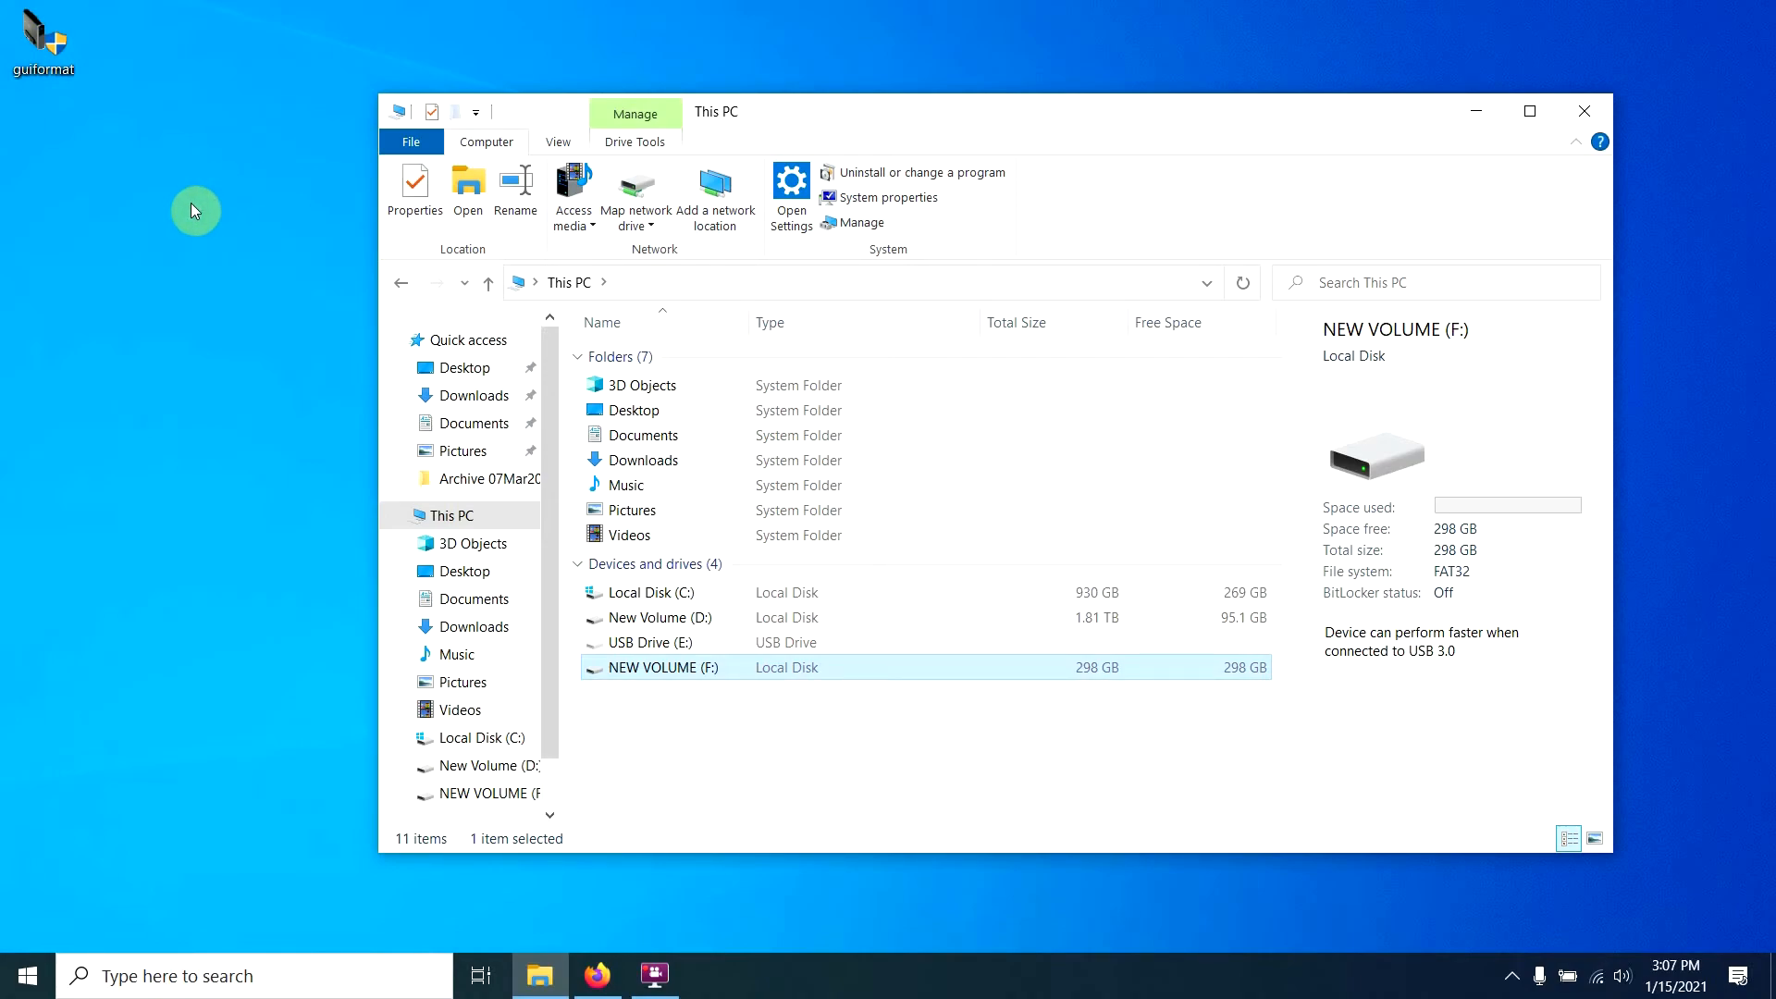